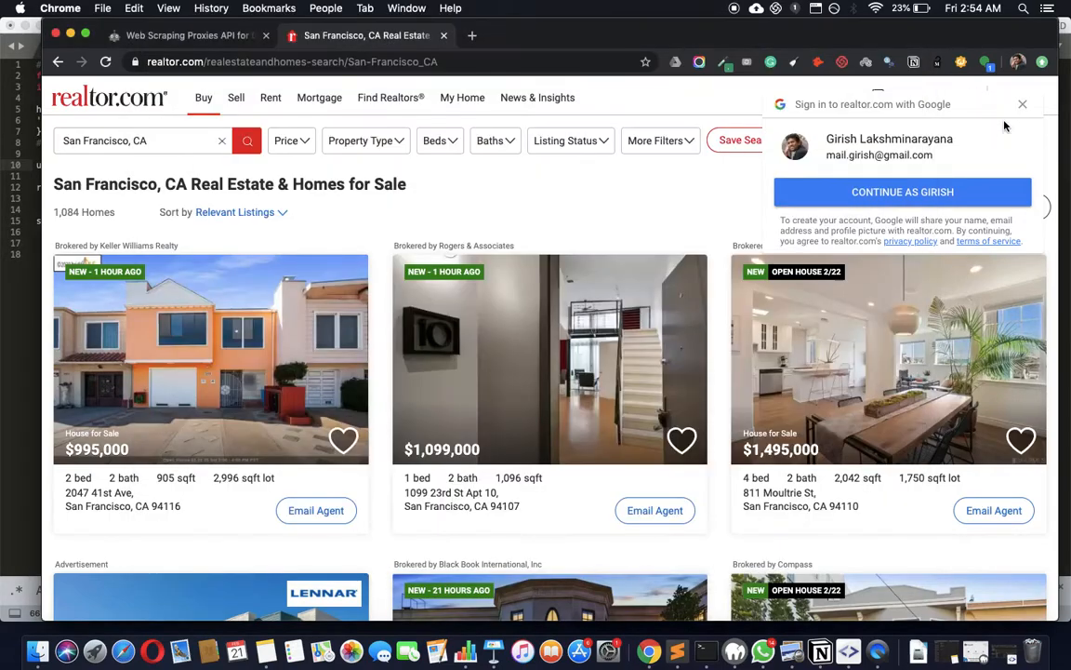
# Close the 'Sign in to realtor.com with Google' popup over the San Francisco listings
pyautogui.click(1023, 104)
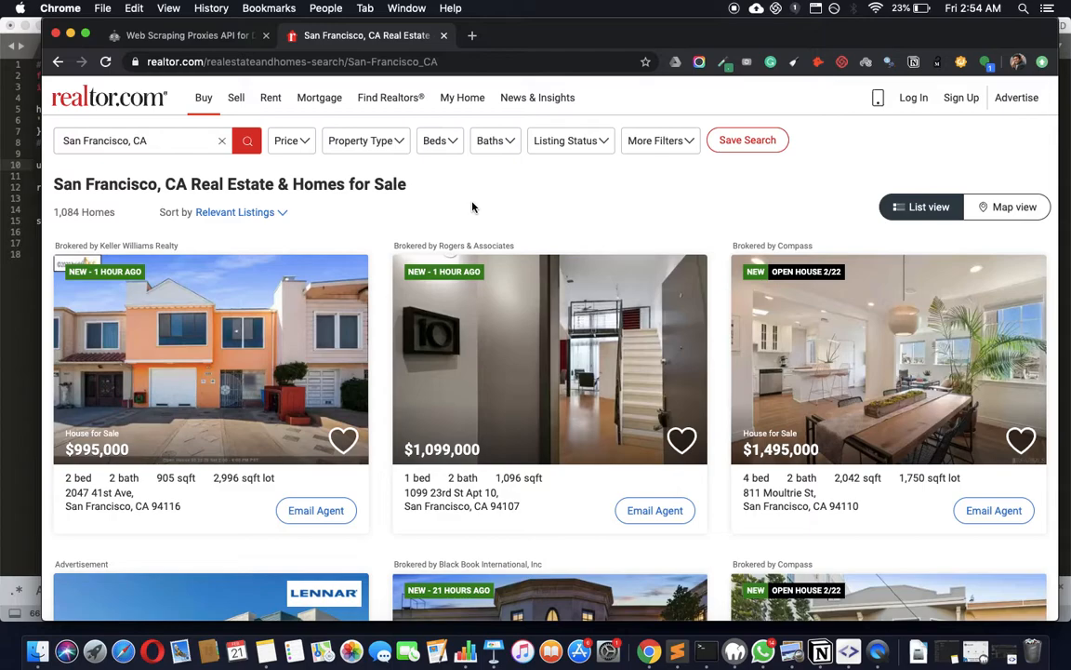
pyautogui.moveTo(215, 142)
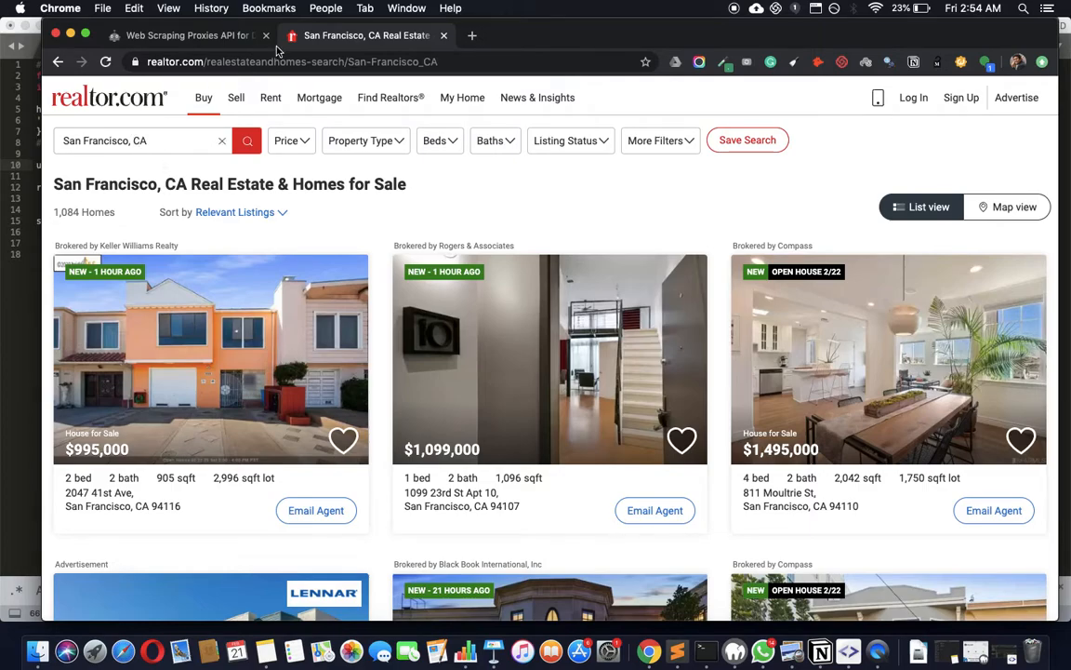
pyautogui.click(290, 61)
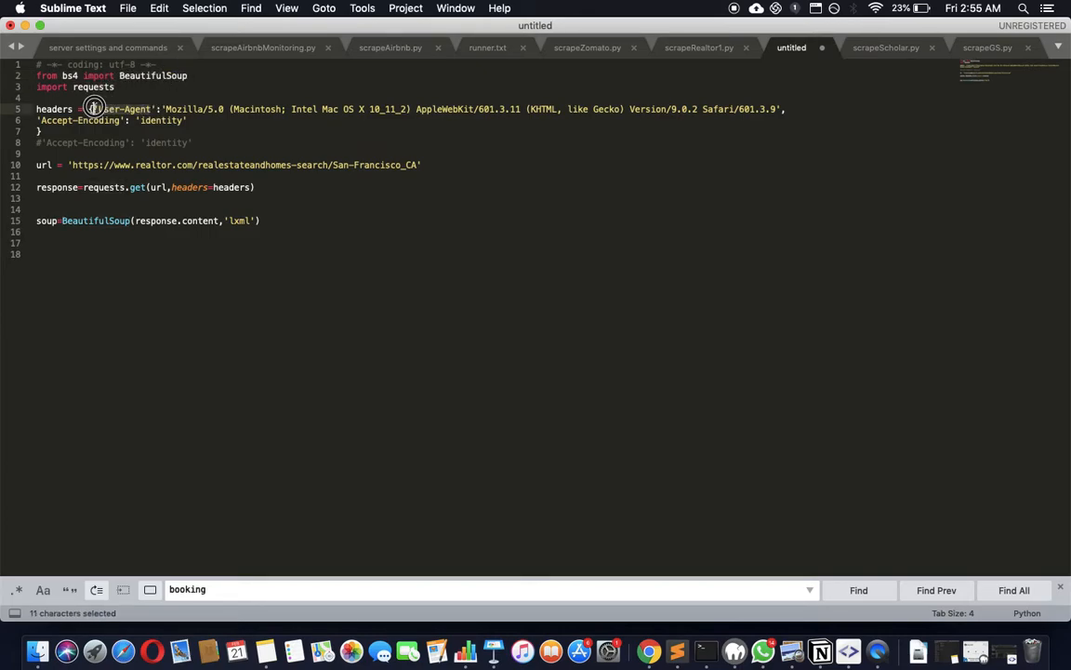
pyautogui.click(491, 108)
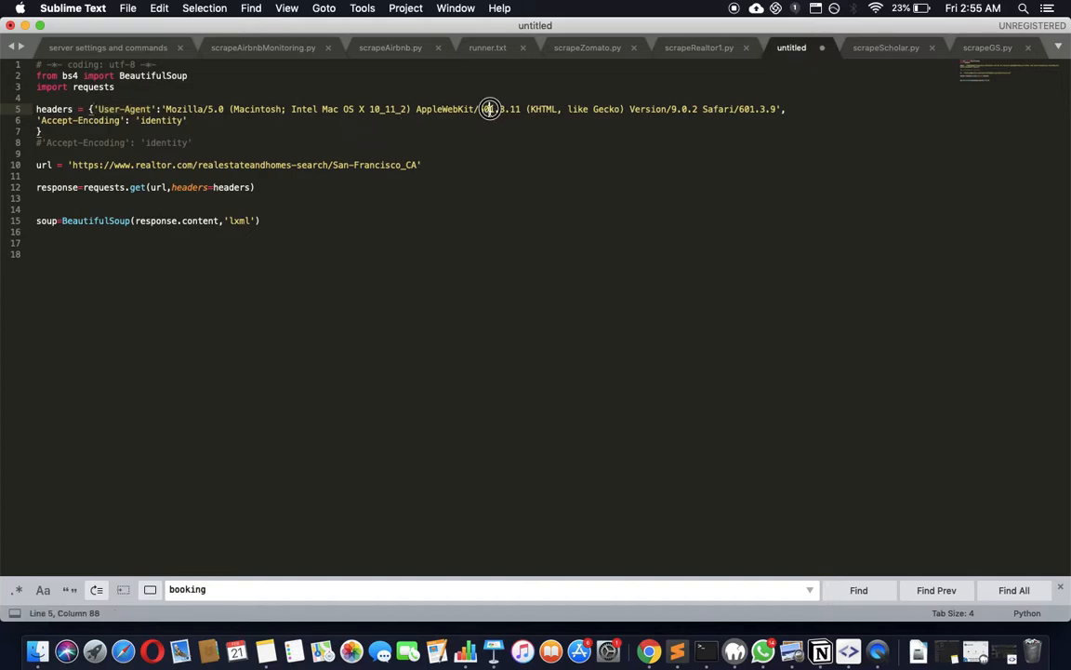
pyautogui.moveTo(491, 107); pyautogui.dragTo(177, 119)
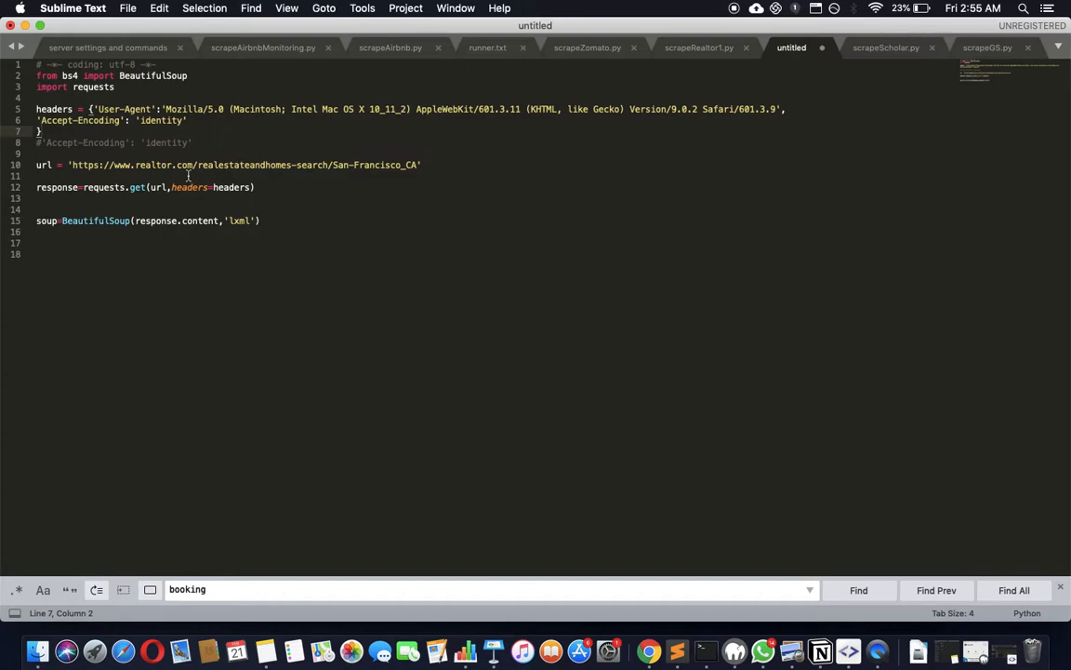
pyautogui.doubleClick(93, 87)
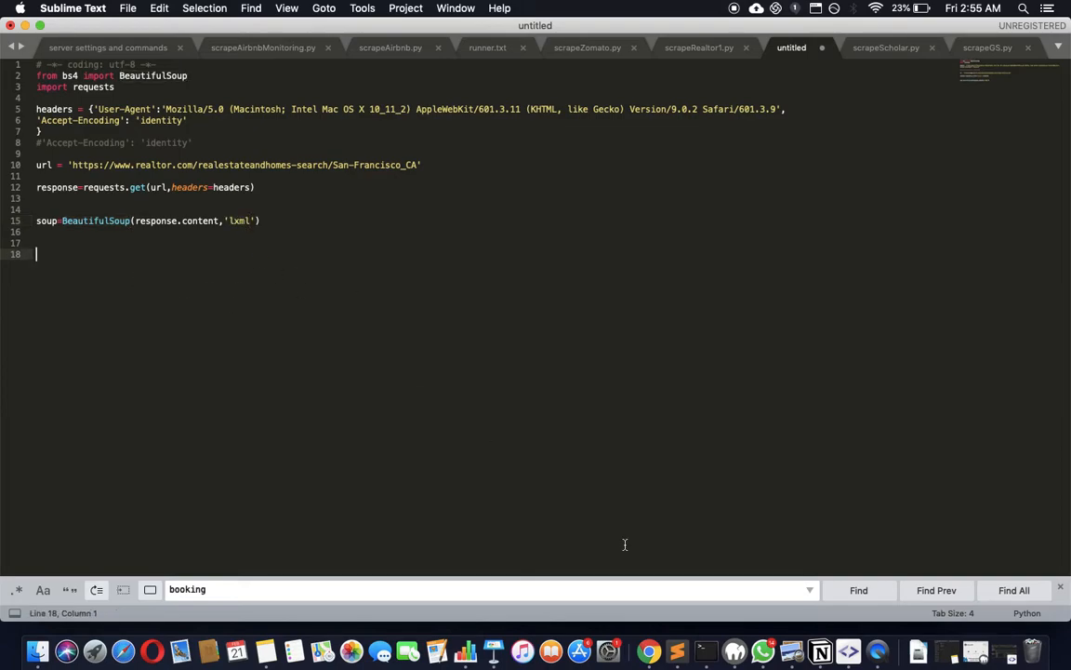
pyautogui.click(648, 651)
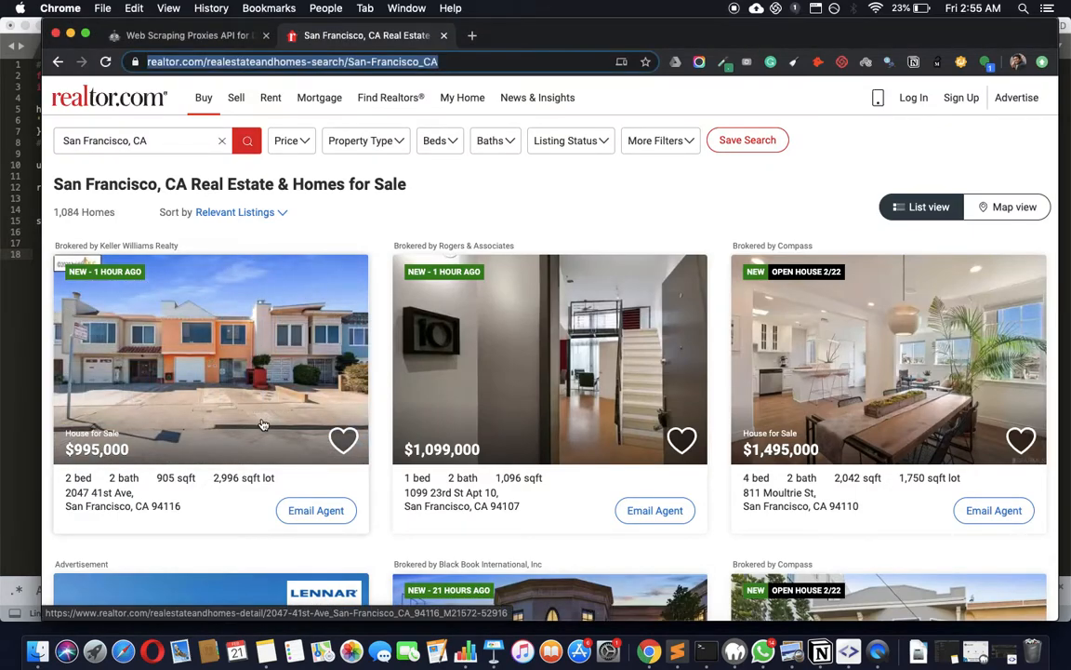
# Inspect the first listing card to reveal its component_property-card li element in DevTools
pyautogui.rightClick(264, 424)
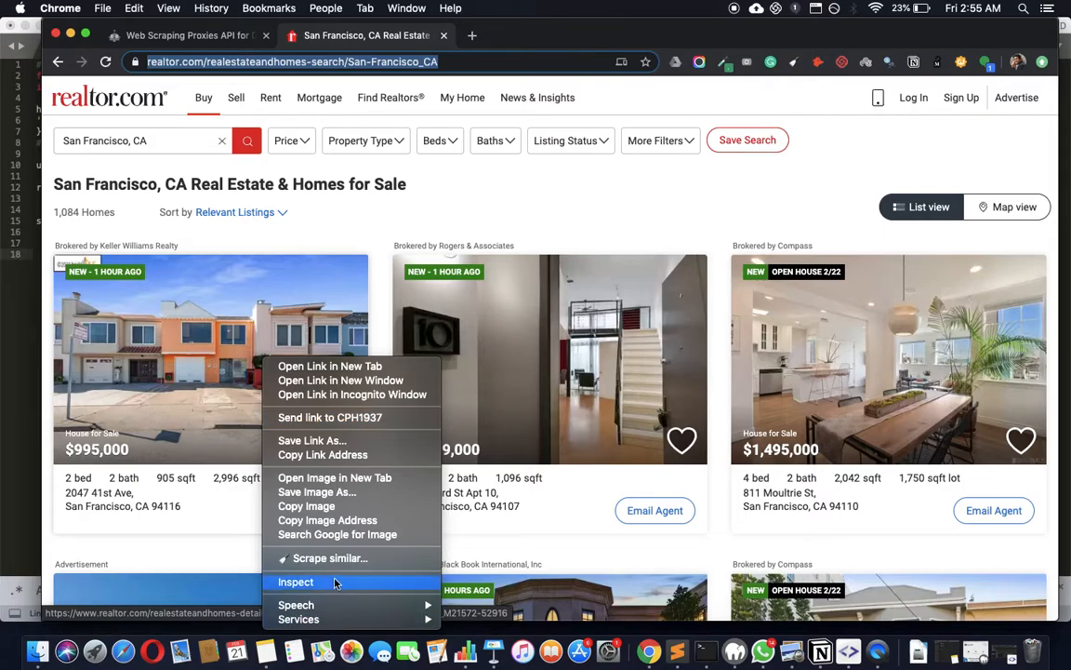
pyautogui.click(212, 381)
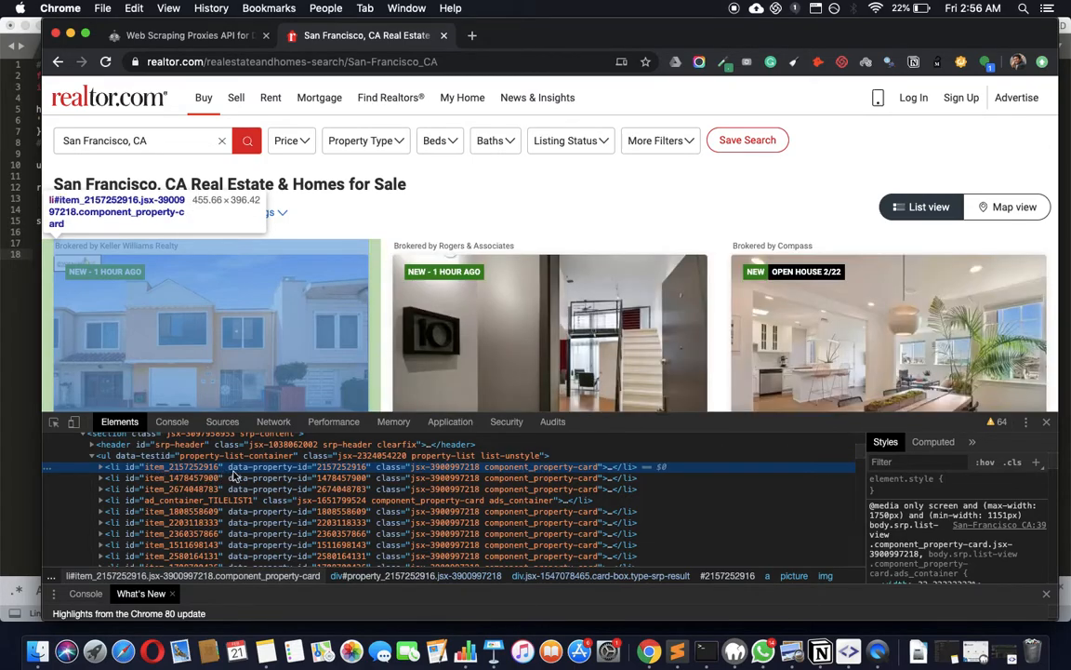
pyautogui.moveTo(376, 472)
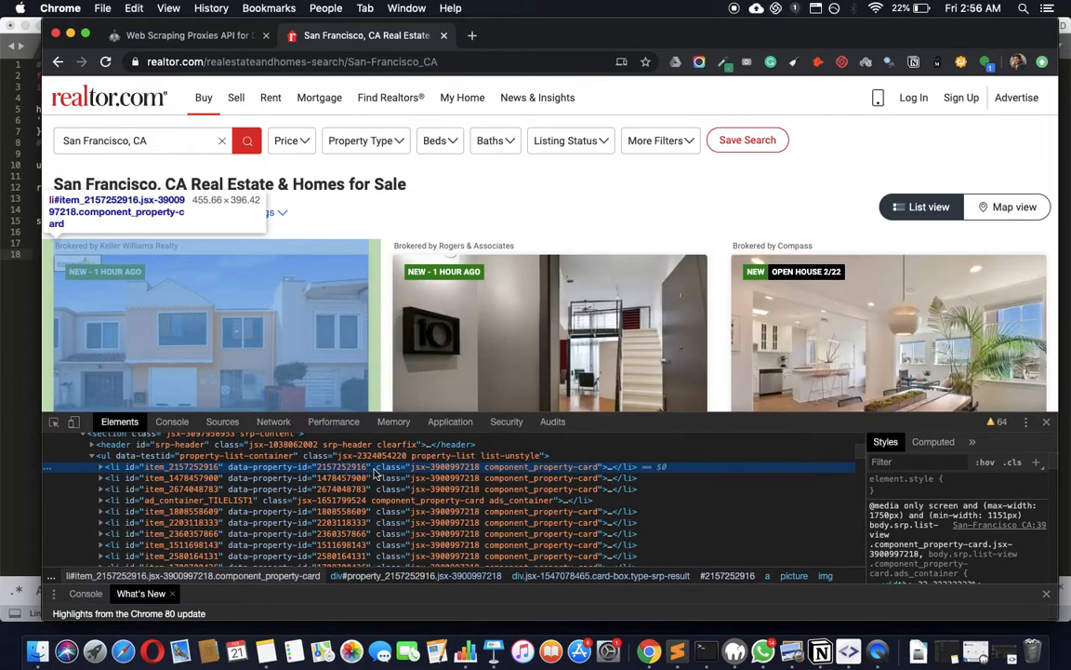
pyautogui.moveTo(566, 469)
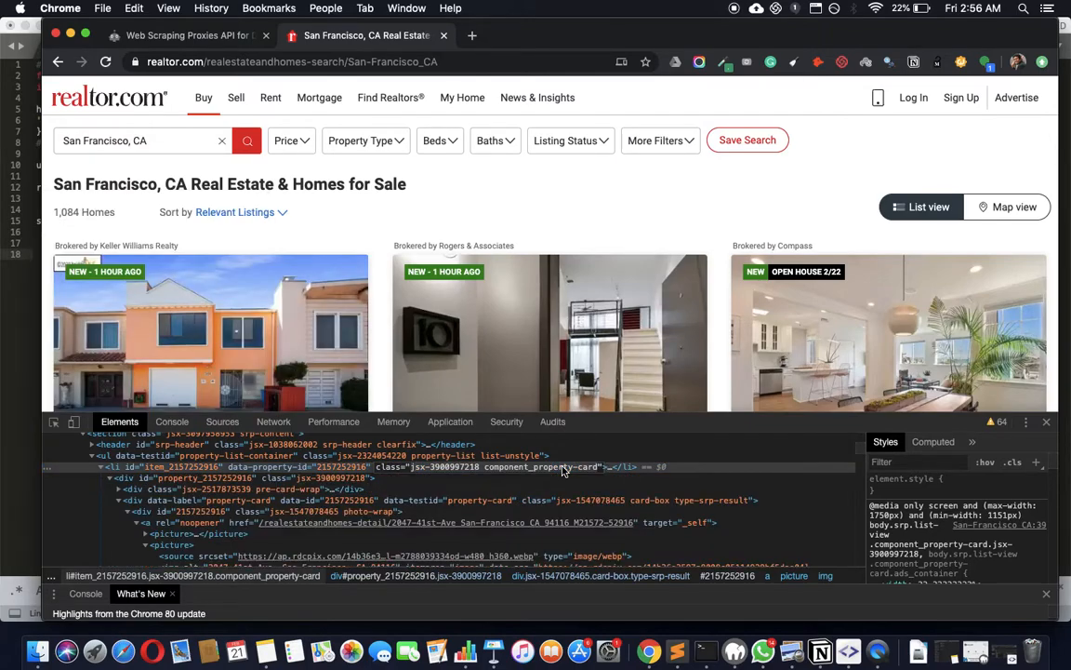
pyautogui.moveTo(706, 647)
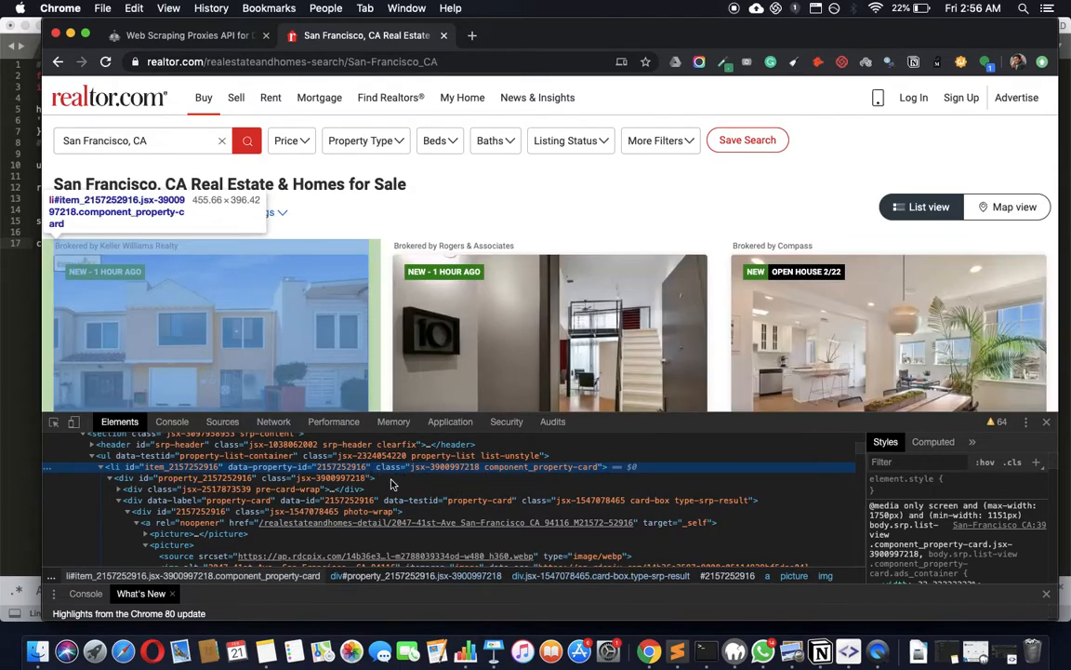
pyautogui.moveTo(152, 465)
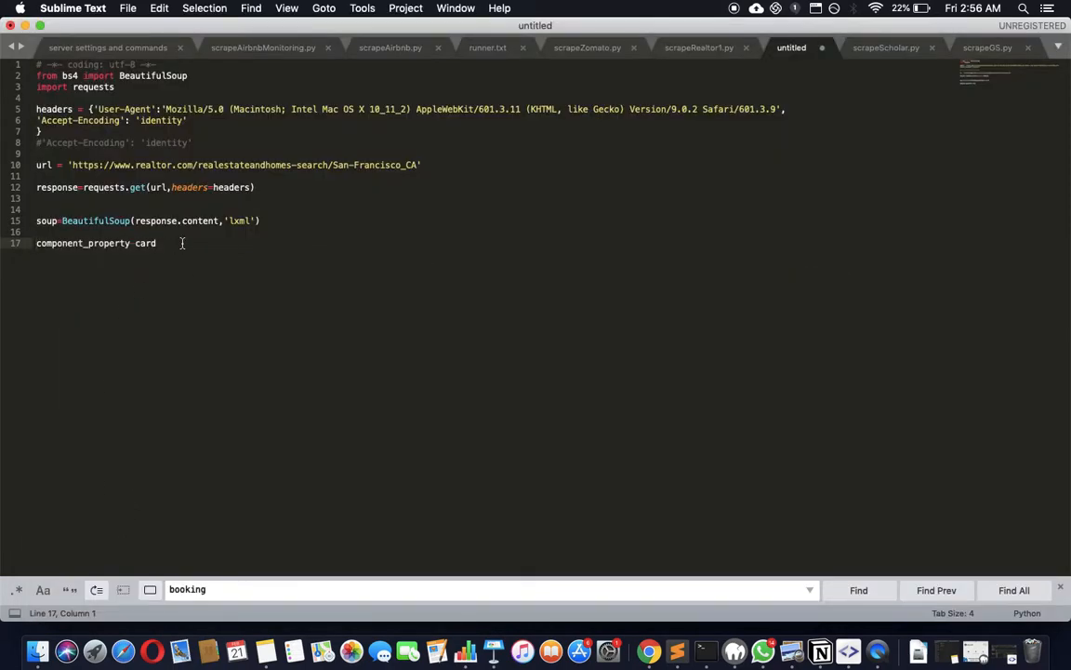
# Select all cards with soup.select('.component_property-card'), reusing the noted class name
pyautogui.press('enter')
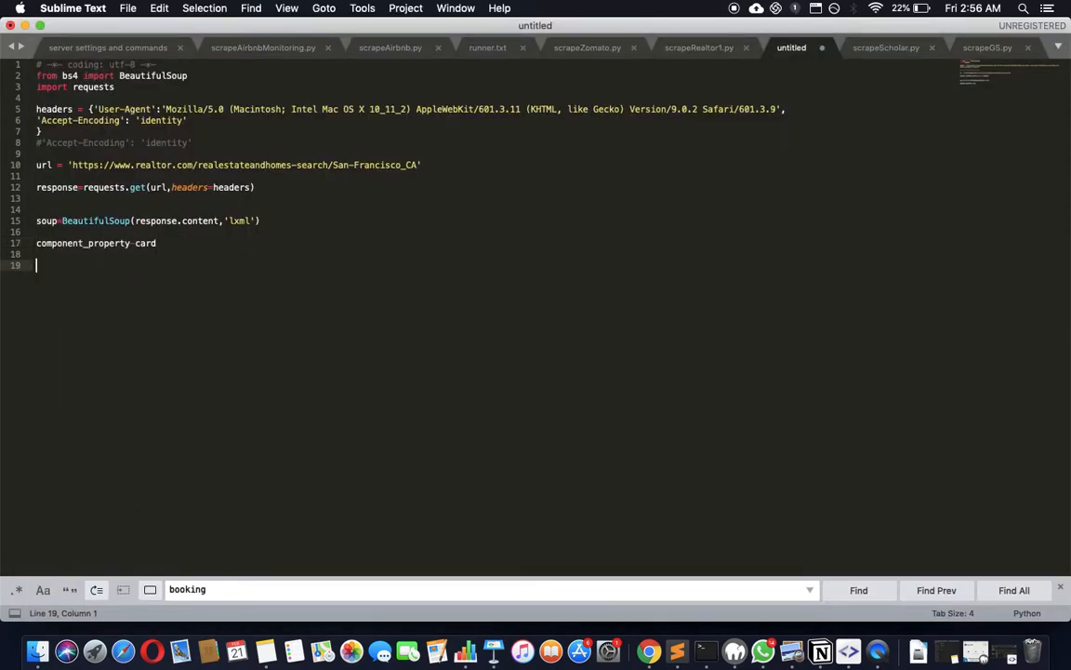
pyautogui.write('s')
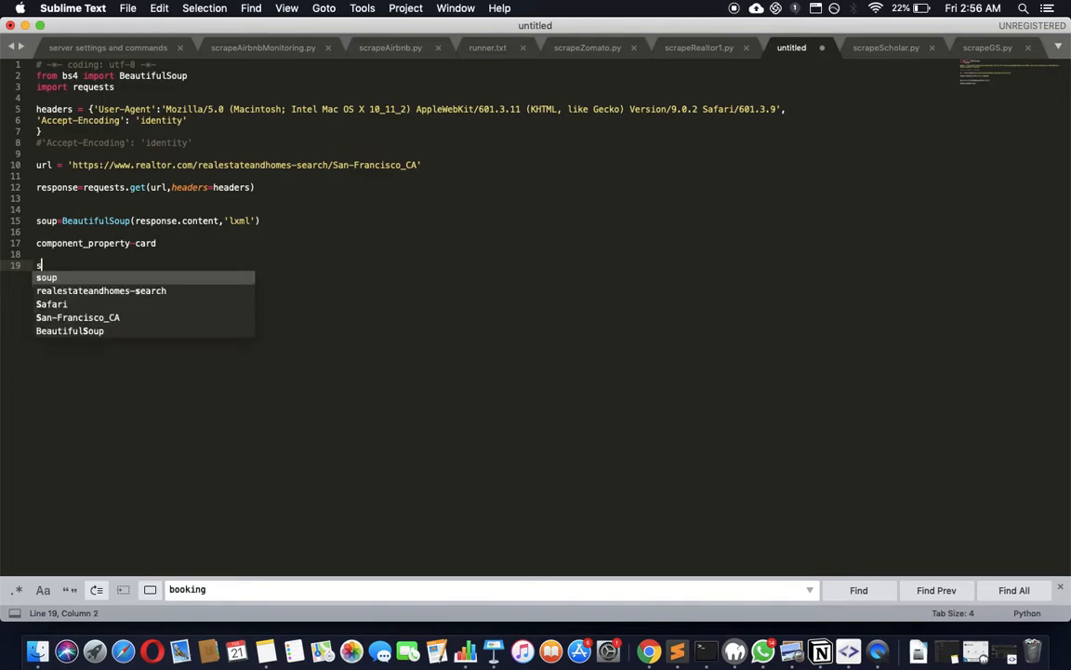
pyautogui.write('oup.')
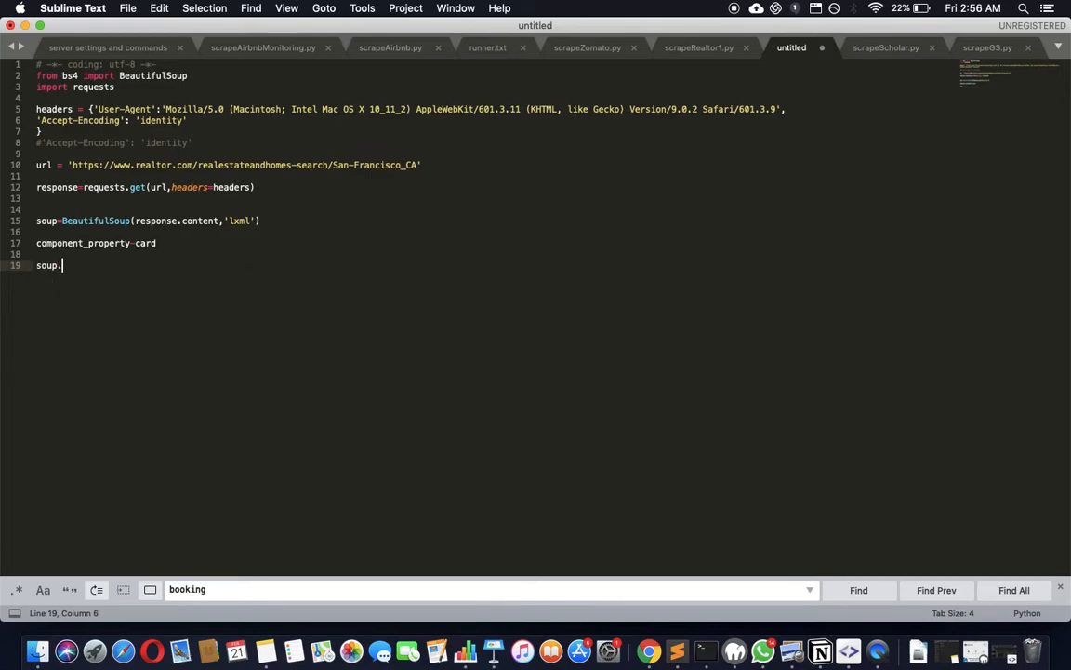
pyautogui.write('select')
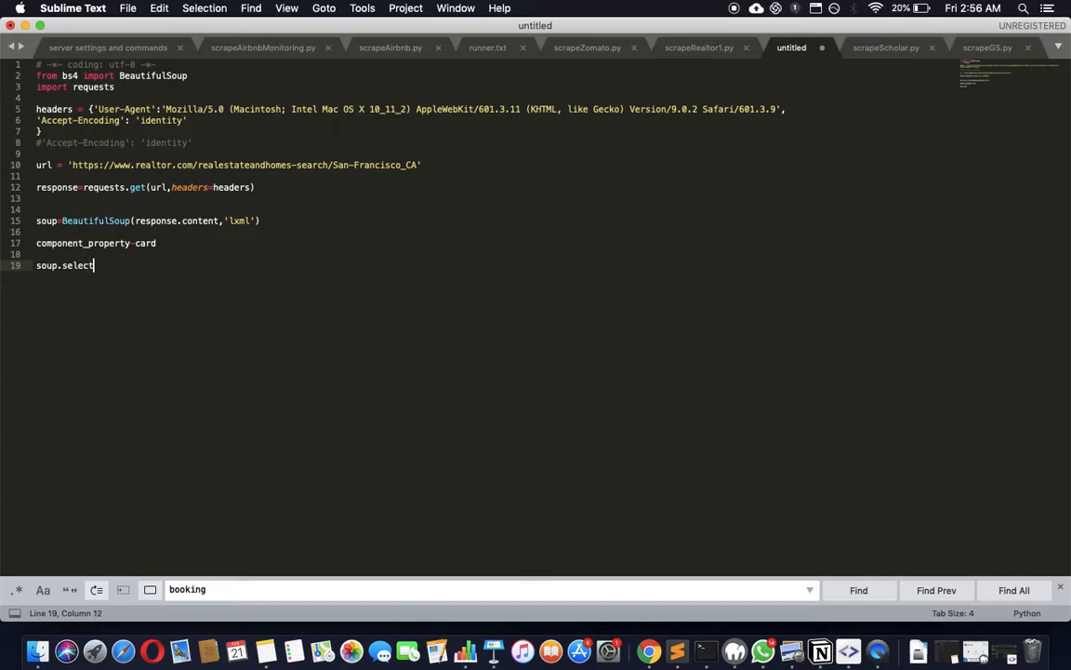
pyautogui.write("('')")
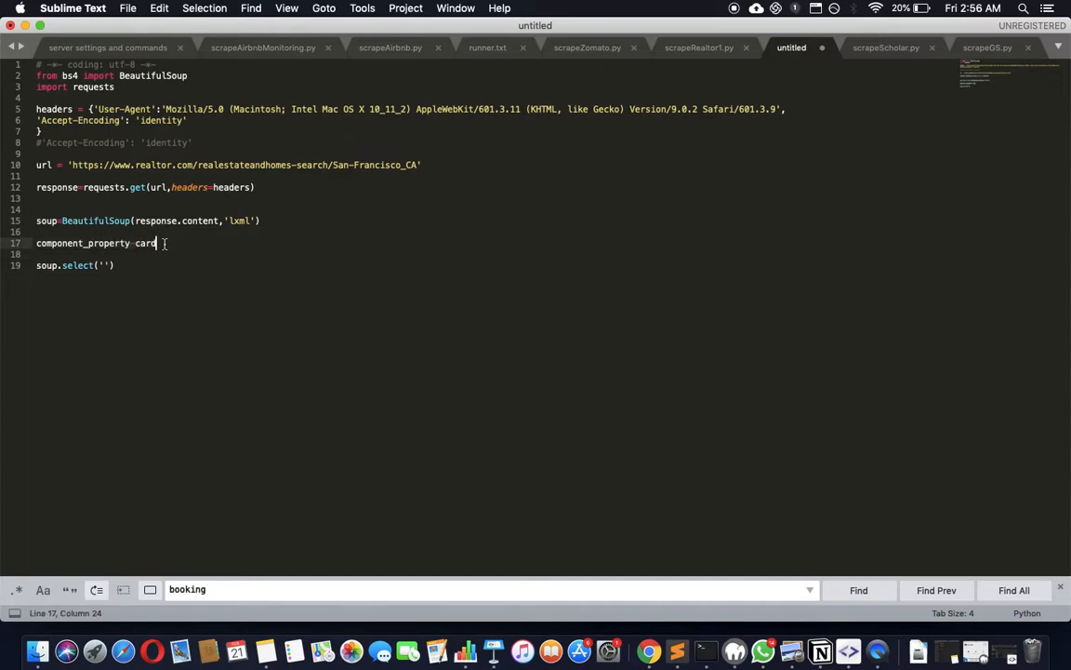
pyautogui.press('cmd+x')
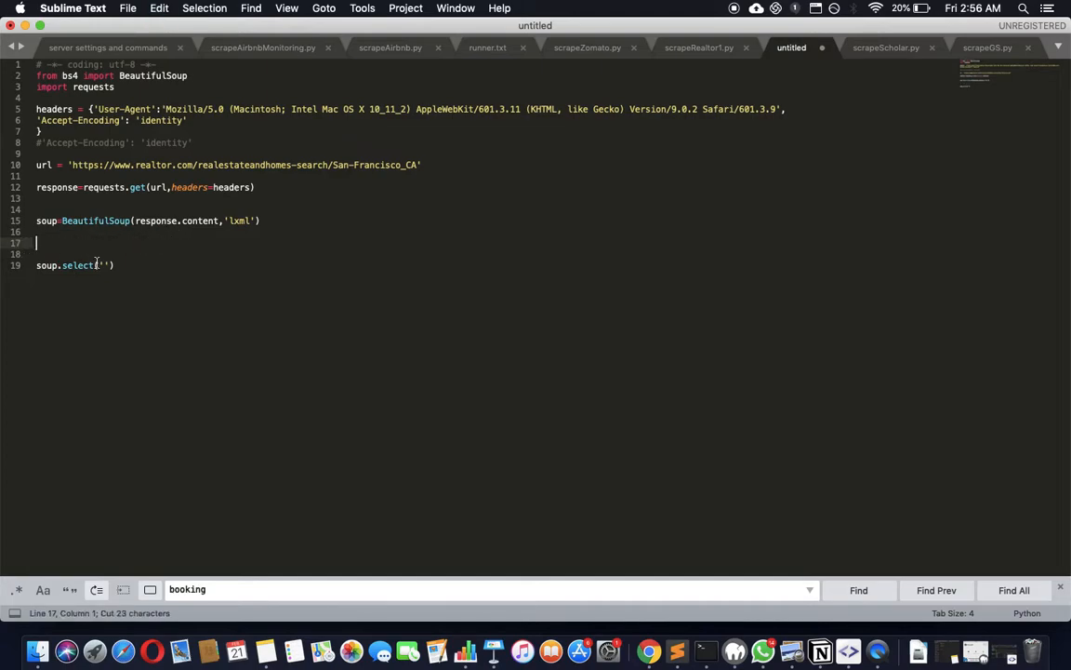
pyautogui.write('.')
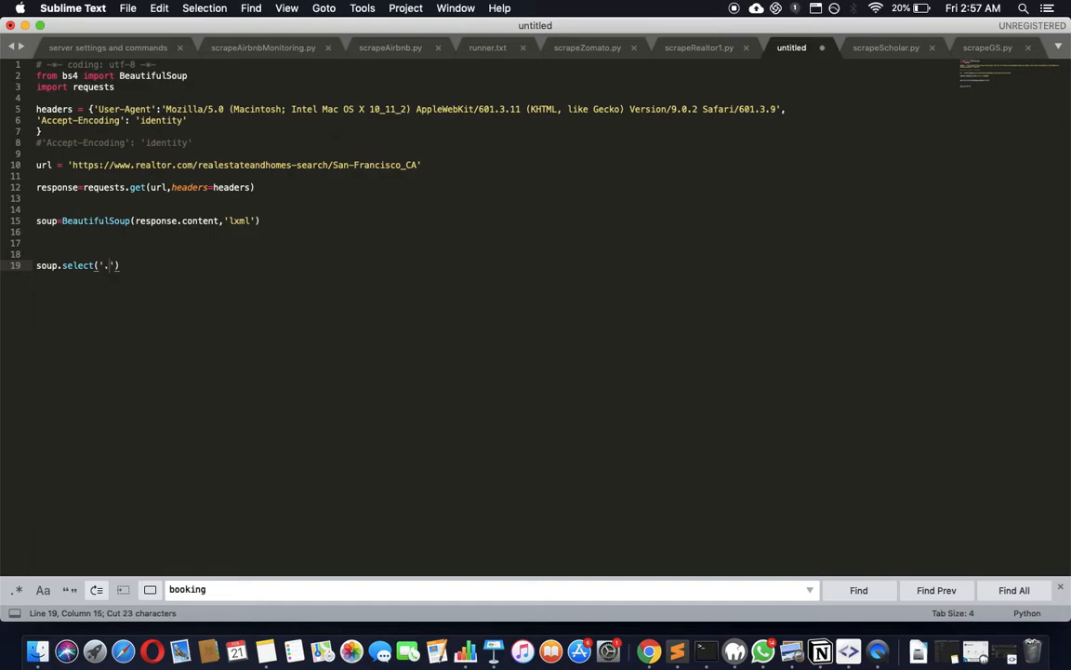
pyautogui.write('.component_property-card')
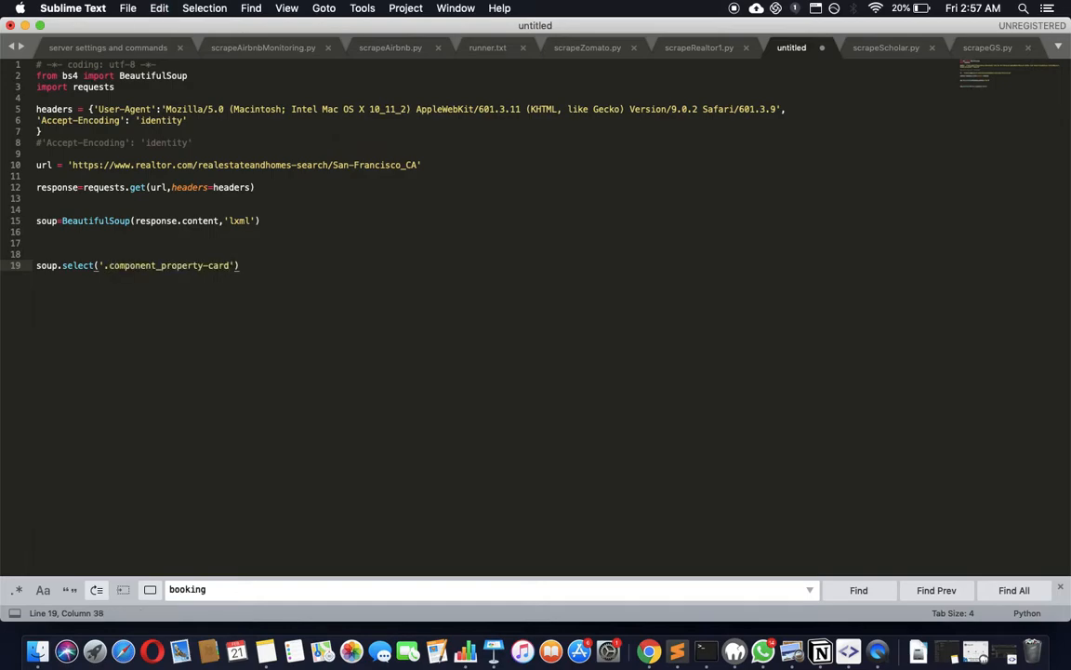
# Loop over the cards printing each item with a '___' separator, then begin saving the script
pyautogui.click(108, 264)
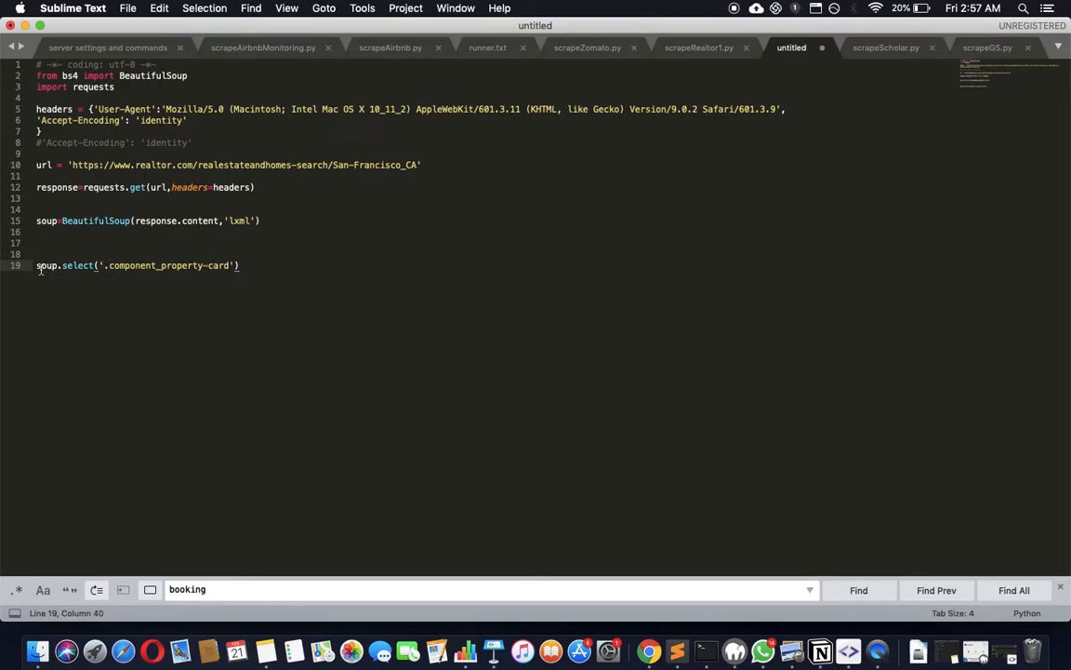
pyautogui.write('for')
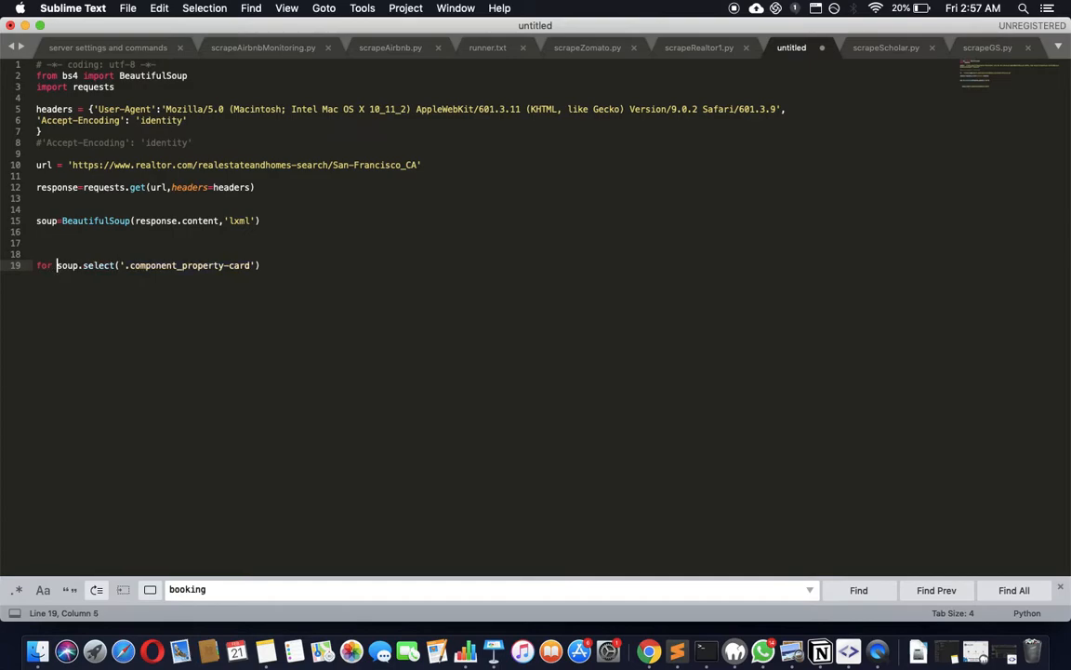
pyautogui.write('item in')
pyautogui.write('print')
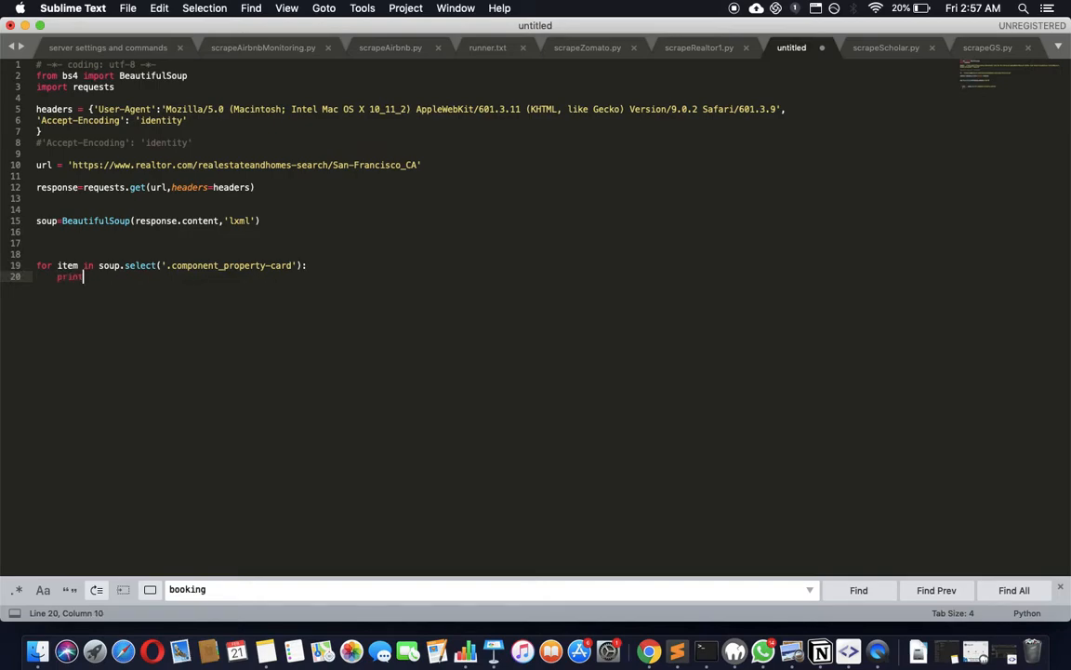
pyautogui.write('(item')
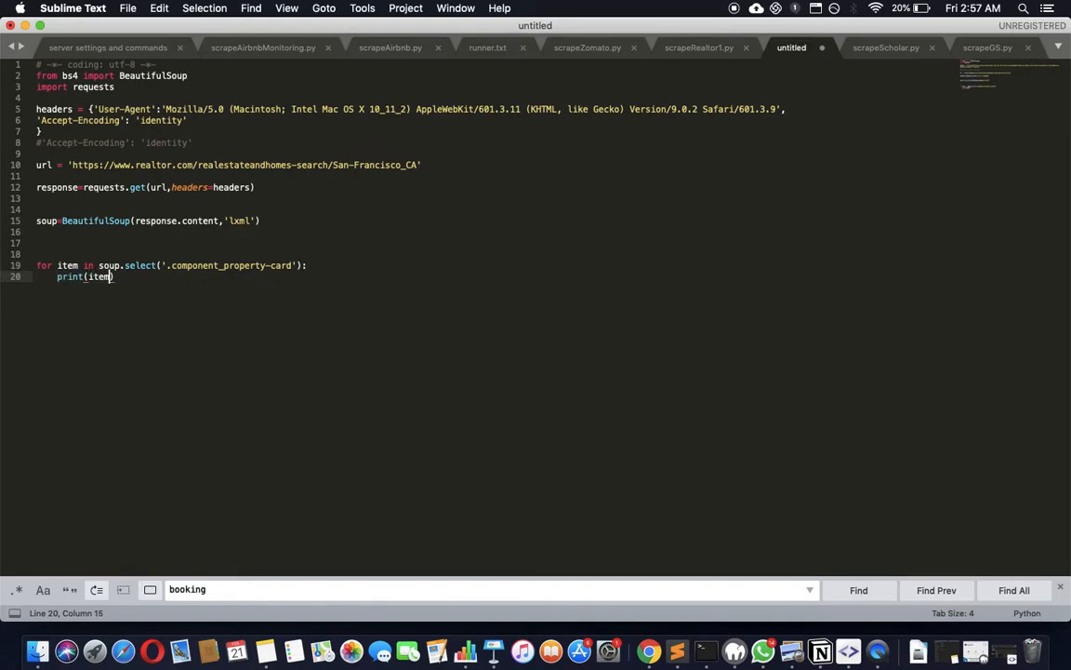
pyautogui.write("print('")
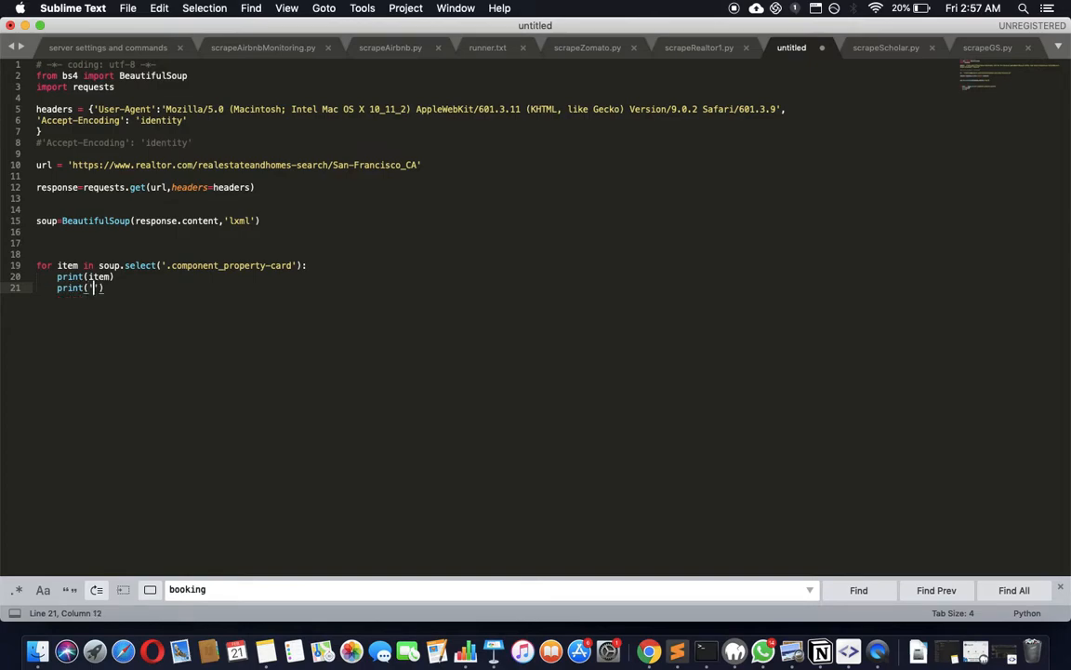
pyautogui.write('_____________________')
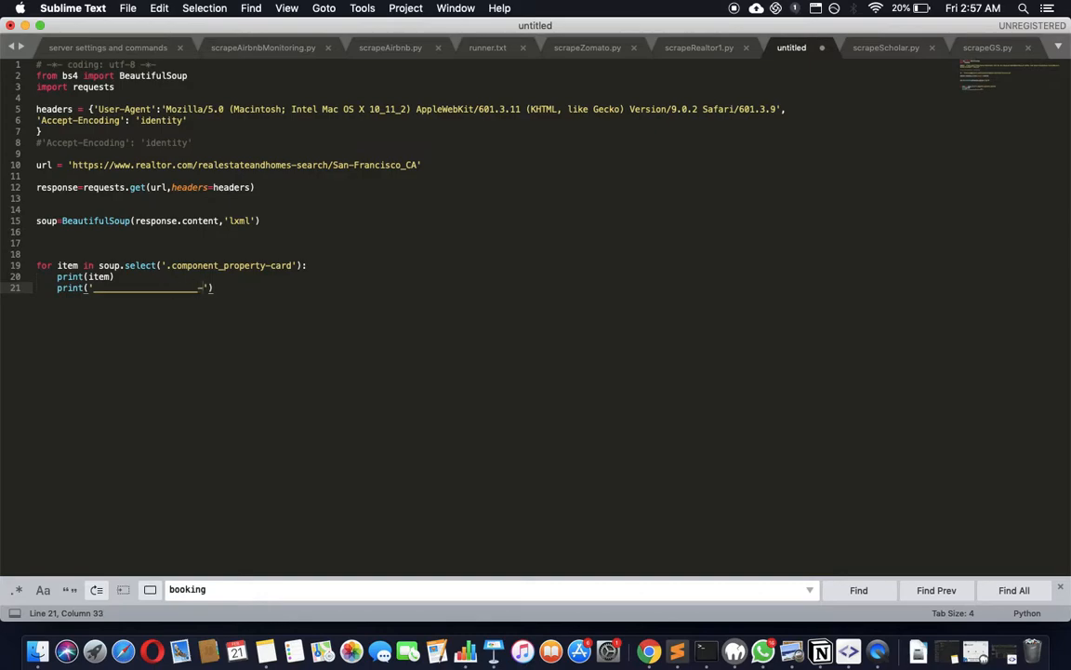
pyautogui.press('cmd+s')
pyautogui.write('scrapeRealtor.py')
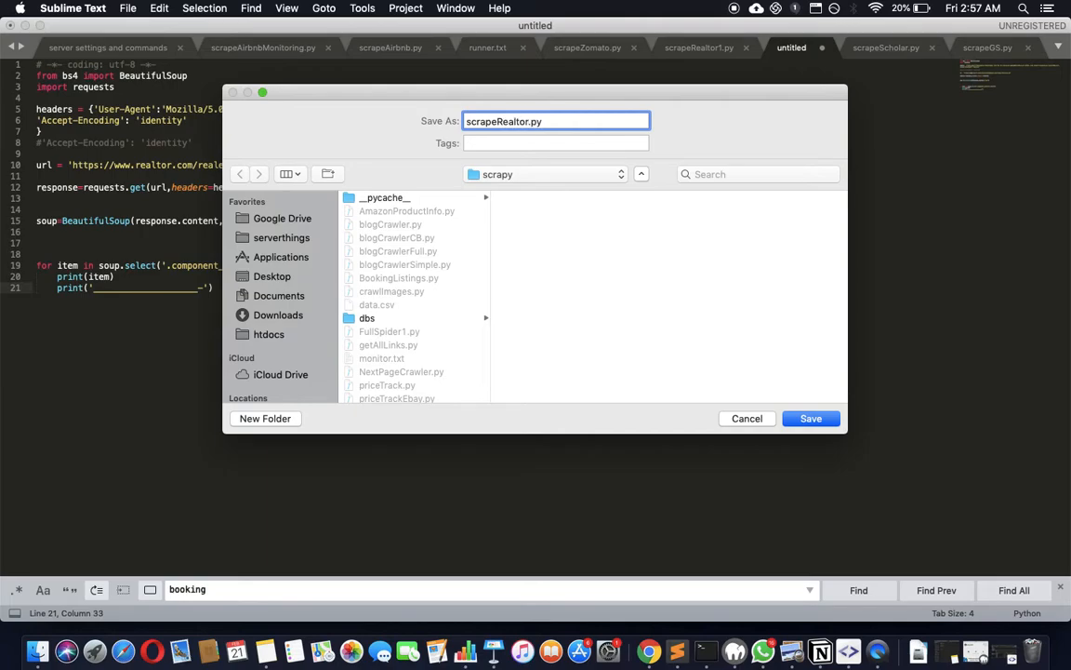
# Save the script as scrapeRealtor.py in the scrapy folder and decline the update download
pyautogui.click(811, 416)
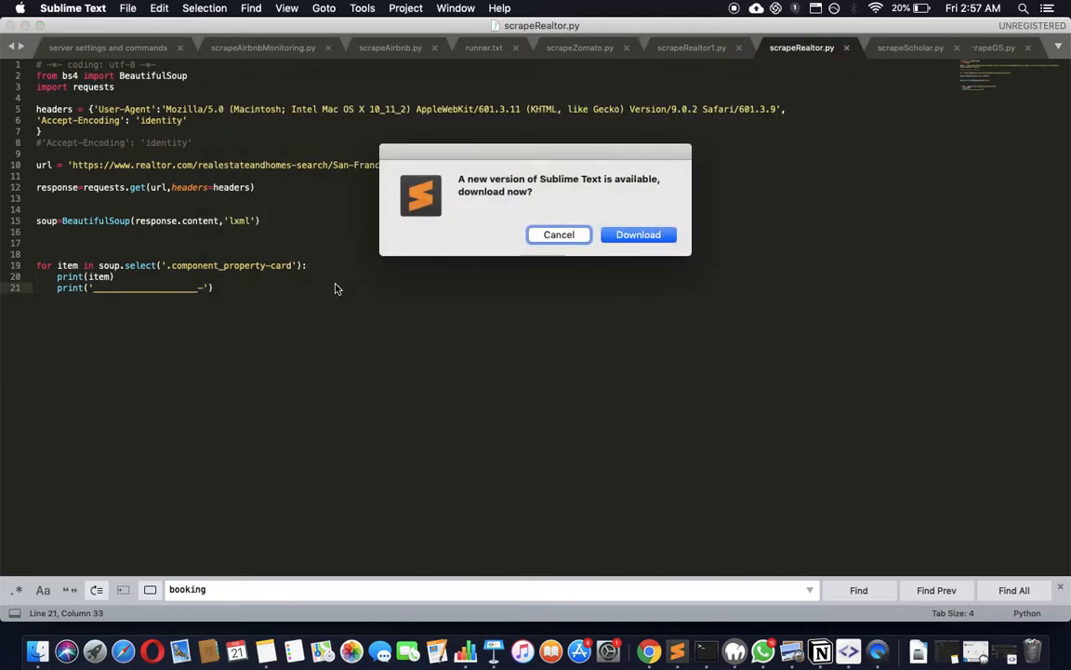
pyautogui.click(558, 234)
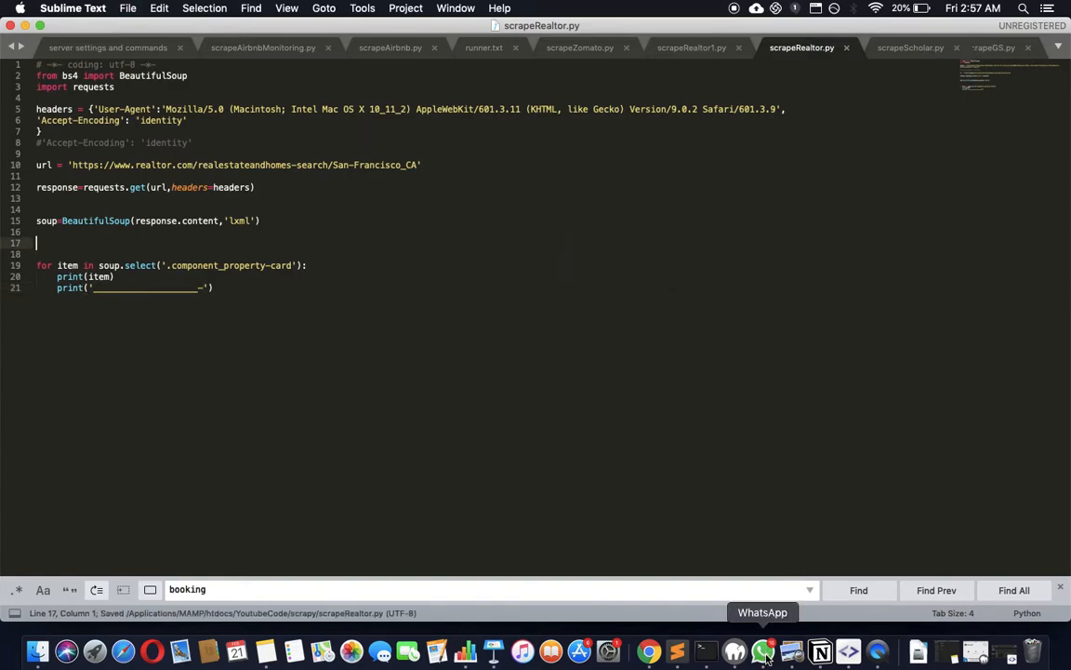
pyautogui.moveTo(576, 380)
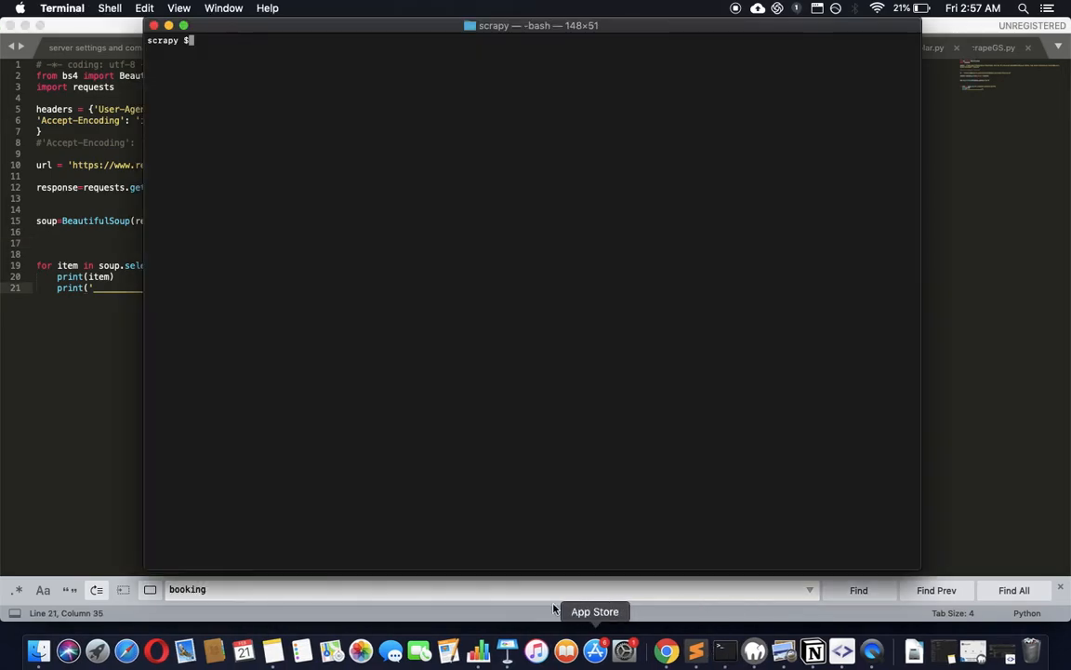
# Run python3 scrapeRealtor.py and highlight component_property-card in the printed card markup
pyautogui.write('uy')
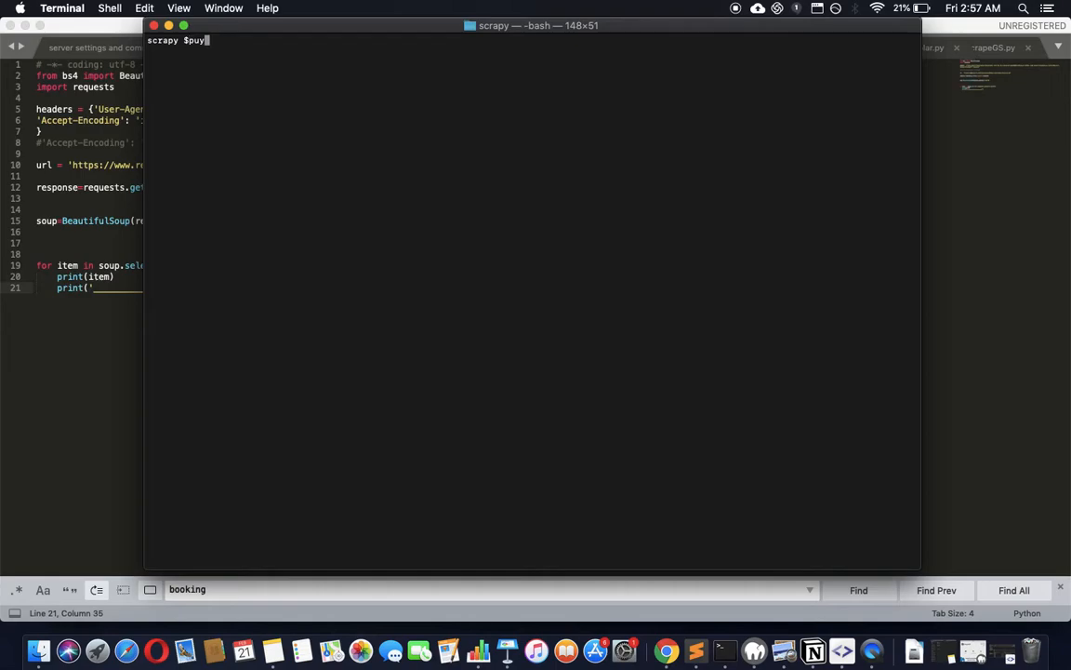
pyautogui.press('Backspace')
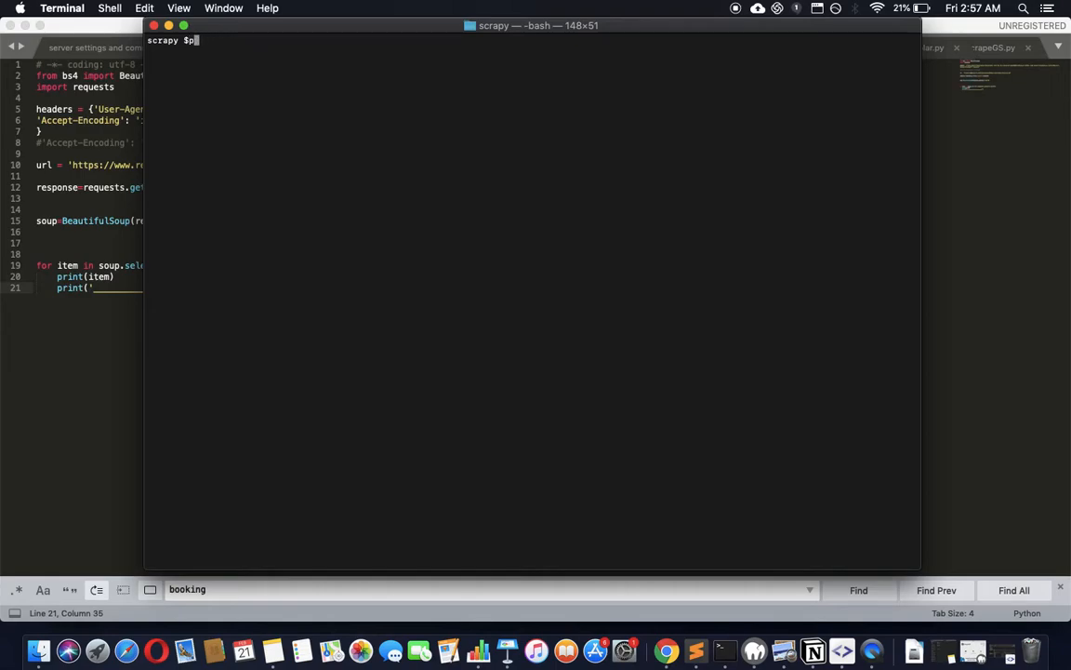
pyautogui.write('ython3')
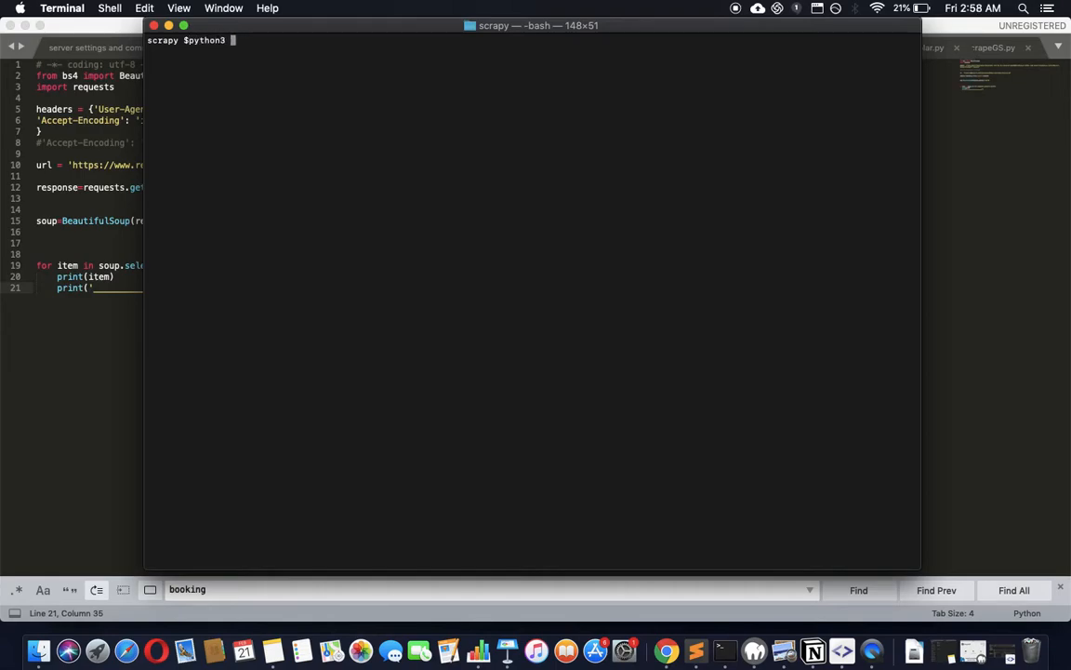
pyautogui.write('scr')
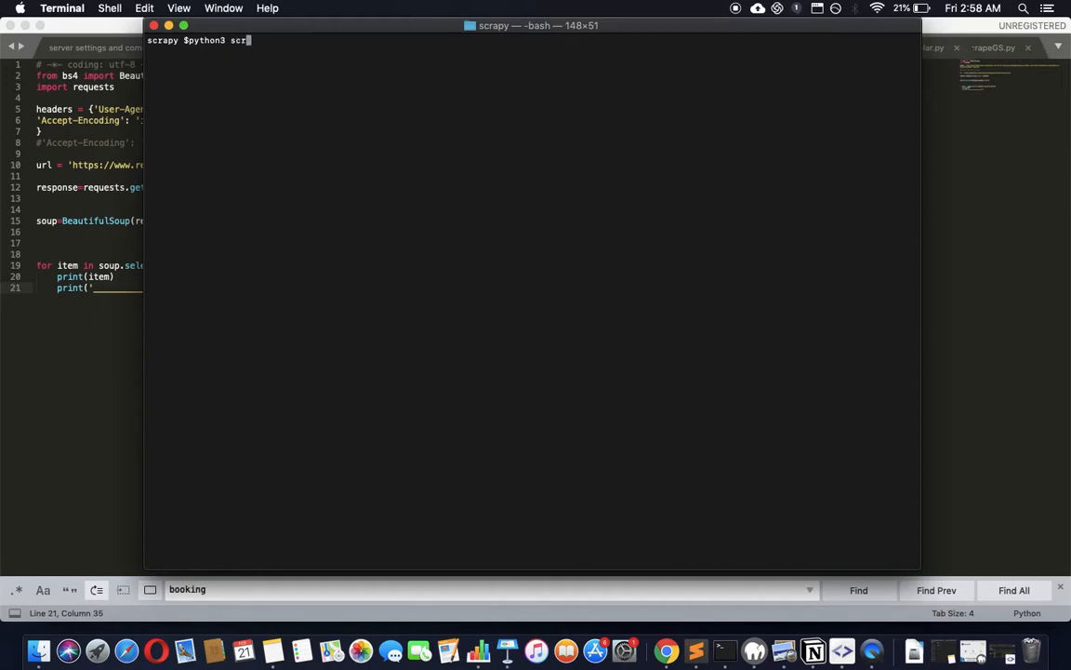
pyautogui.write('apeRe')
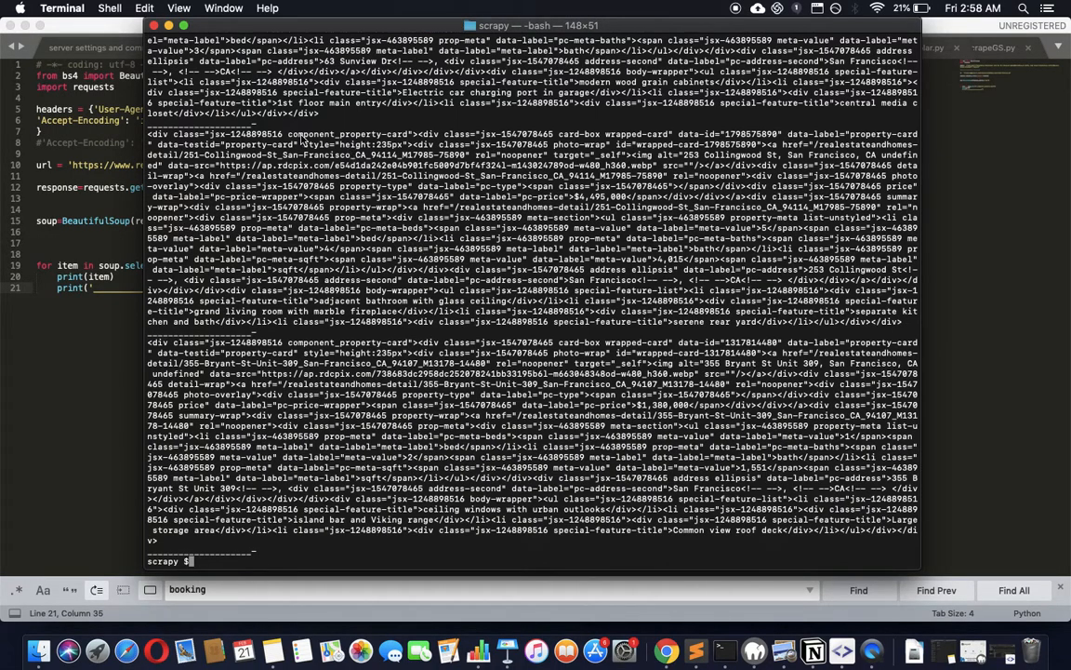
pyautogui.doubleClick(350, 134)
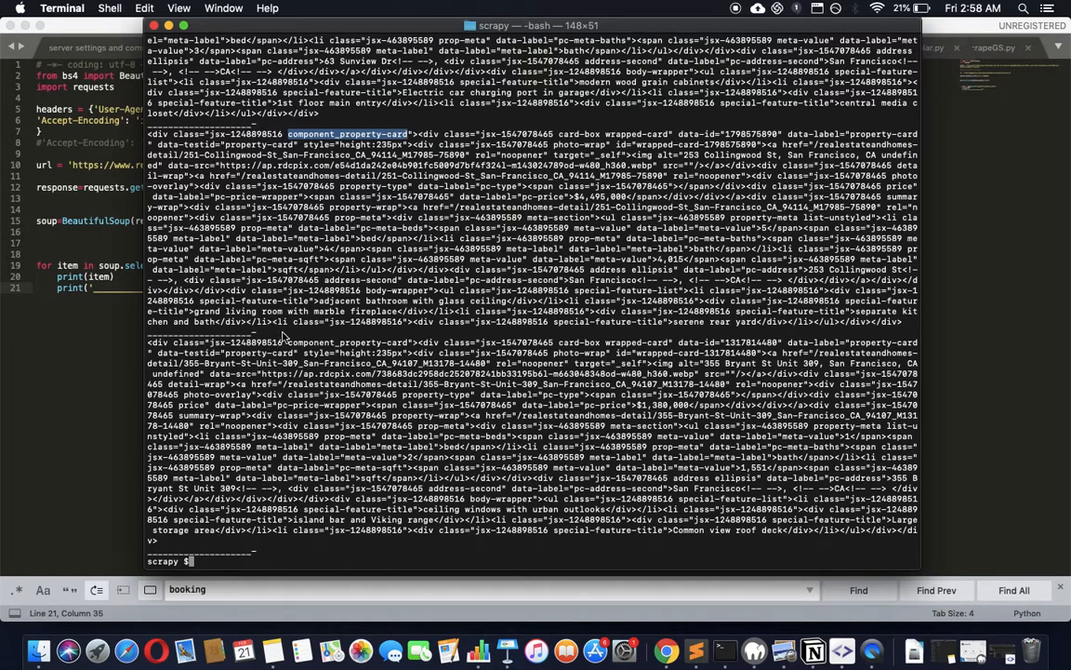
pyautogui.moveTo(502, 283)
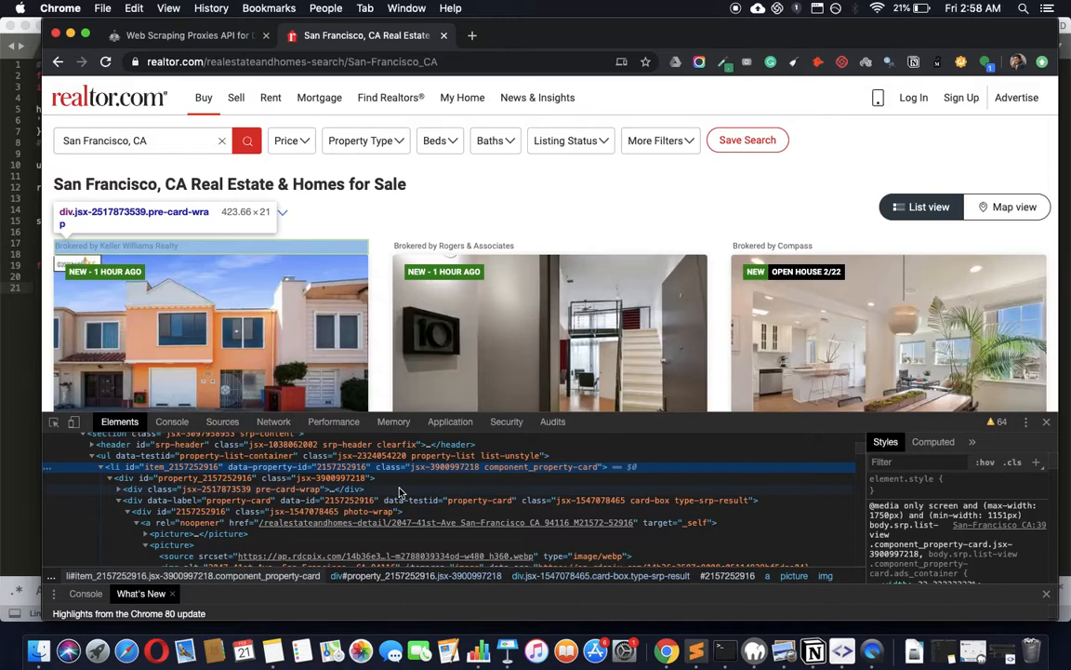
pyautogui.moveTo(426, 612)
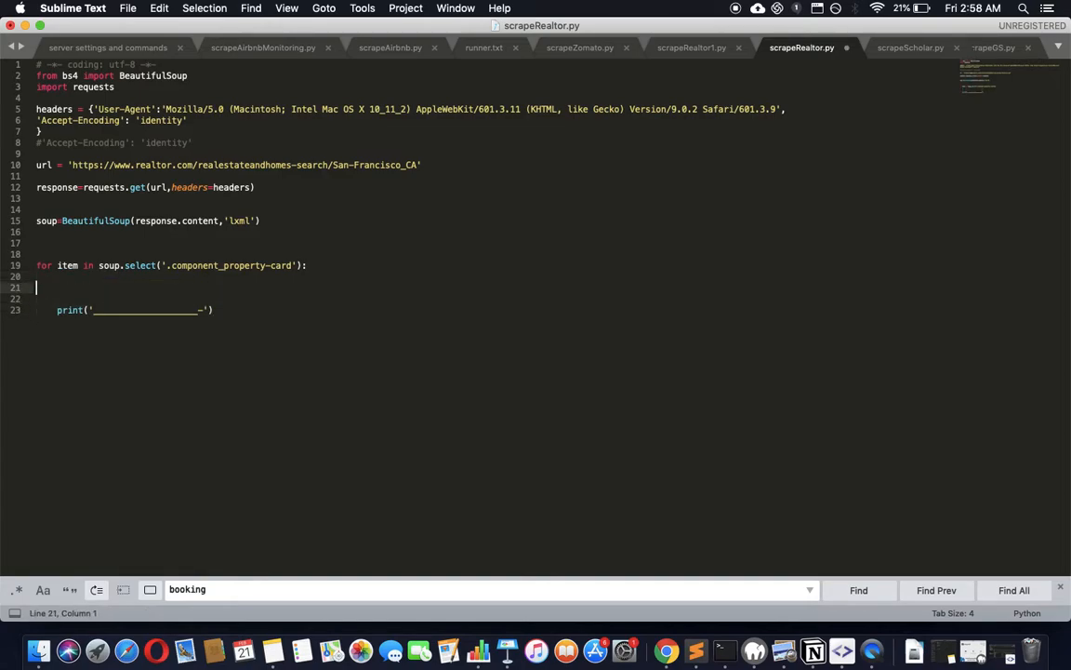
# Wrap the loop body in try: with an except Exception as e: handler that prints
pyautogui.write('try:')
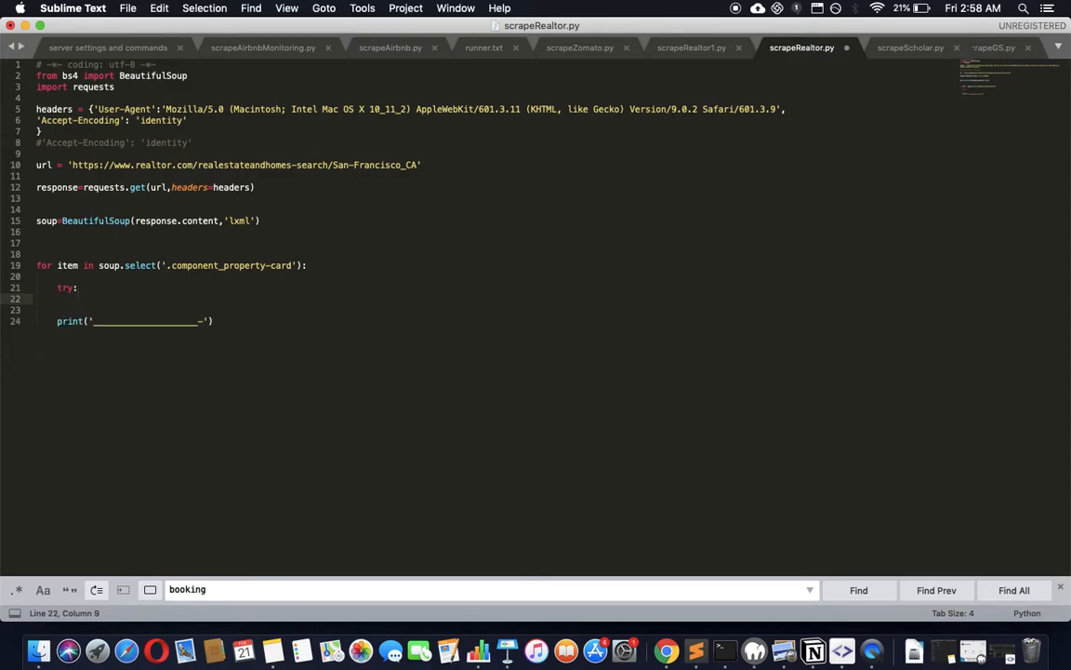
pyautogui.press('enter')
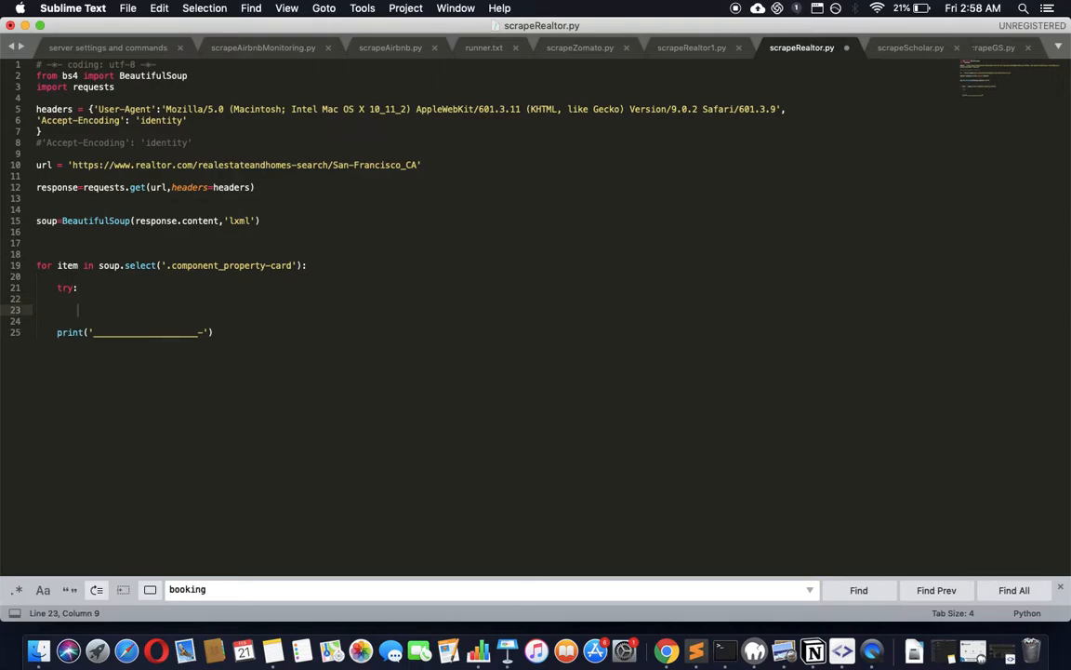
pyautogui.write('exce')
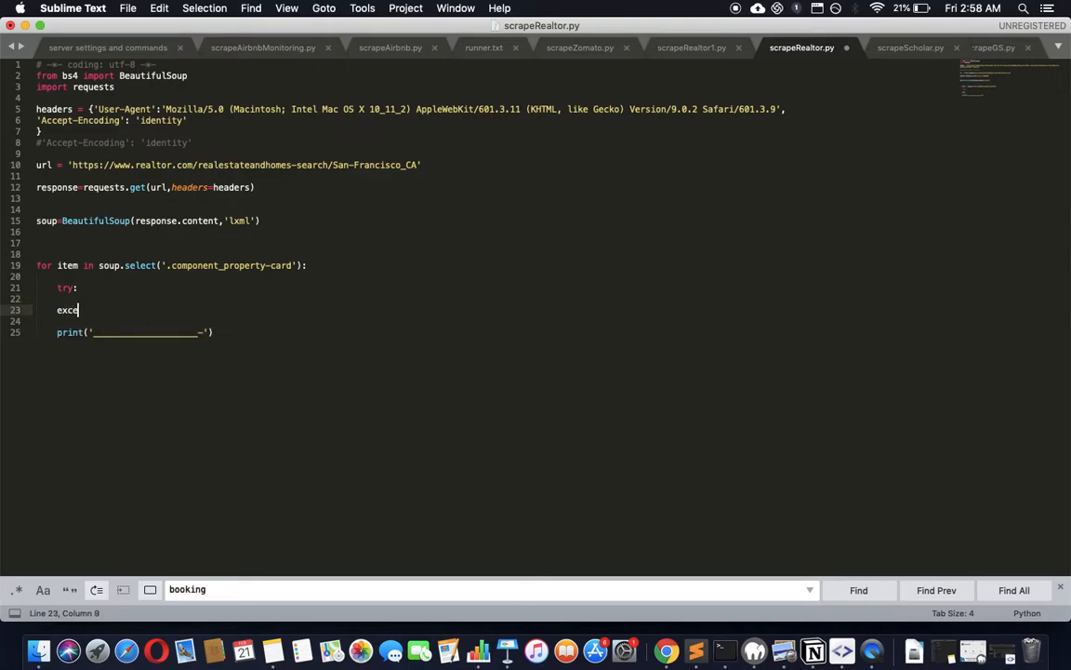
pyautogui.write('pt')
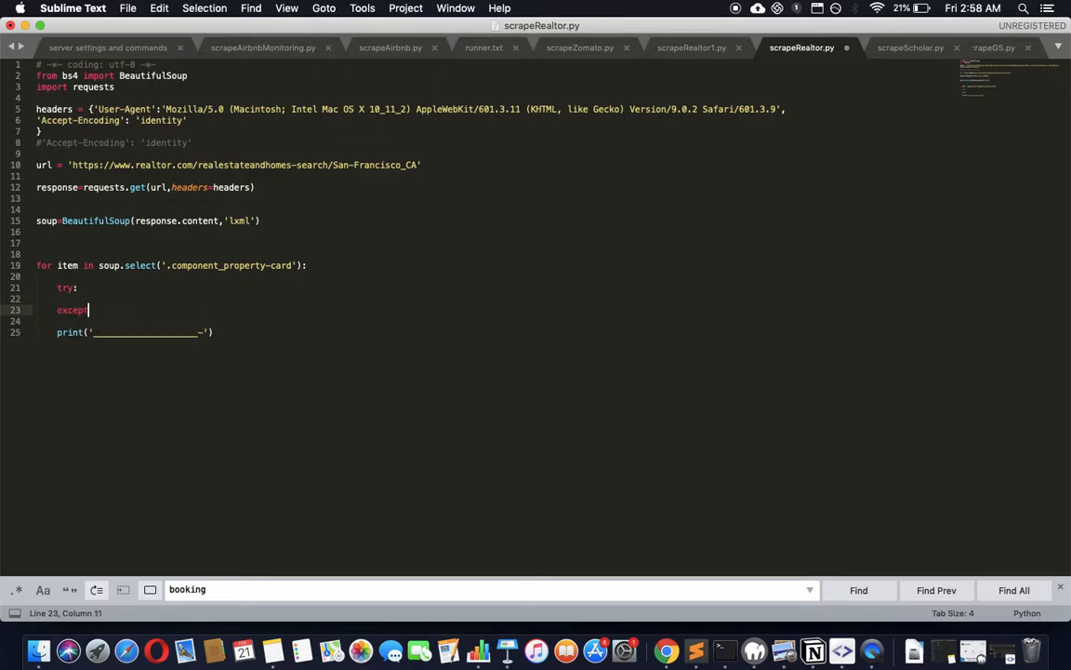
pyautogui.write('Exception as')
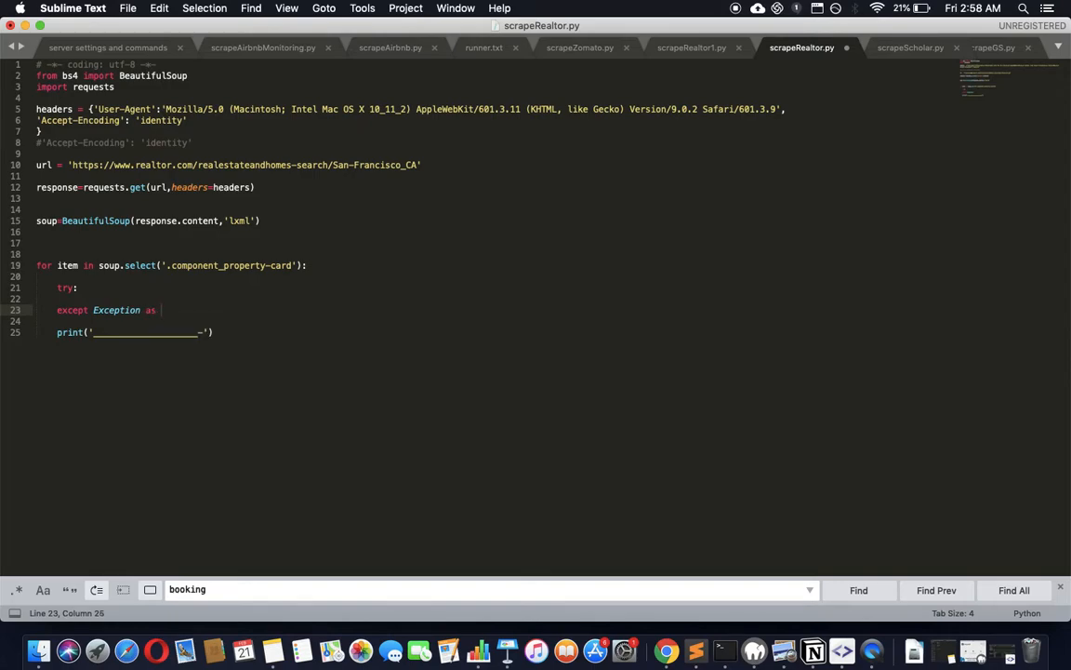
pyautogui.write('e:')
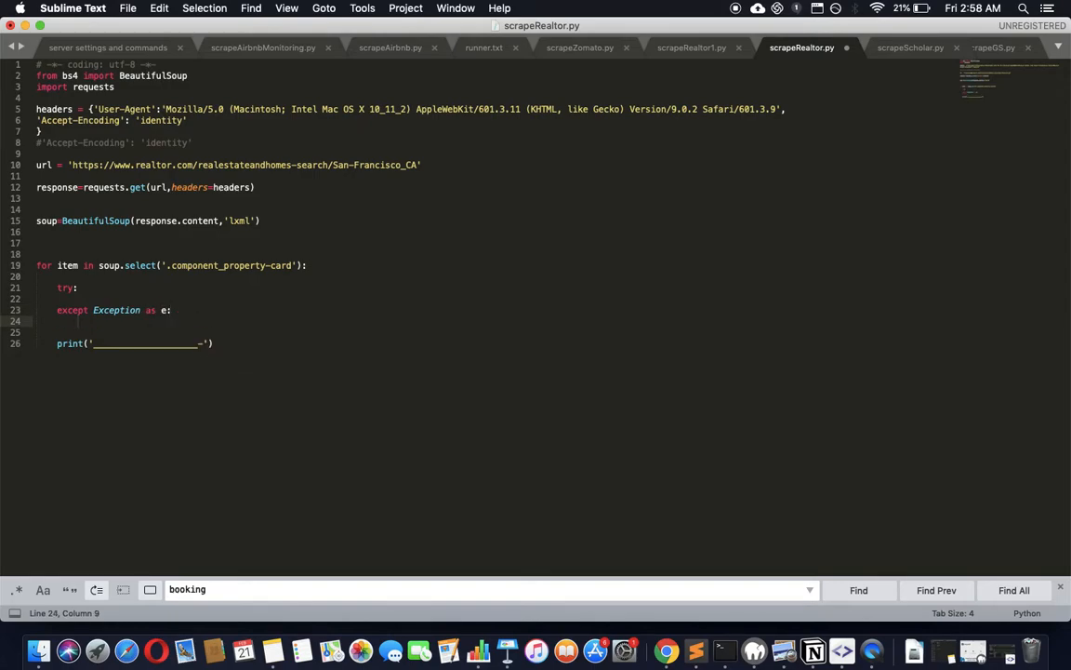
pyautogui.write('print')
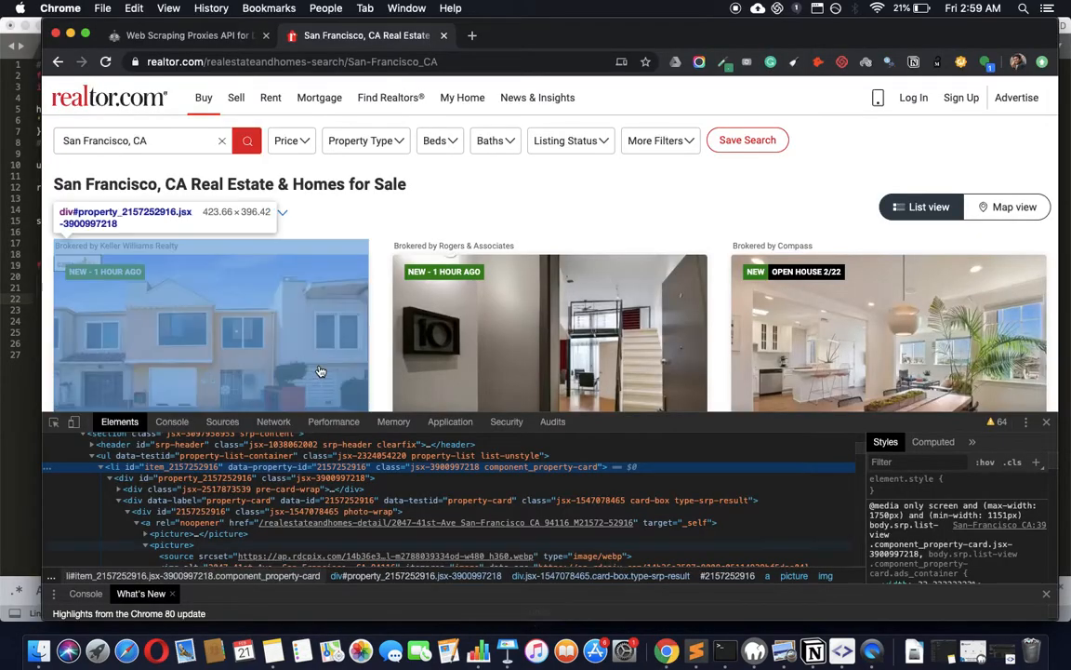
# Scroll through the component_property-card markup in the DevTools Elements panel
pyautogui.scroll(-3)
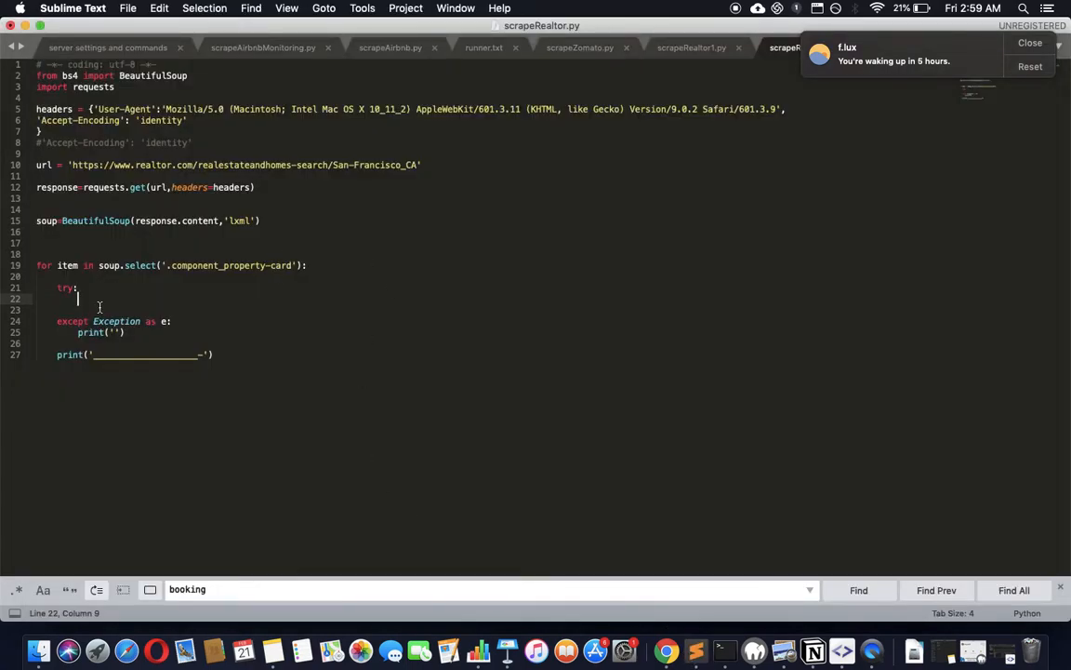
# Begin item.select('data-label') inside the try block
pyautogui.write('item')
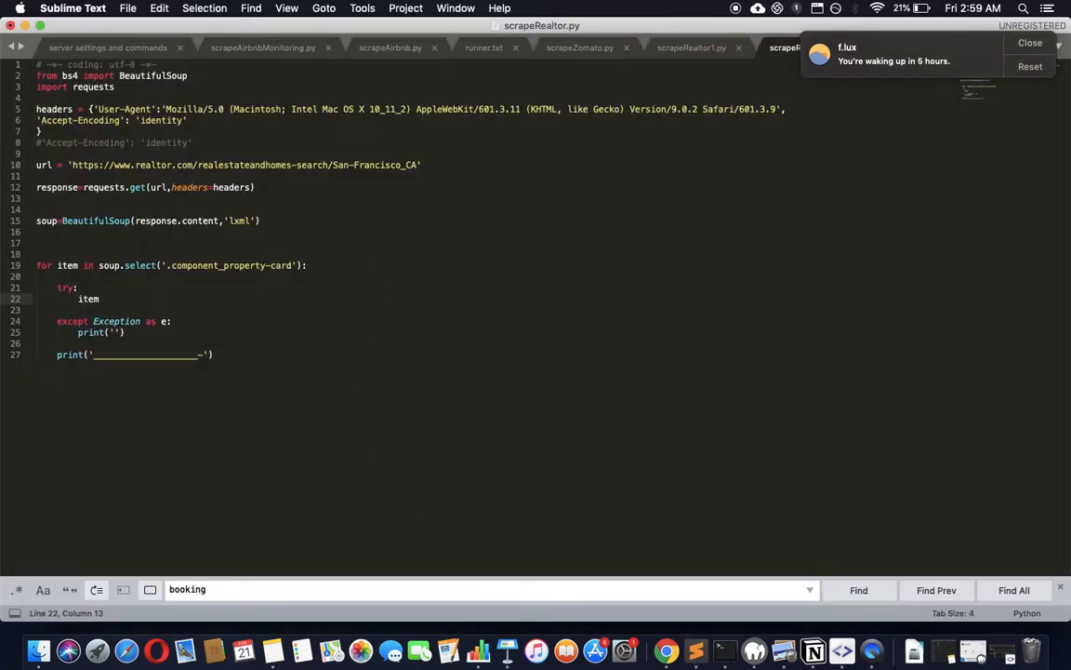
pyautogui.write('.')
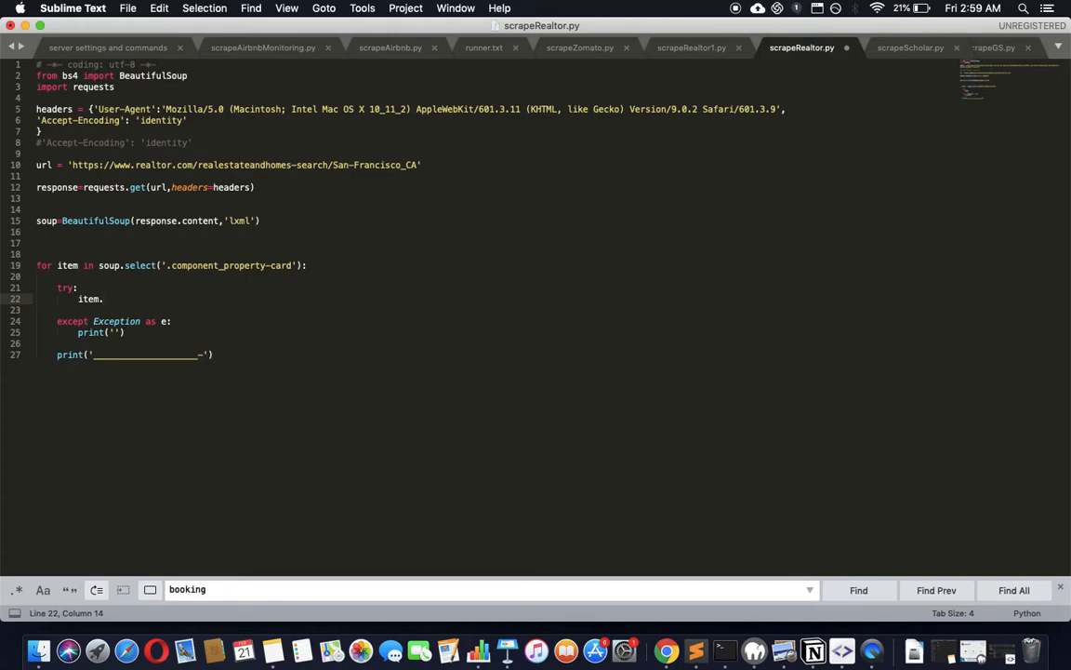
pyautogui.write('select(')
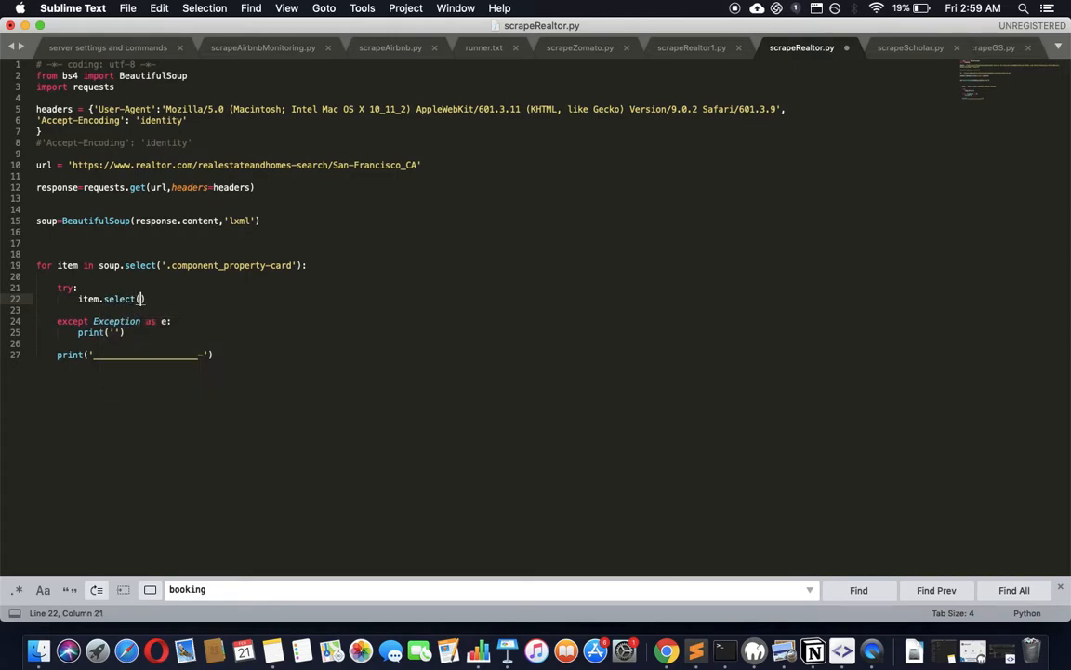
pyautogui.write("''")
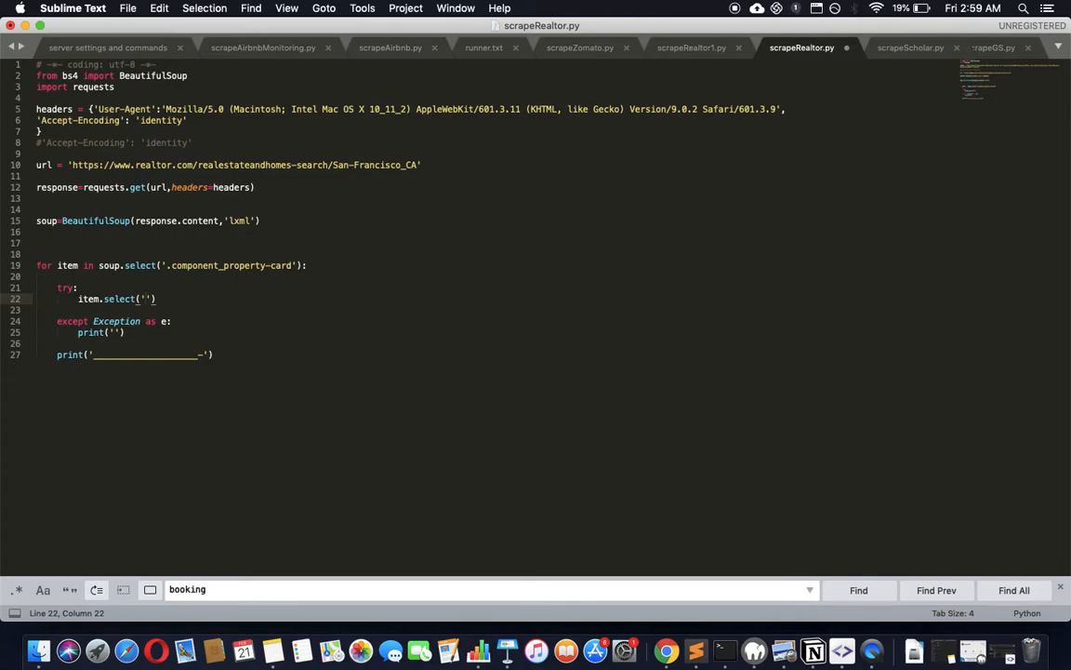
pyautogui.write('dat')
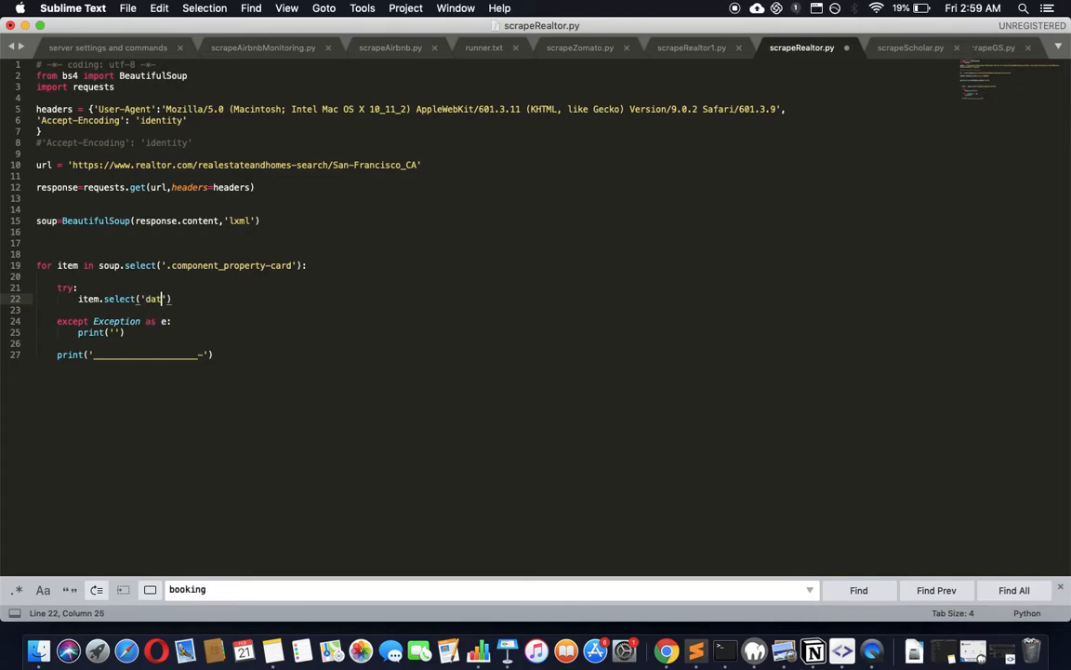
pyautogui.write('a-label')
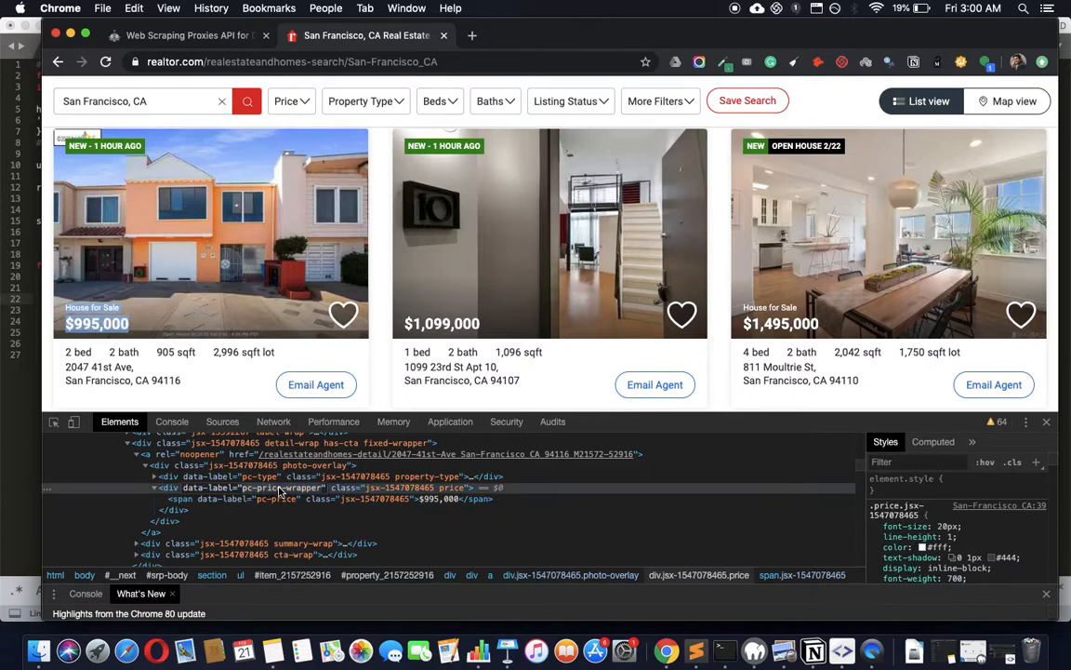
# Print the price-wrapper element's text with [0].get_text() wrapped in print()
pyautogui.press('cmd+tab')
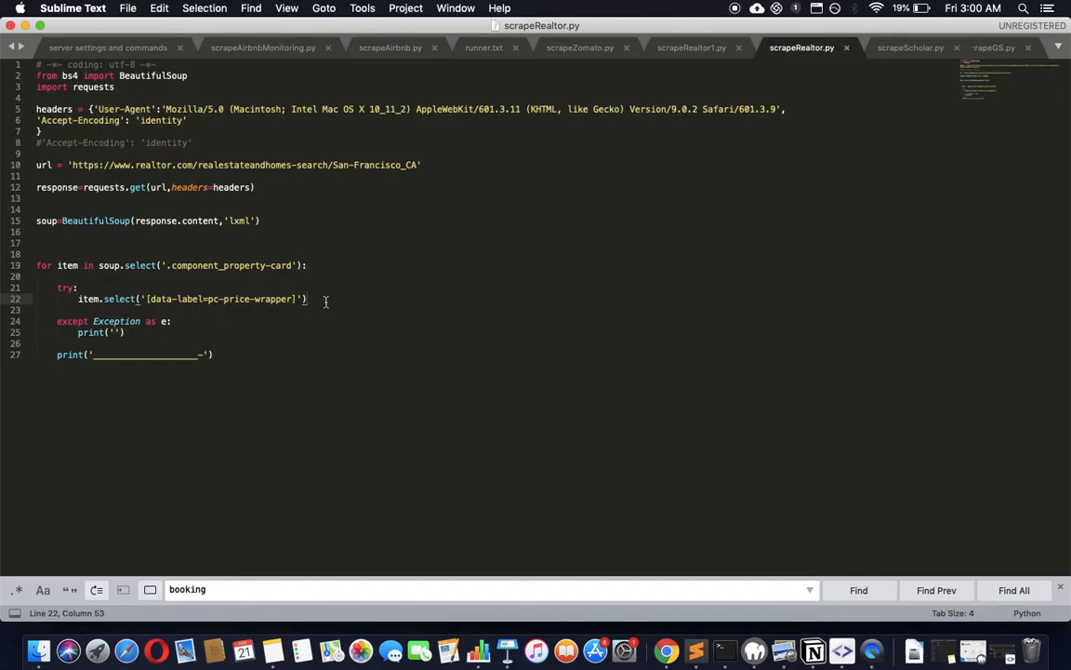
pyautogui.write('[0]')
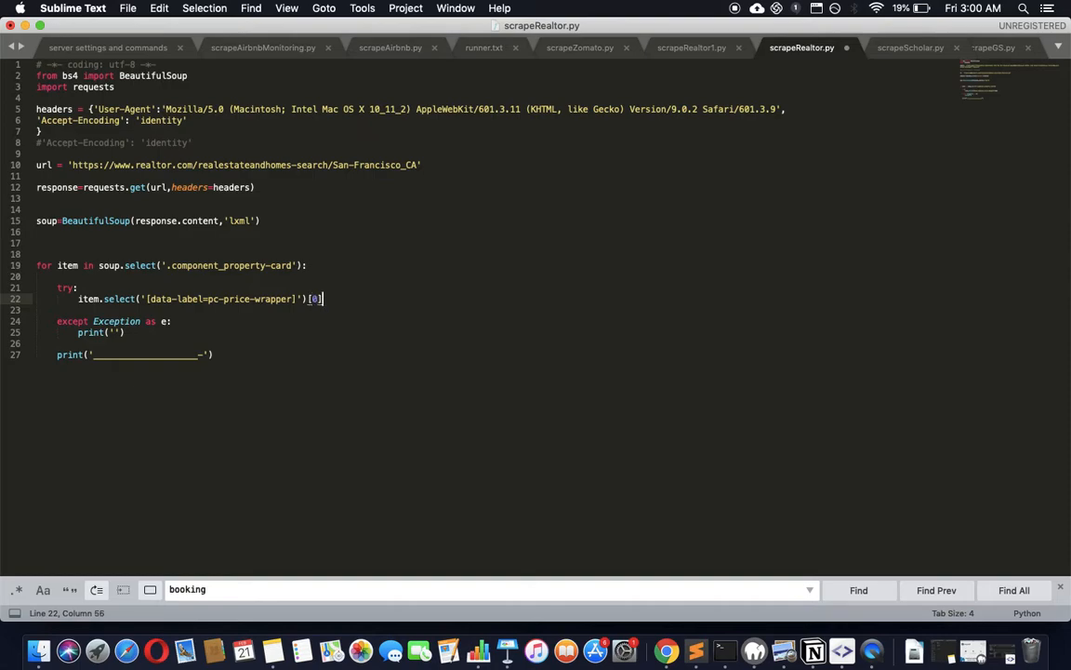
pyautogui.write('.')
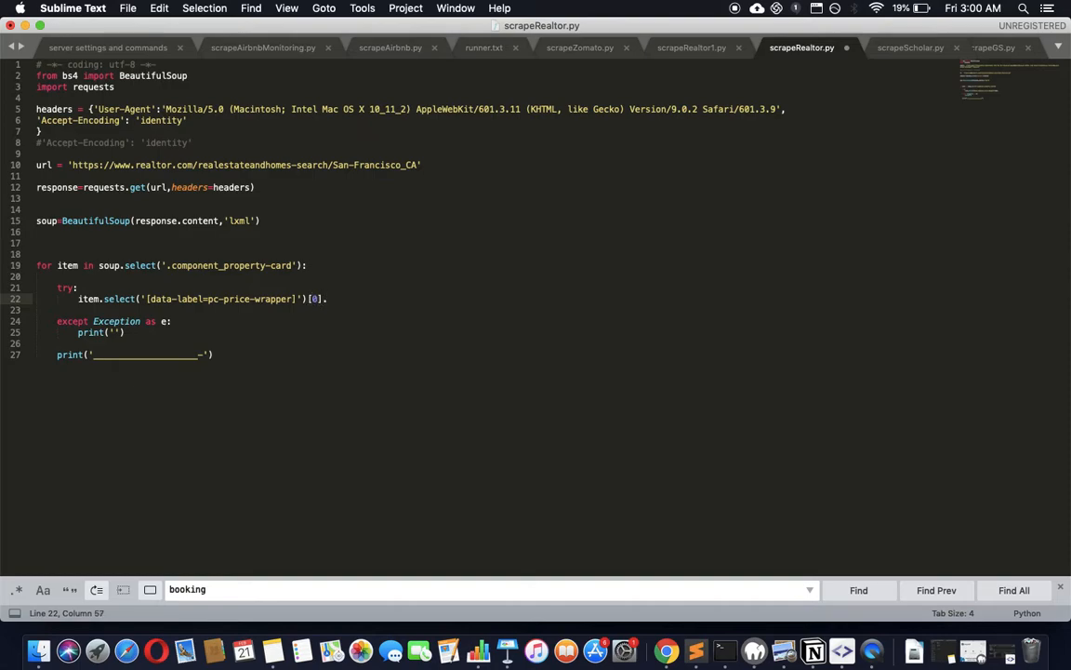
pyautogui.write('.get_tex')
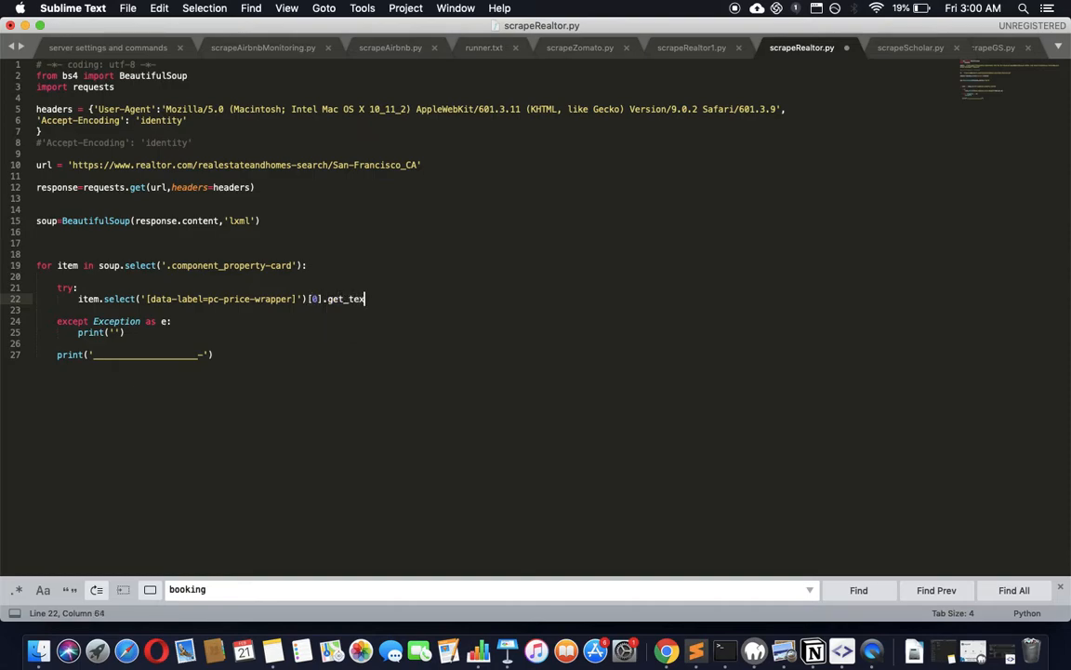
pyautogui.write('t()')
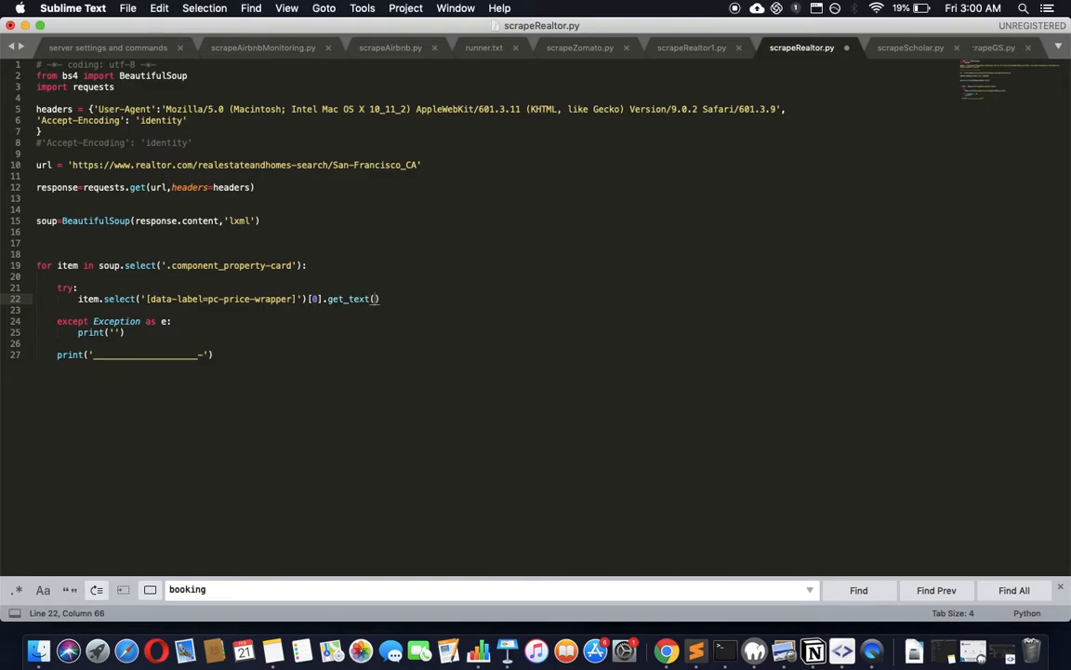
pyautogui.write(')')
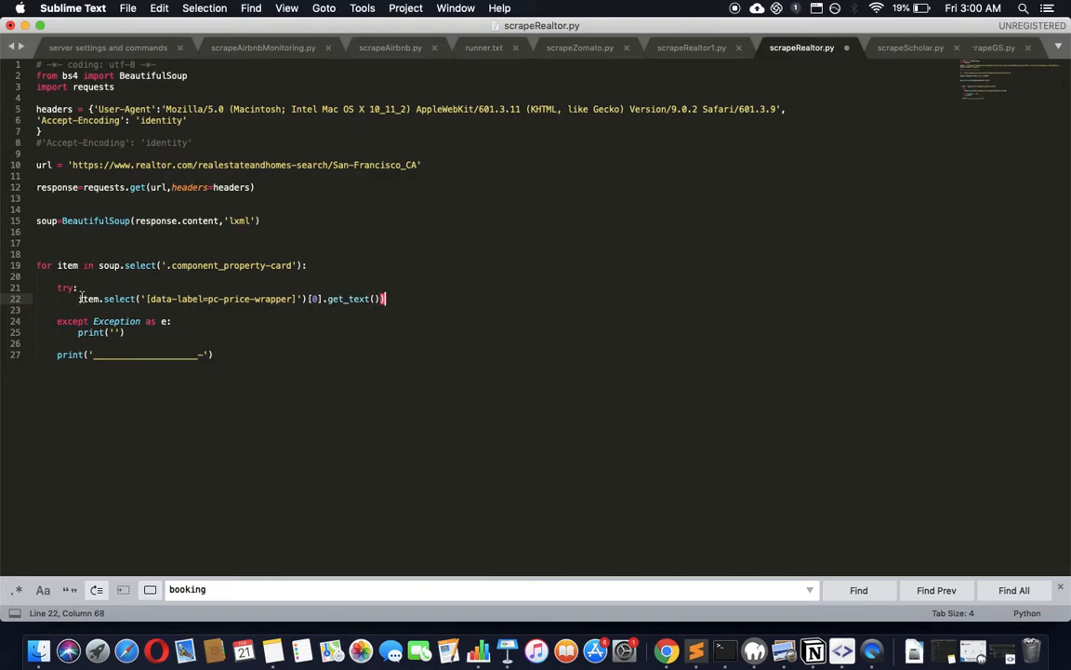
pyautogui.write('print(item.s')
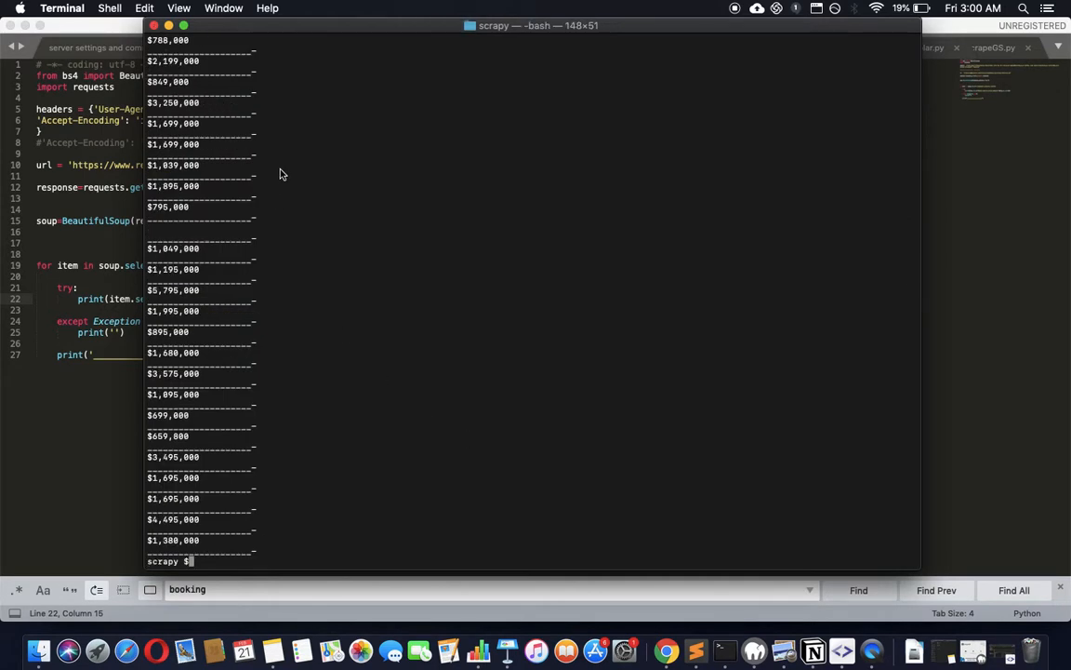
pyautogui.moveTo(171, 380)
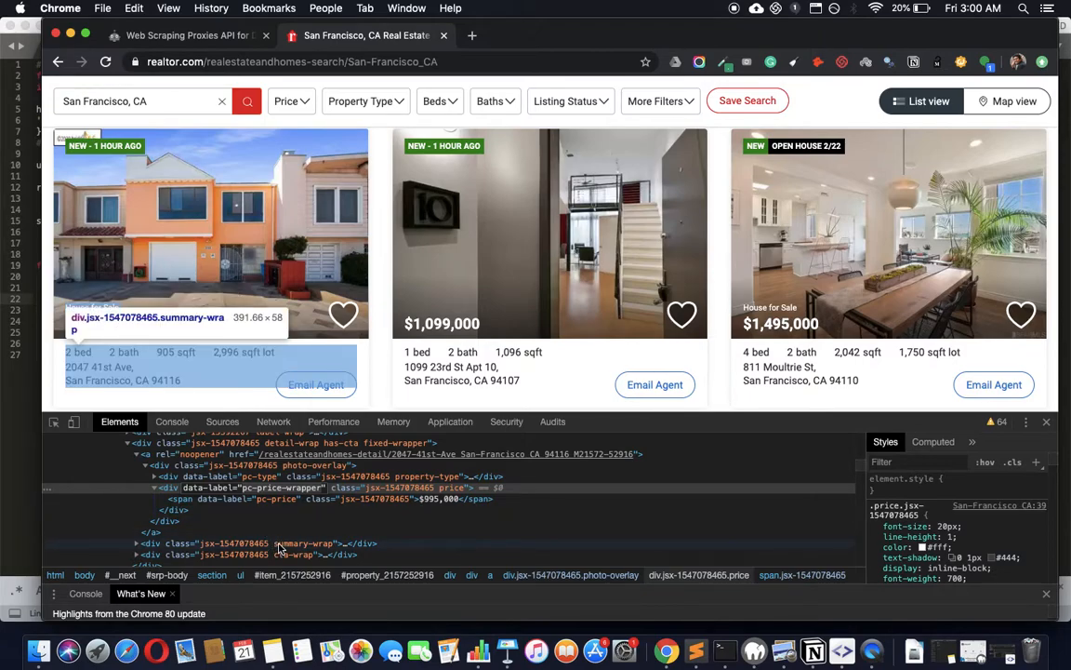
# Inspect the first card's summary details and select the summary-wrap selector text
pyautogui.click(297, 543)
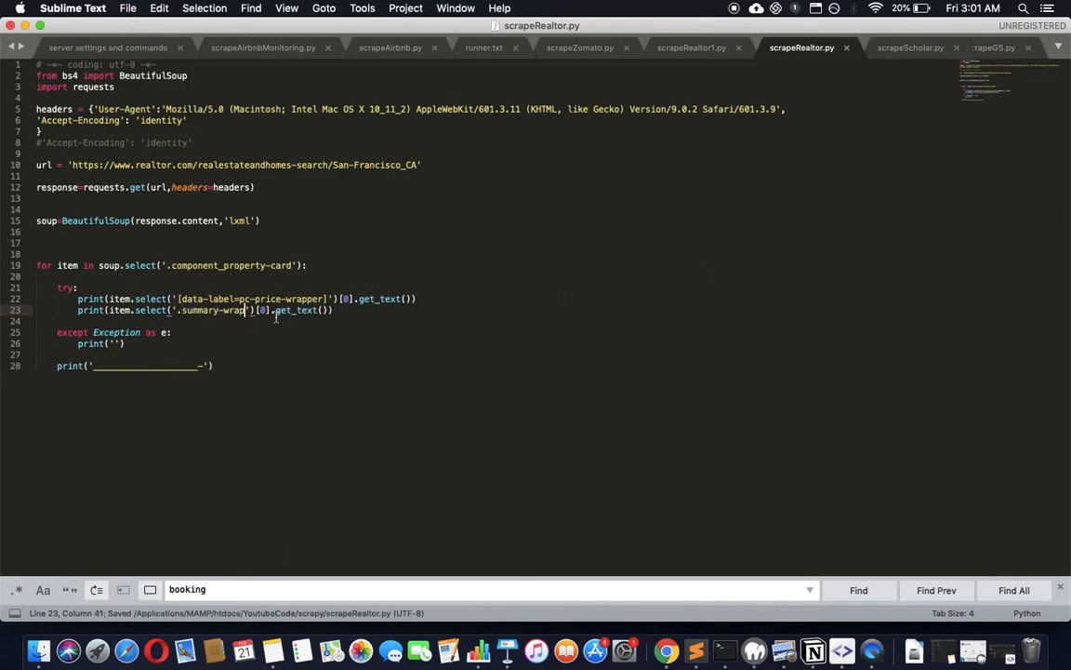
pyautogui.doubleClick(296, 309)
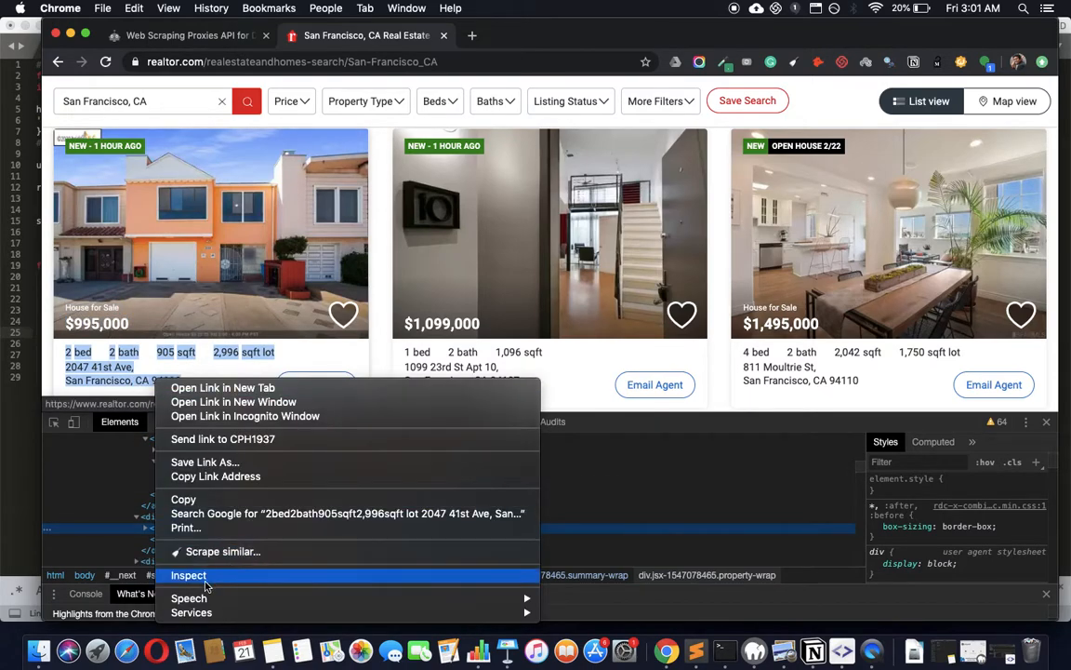
# Inspect the first card's address in DevTools and select the summary-wrap selector in the duplicated print line
pyautogui.click(188, 575)
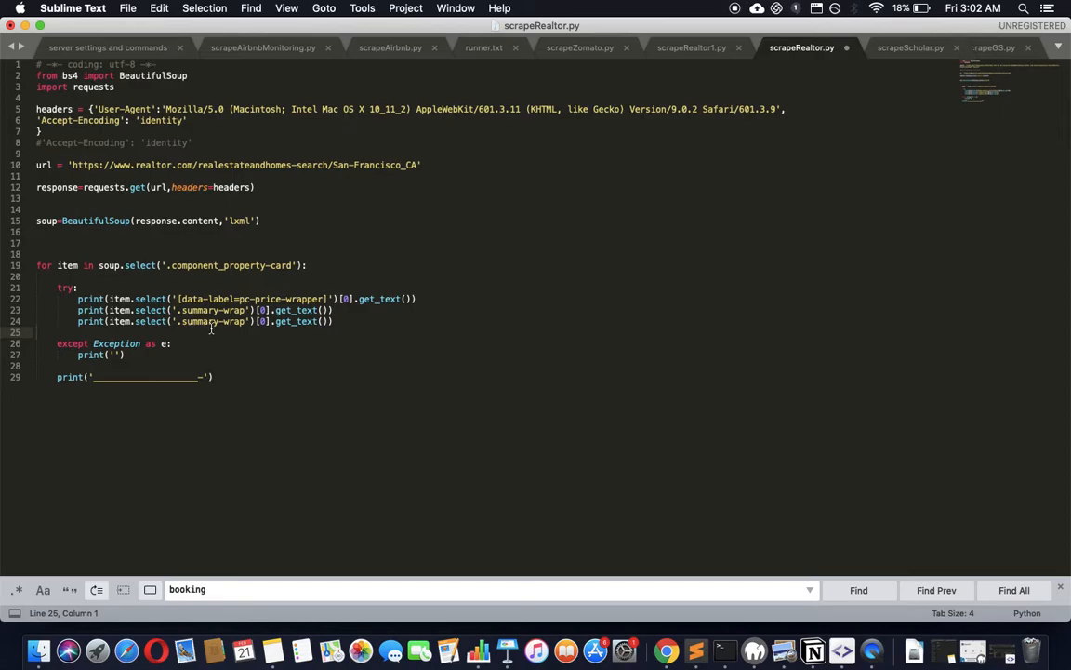
pyautogui.doubleClick(212, 320)
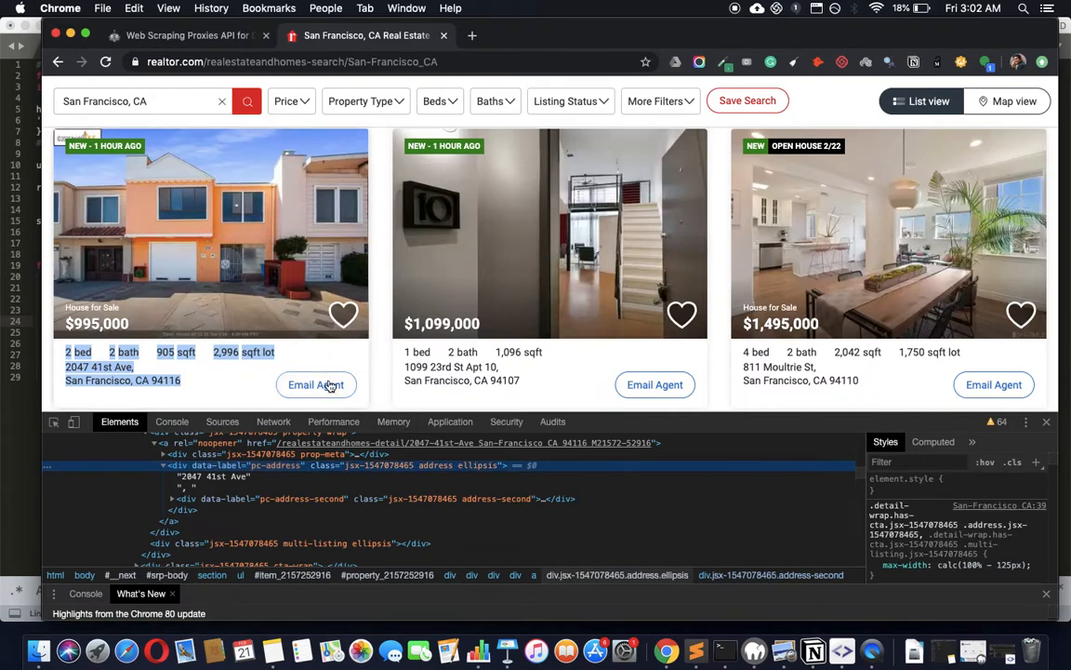
# Inspect the first card's beds and baths line to reveal the property-meta list markup
pyautogui.scroll(-3)
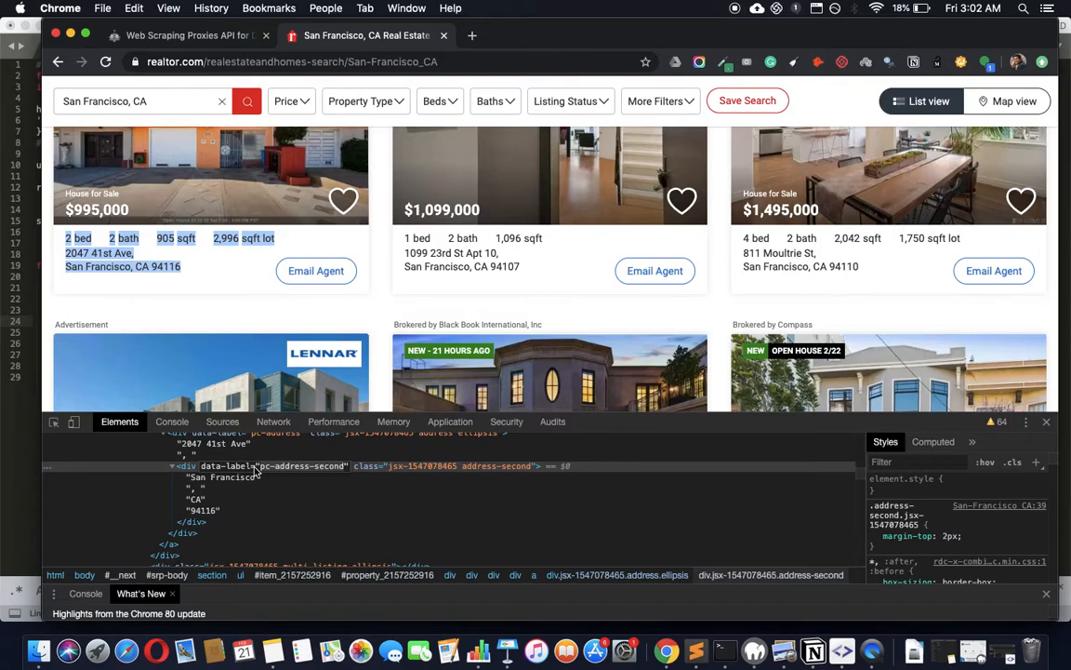
pyautogui.moveTo(287, 305)
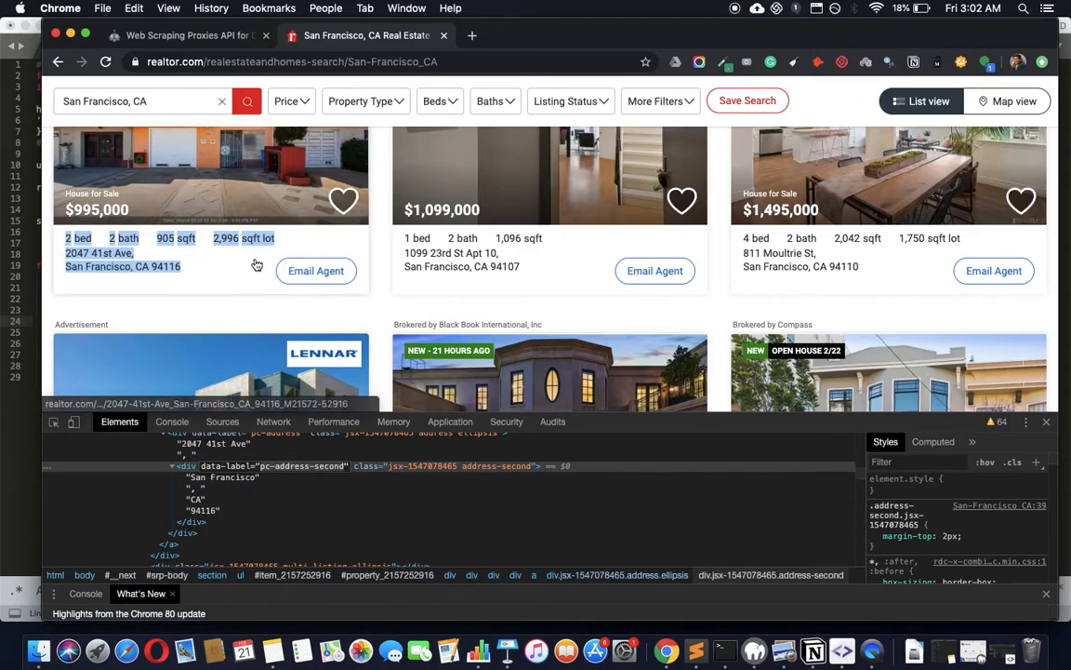
pyautogui.moveTo(224, 279)
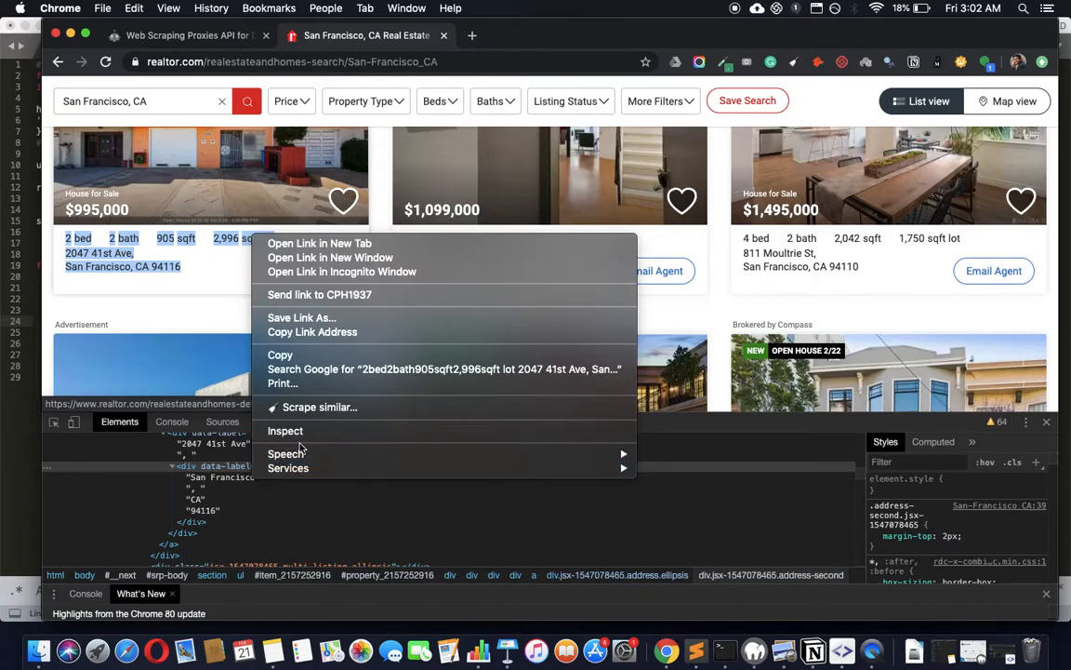
pyautogui.click(284, 432)
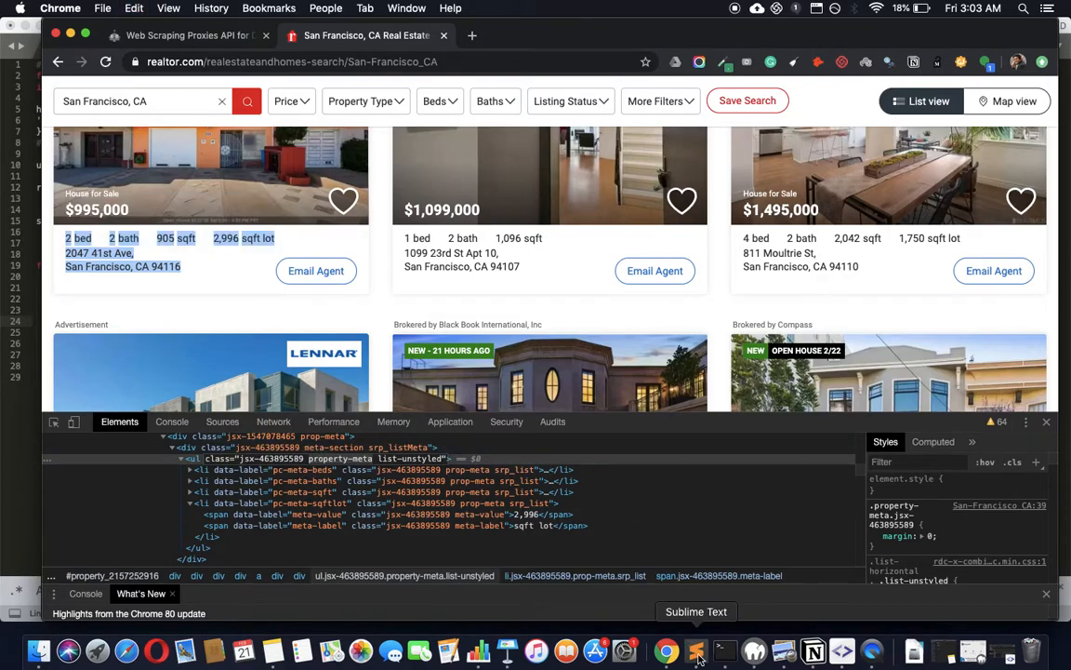
# Add print lines for .address and .property-meta to the loop, then return to the listings page
pyautogui.click(696, 651)
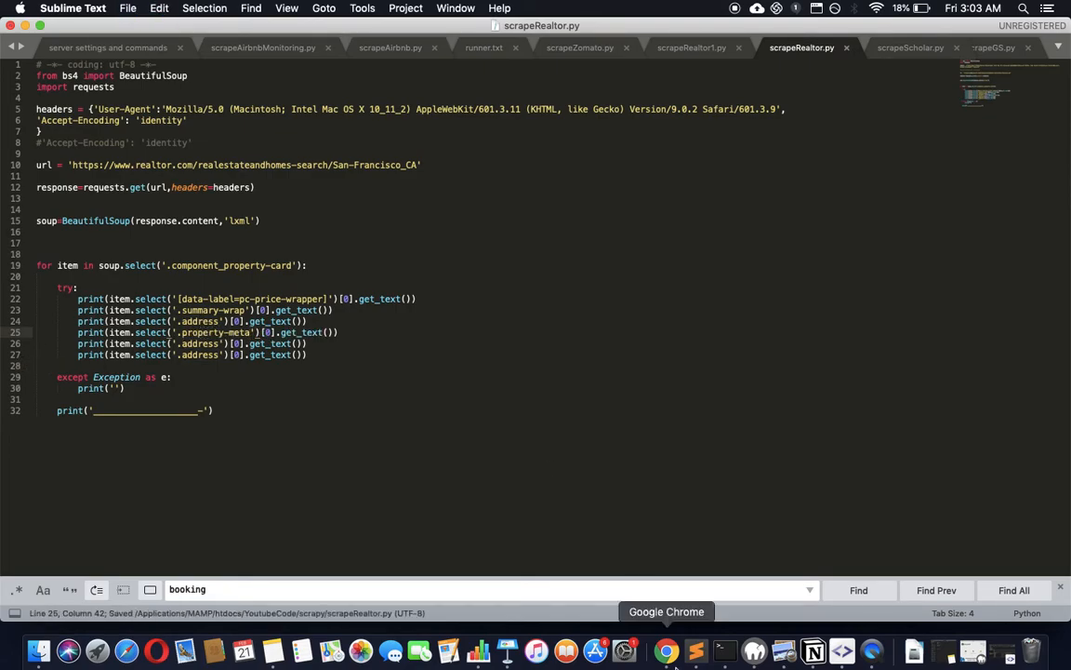
pyautogui.click(666, 651)
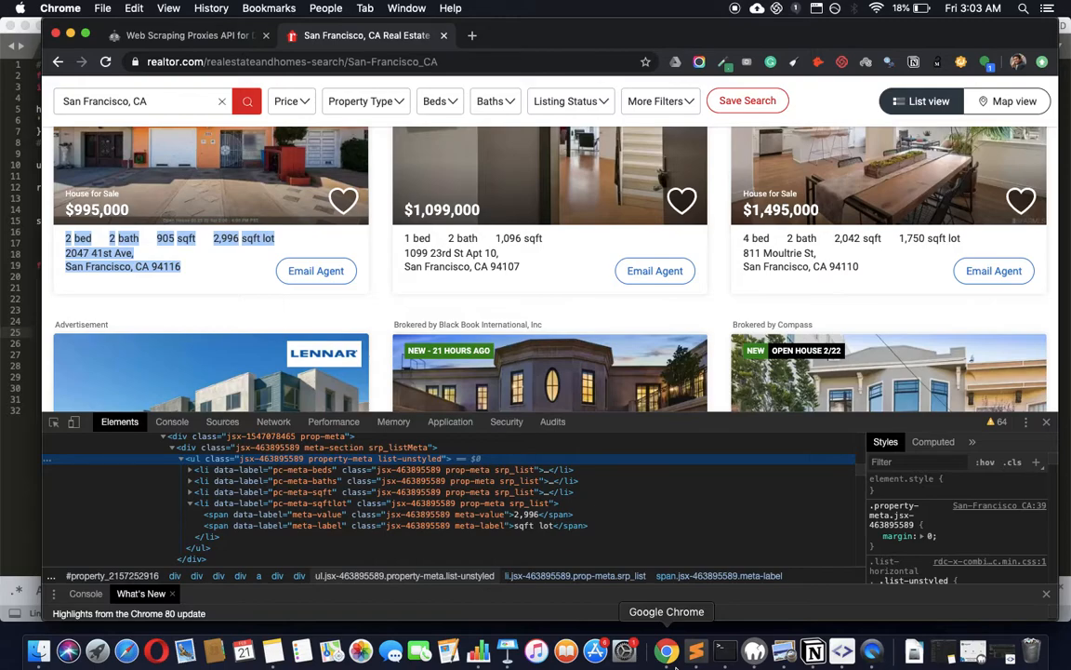
pyautogui.moveTo(476, 316)
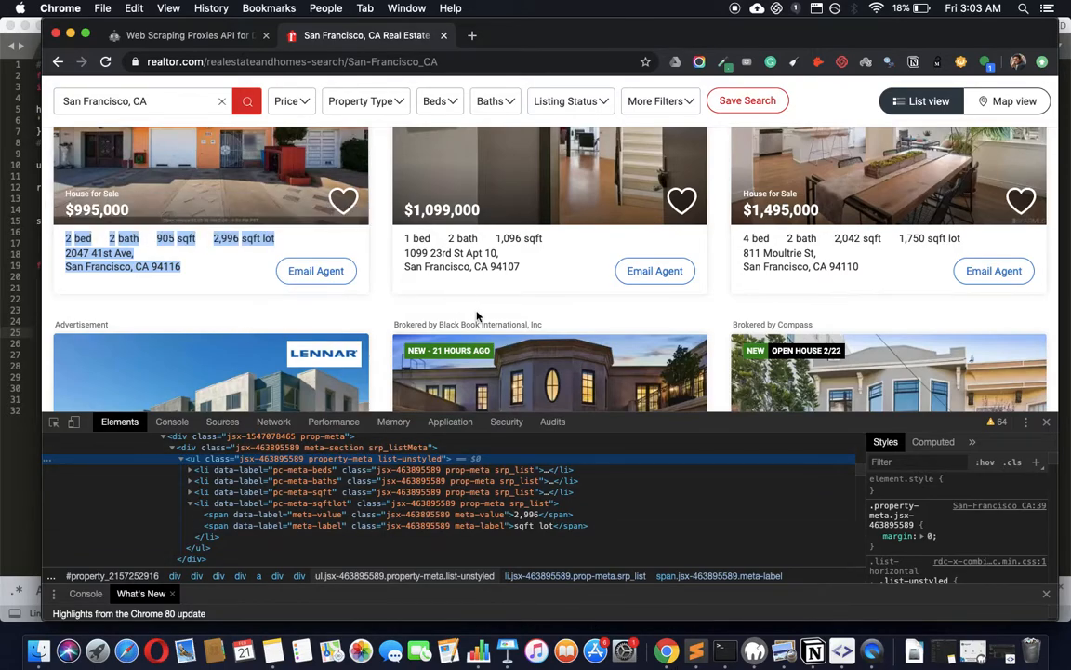
# Scroll the listings to check the pc-address and address-second markup below the property-meta list
pyautogui.scroll(-3)
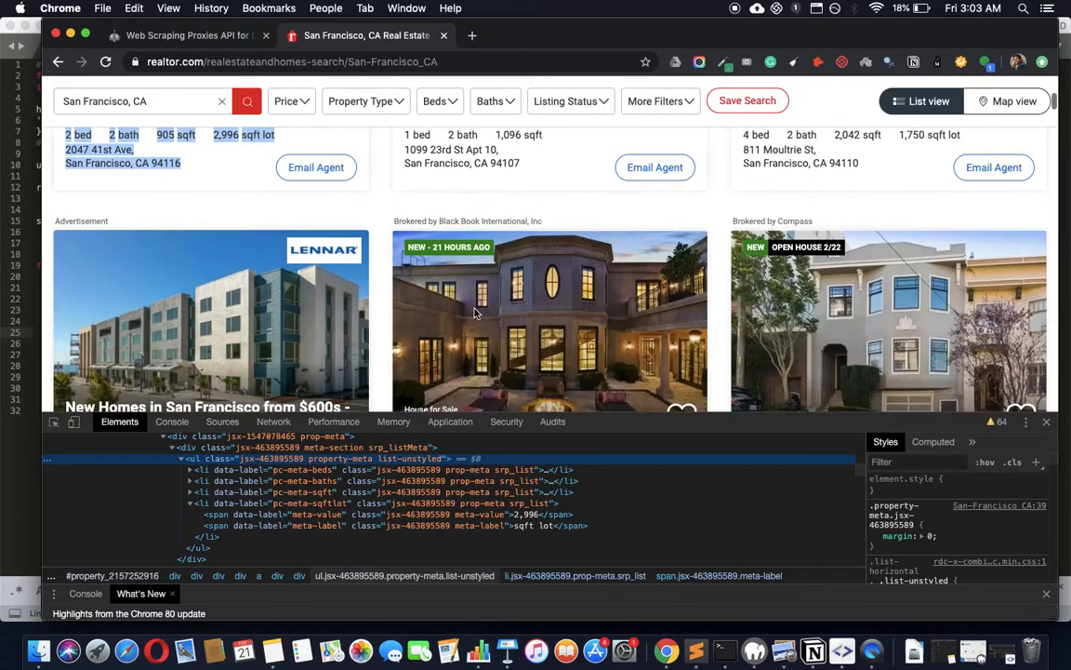
pyautogui.scroll(-3)
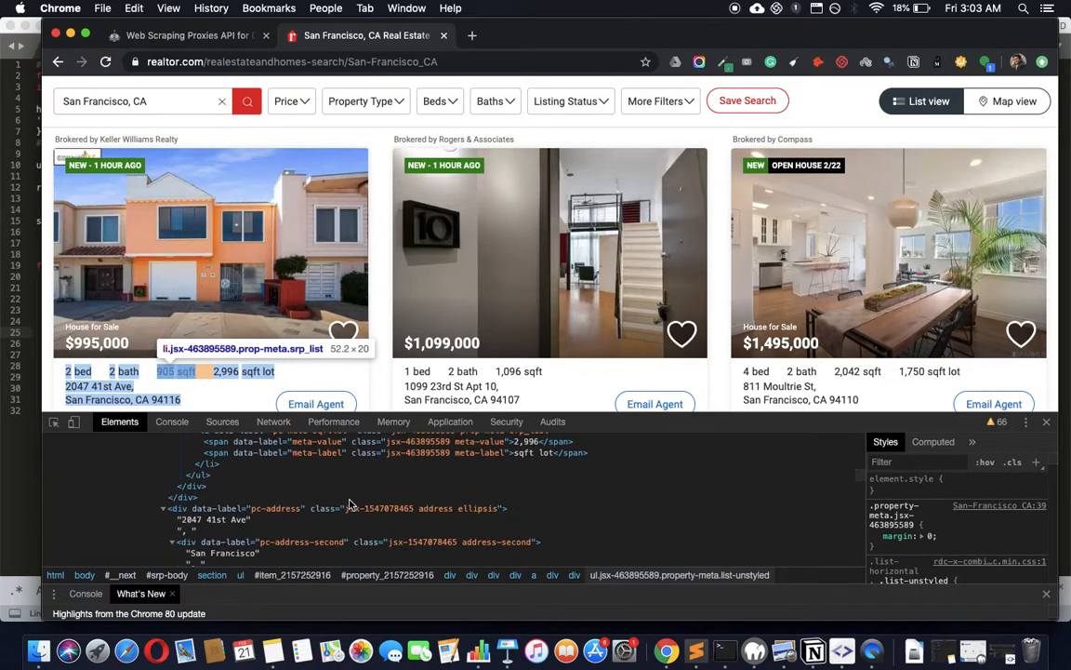
pyautogui.moveTo(700, 651)
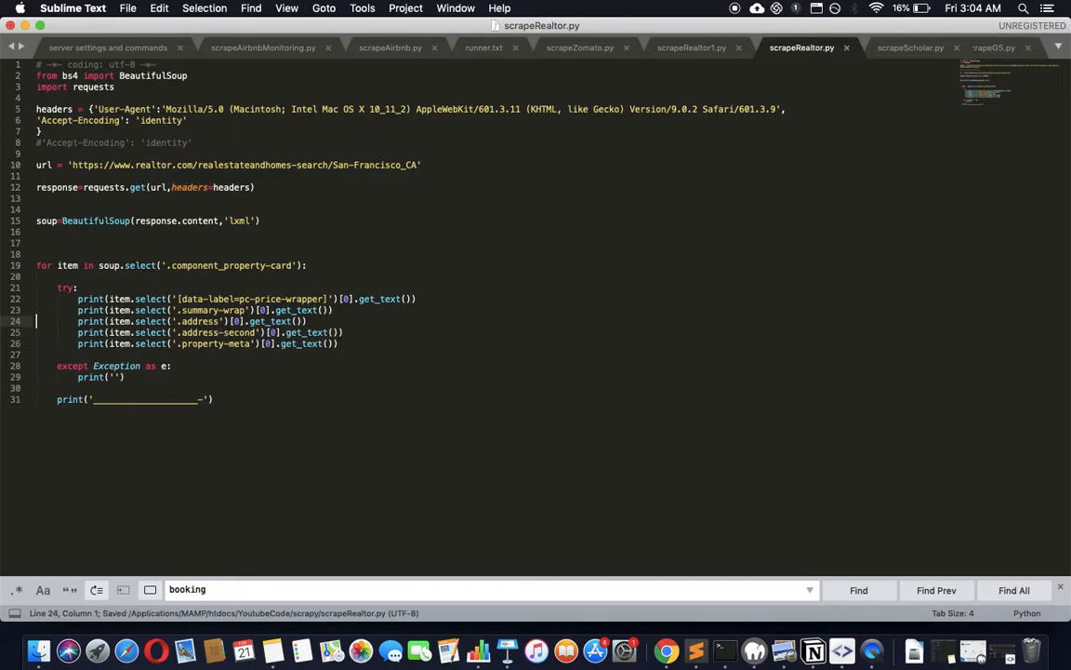
# Save scrapeRealtor.py with the address-second print so Terminal shows price, summary, address and city per card
pyautogui.press('cmd+x')
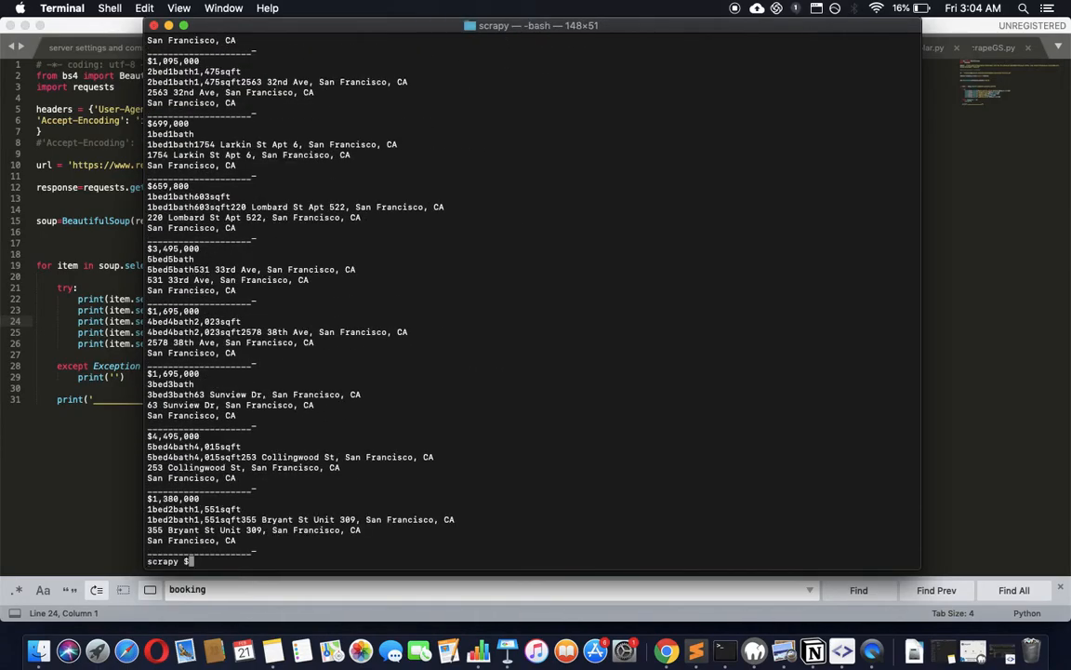
pyautogui.doubleClick(171, 498)
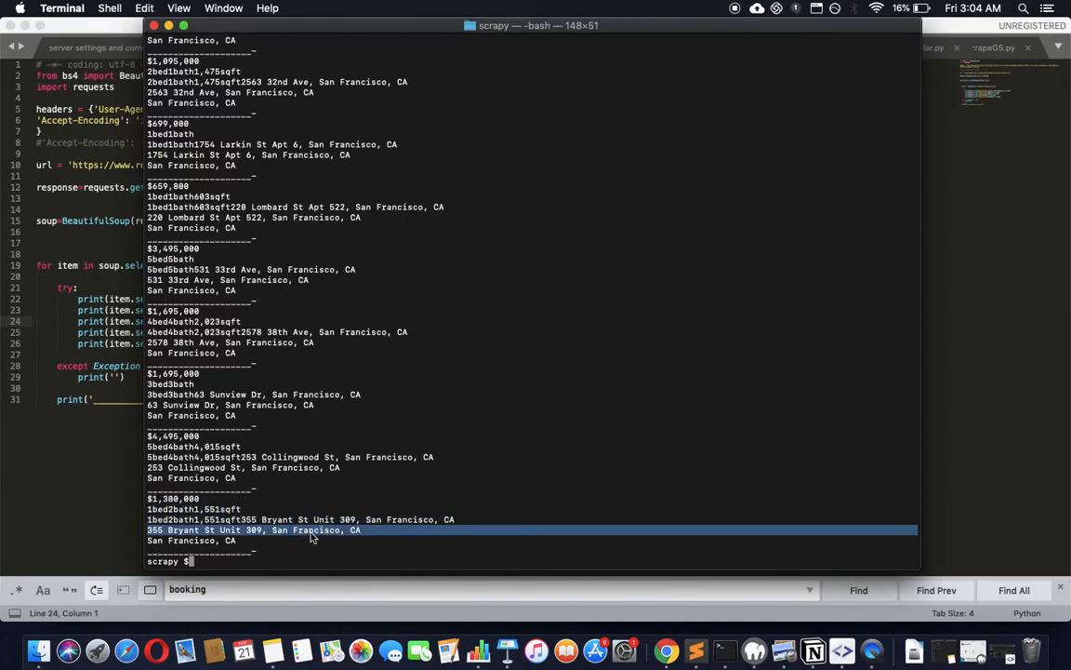
pyautogui.moveTo(257, 554)
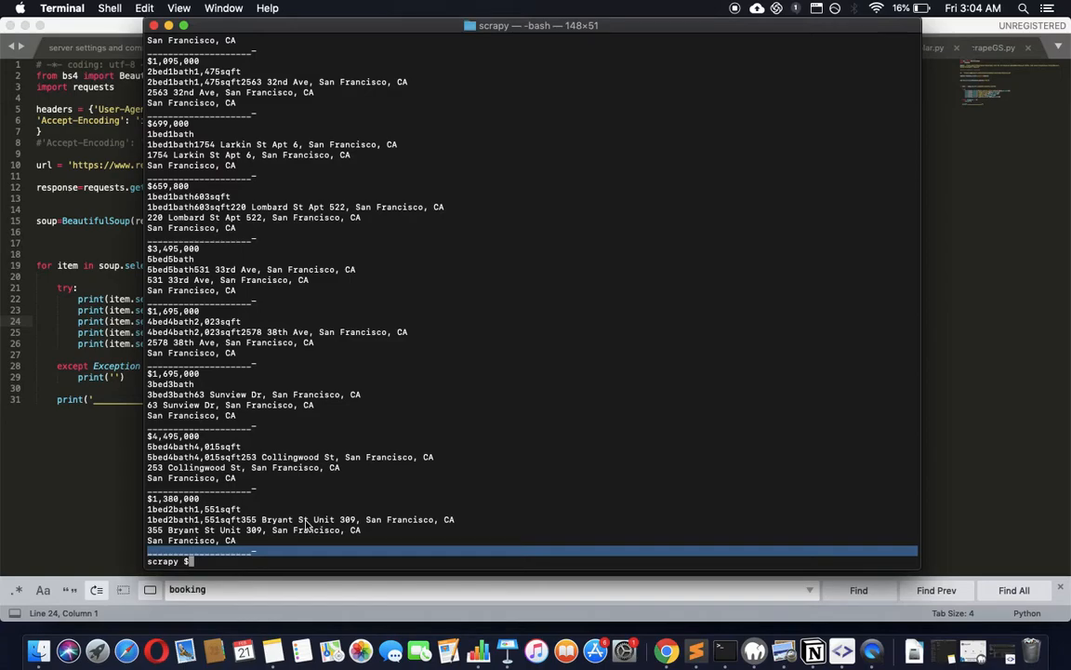
pyautogui.moveTo(613, 569)
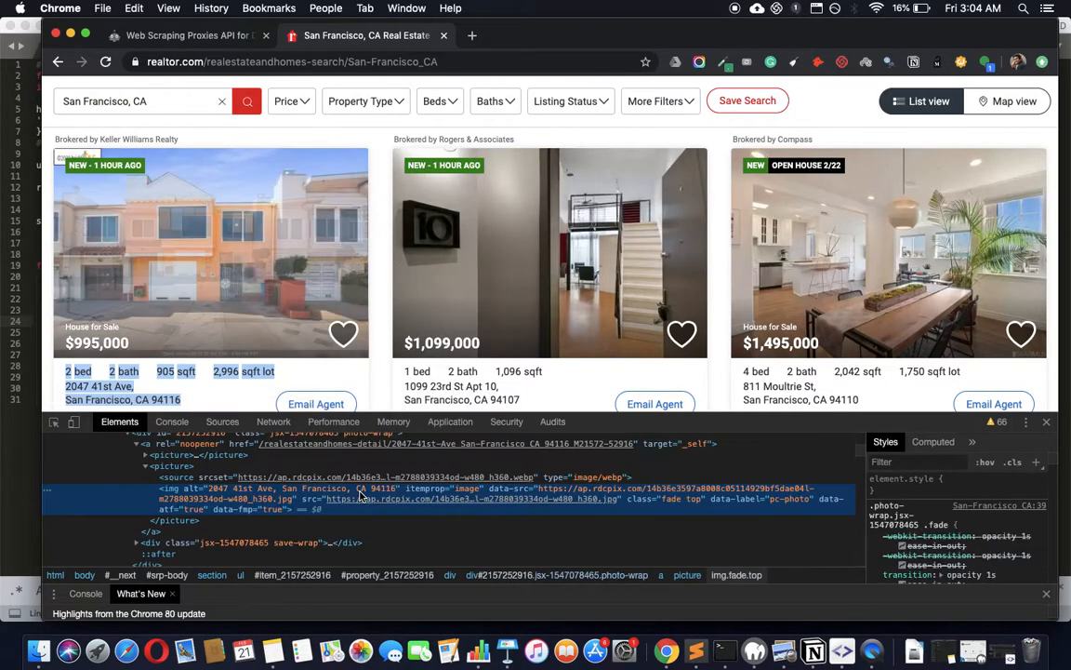
pyautogui.moveTo(233, 487)
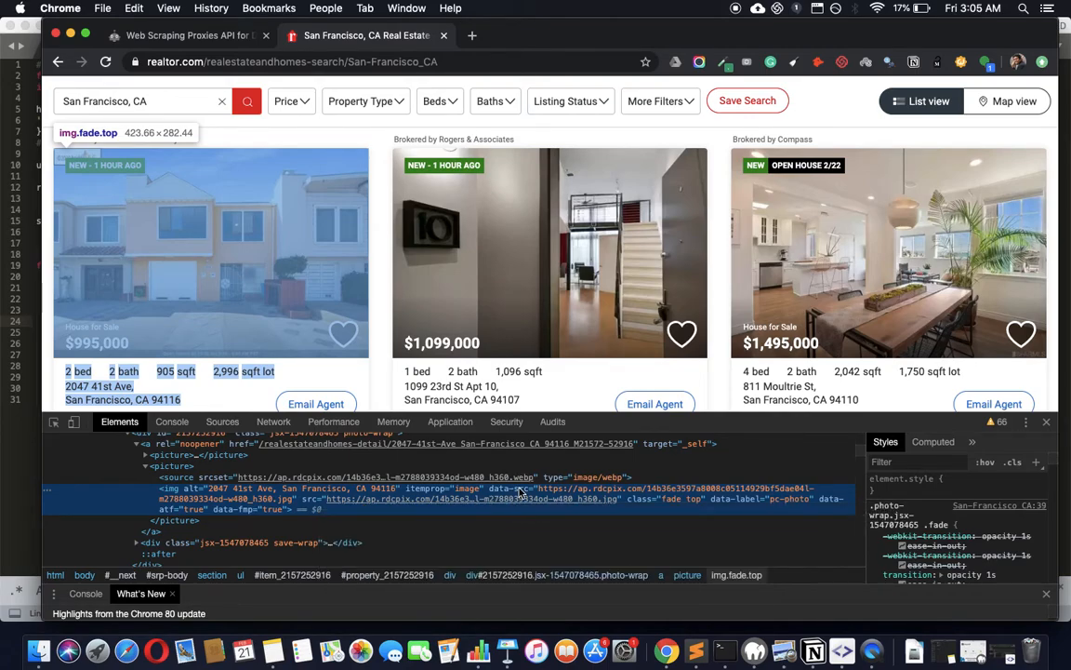
pyautogui.moveTo(655, 493)
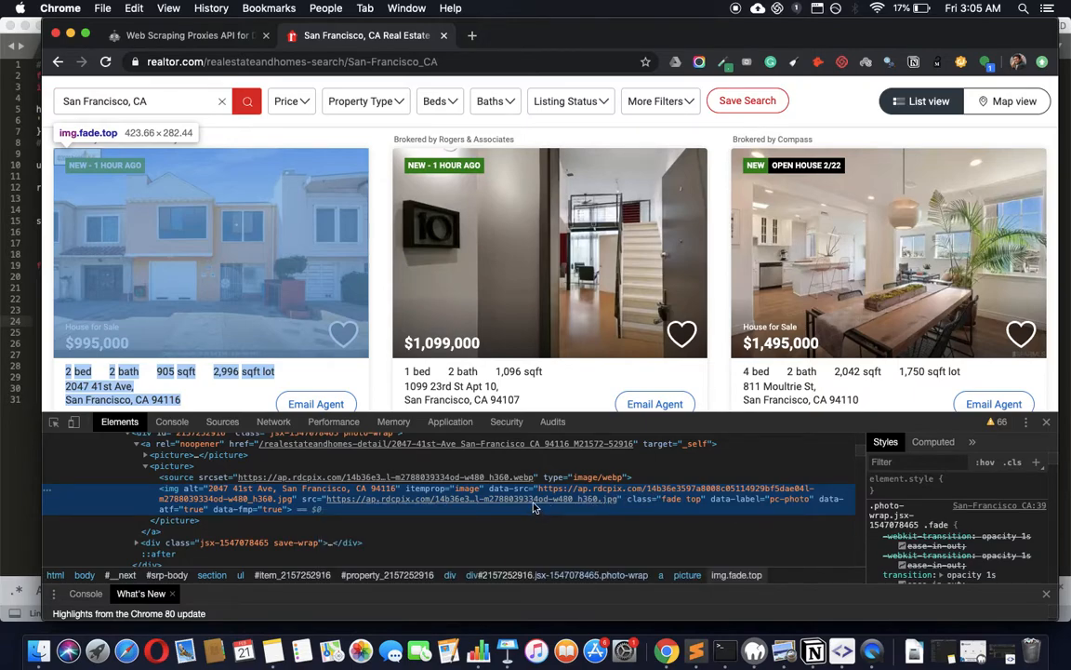
pyautogui.moveTo(536, 499)
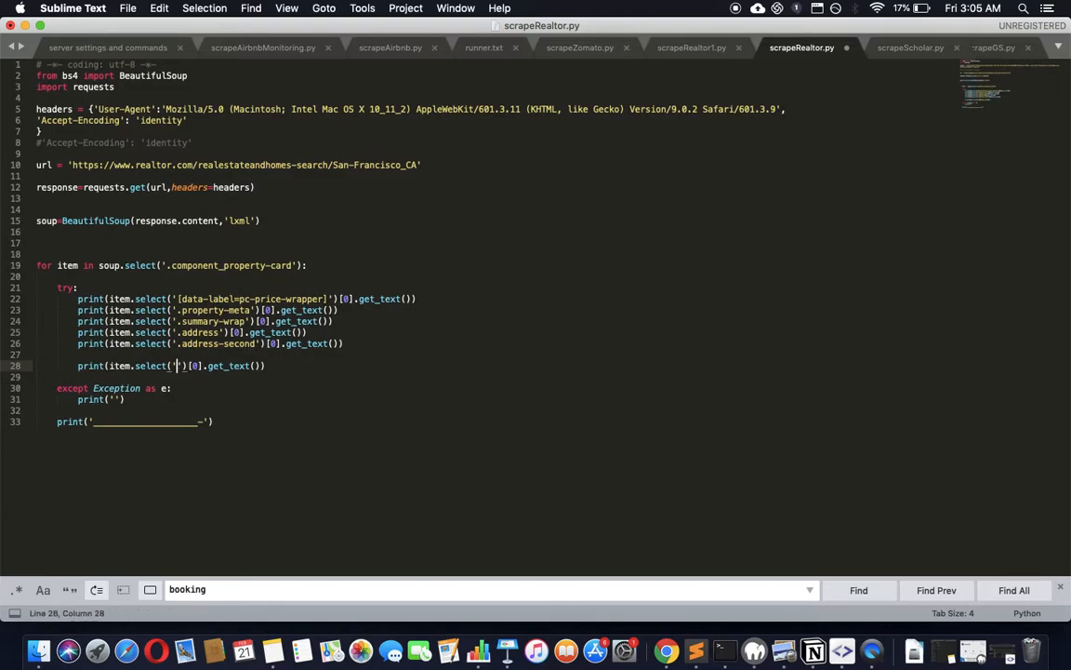
# Make line 28 print item.select('img')[0]['src'], save the script and bring Terminal back
pyautogui.write('img')
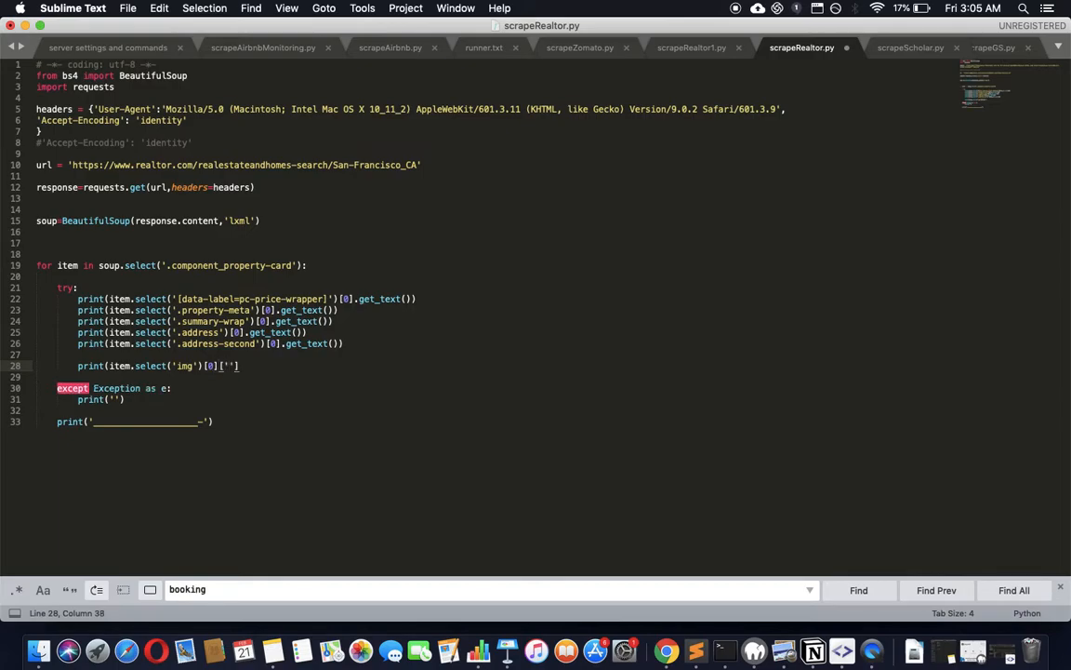
pyautogui.write('src')
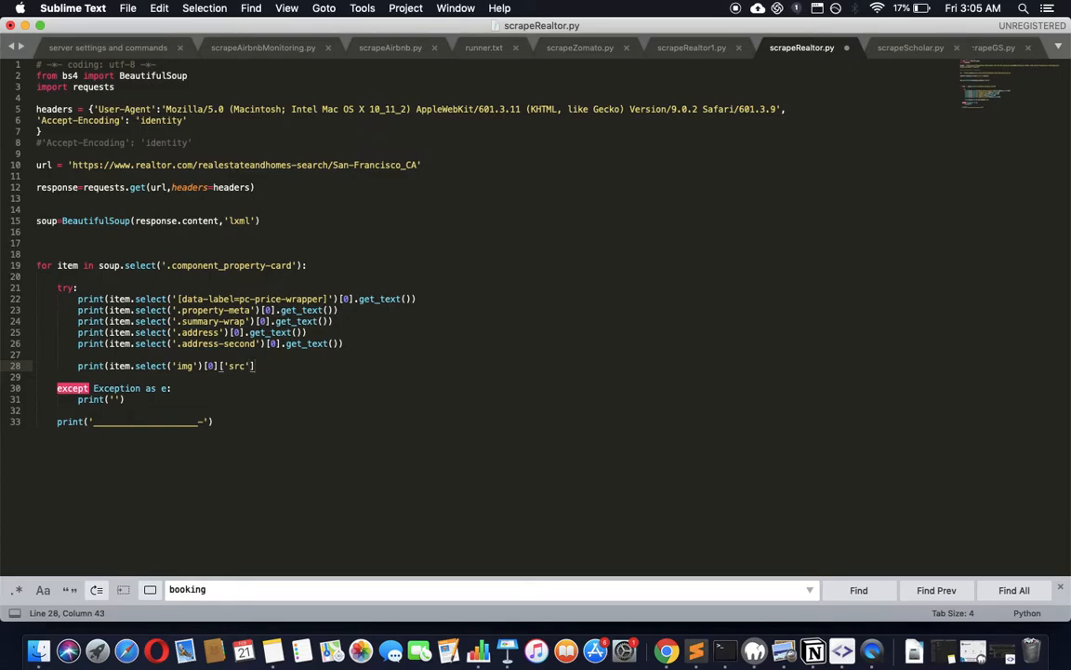
pyautogui.press('cmd+s')
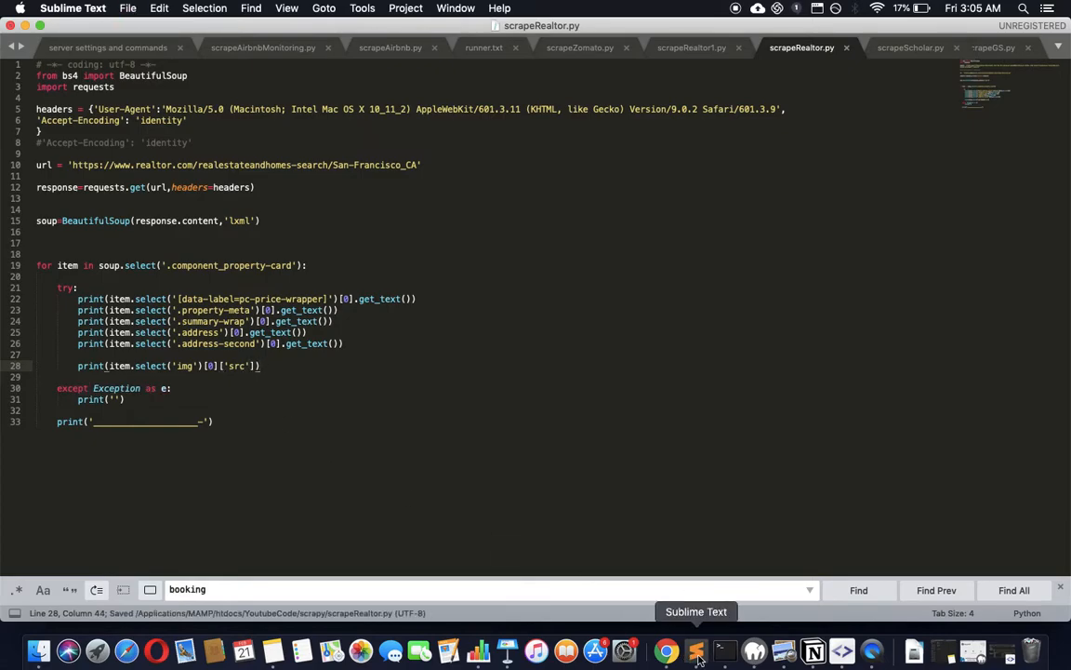
pyautogui.click(725, 651)
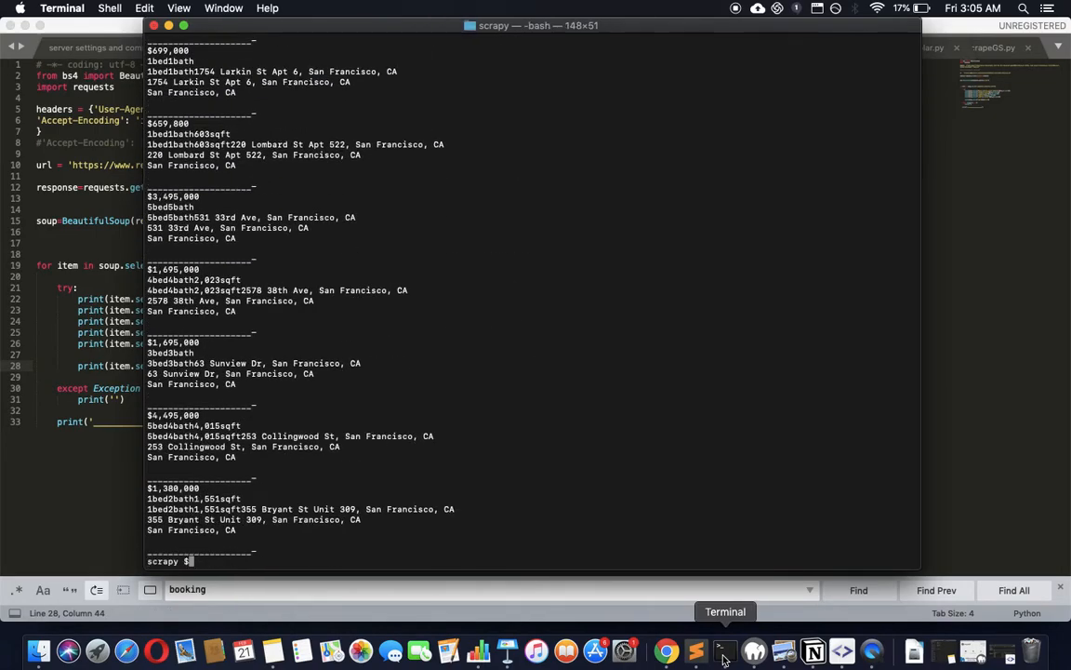
pyautogui.moveTo(480, 580)
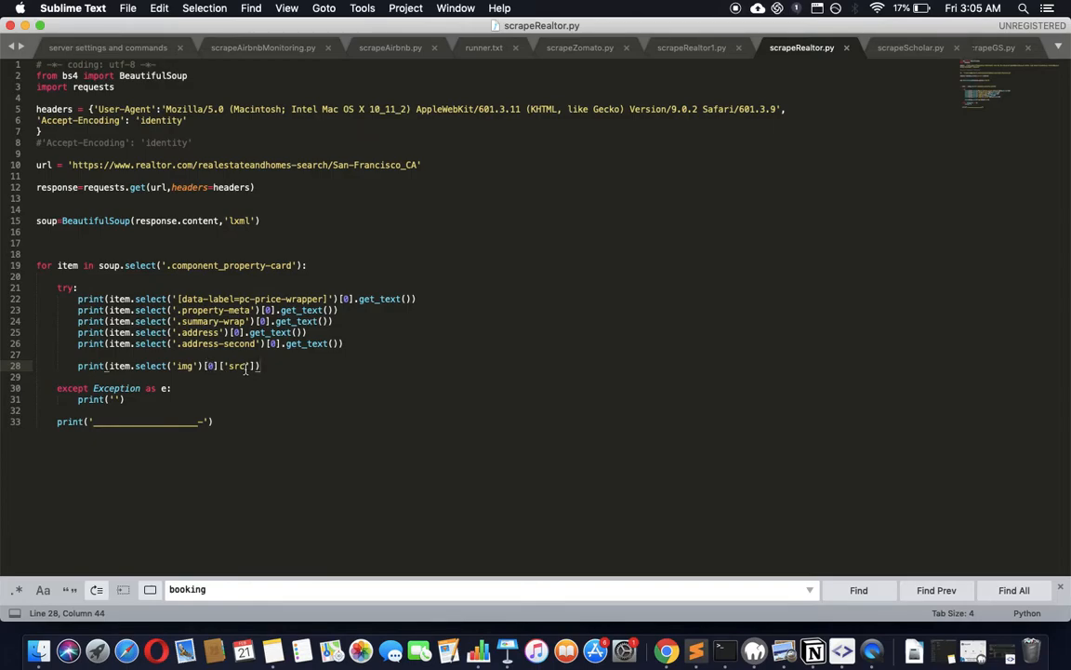
pyautogui.moveTo(241, 365)
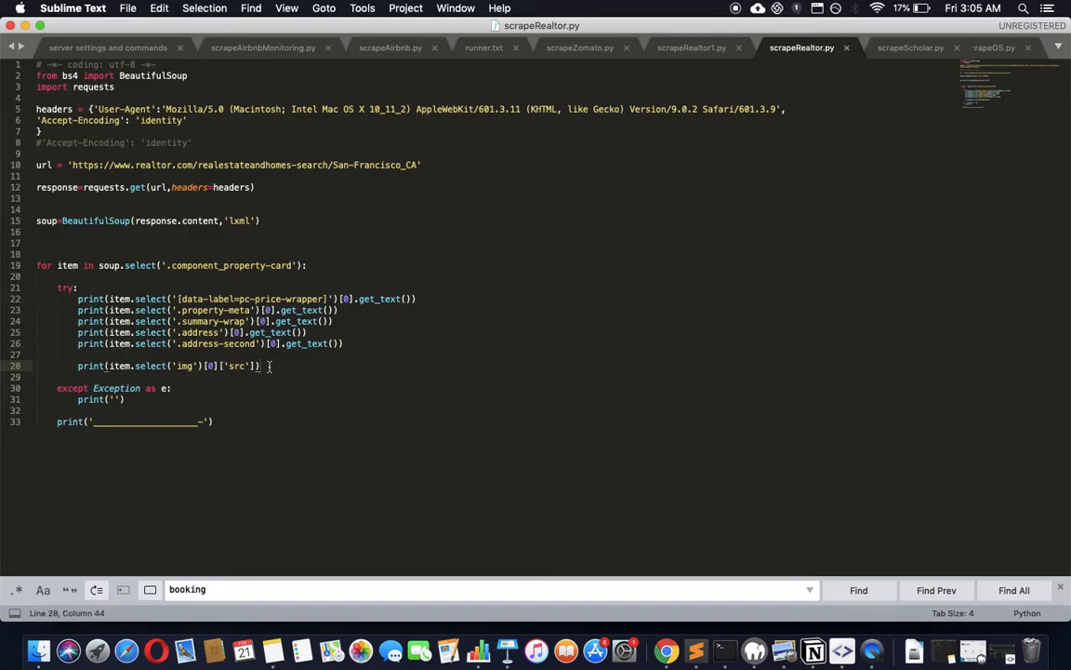
# Move the image-src print right after the price print, then rerun python3 scrapeRealtor.py in Terminal
pyautogui.moveTo(268, 365); pyautogui.dragTo(37, 376)
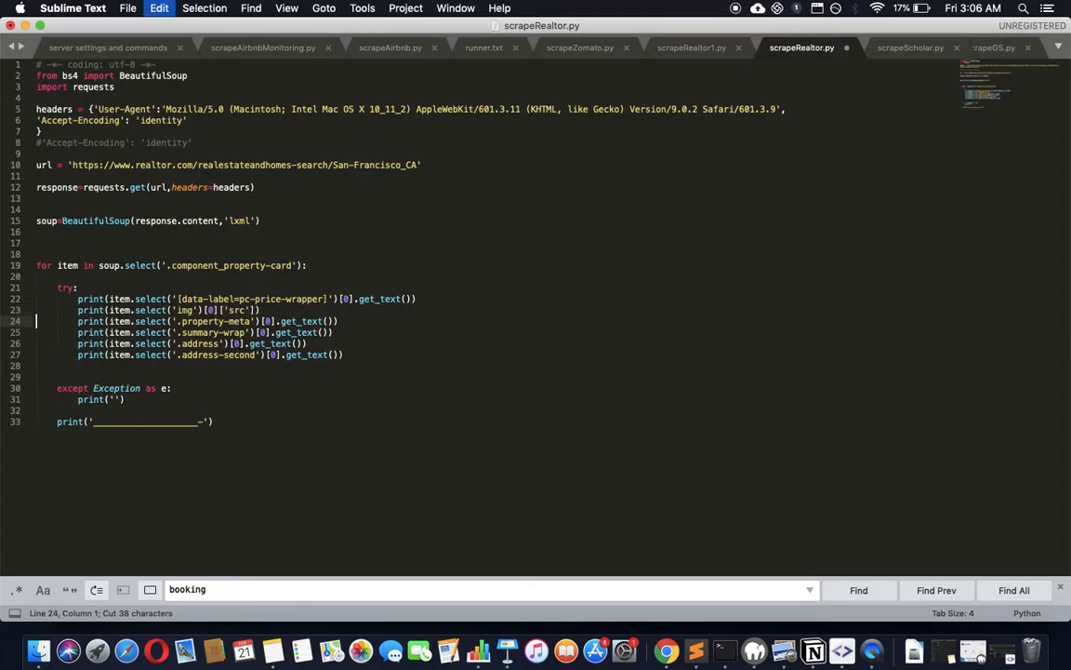
pyautogui.click(726, 651)
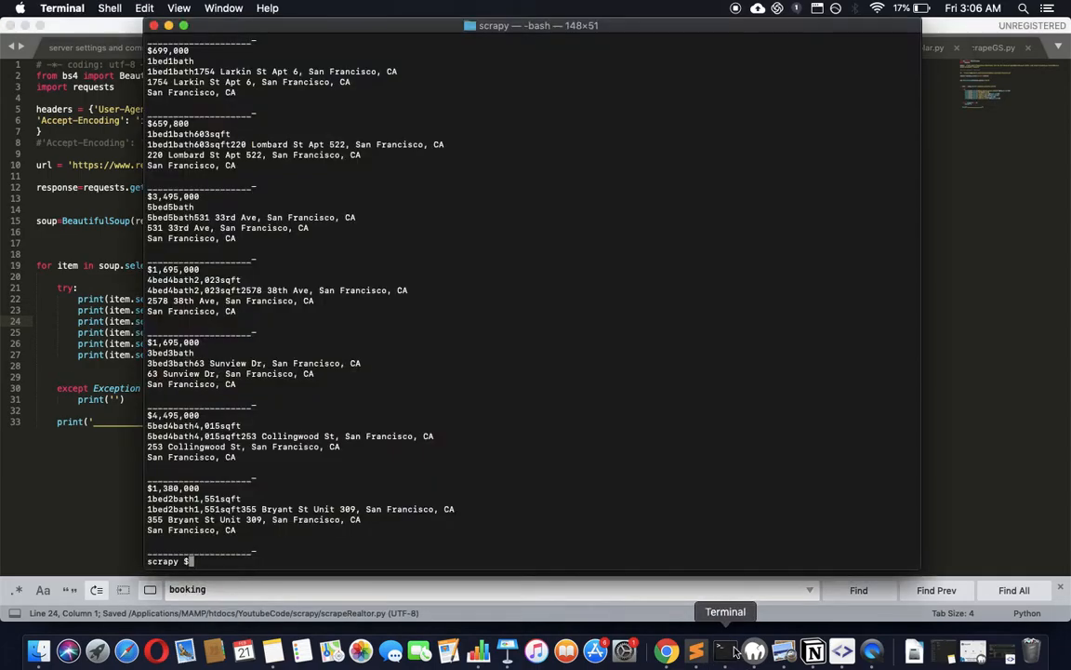
pyautogui.write('python3 scrapeRealtor.py')
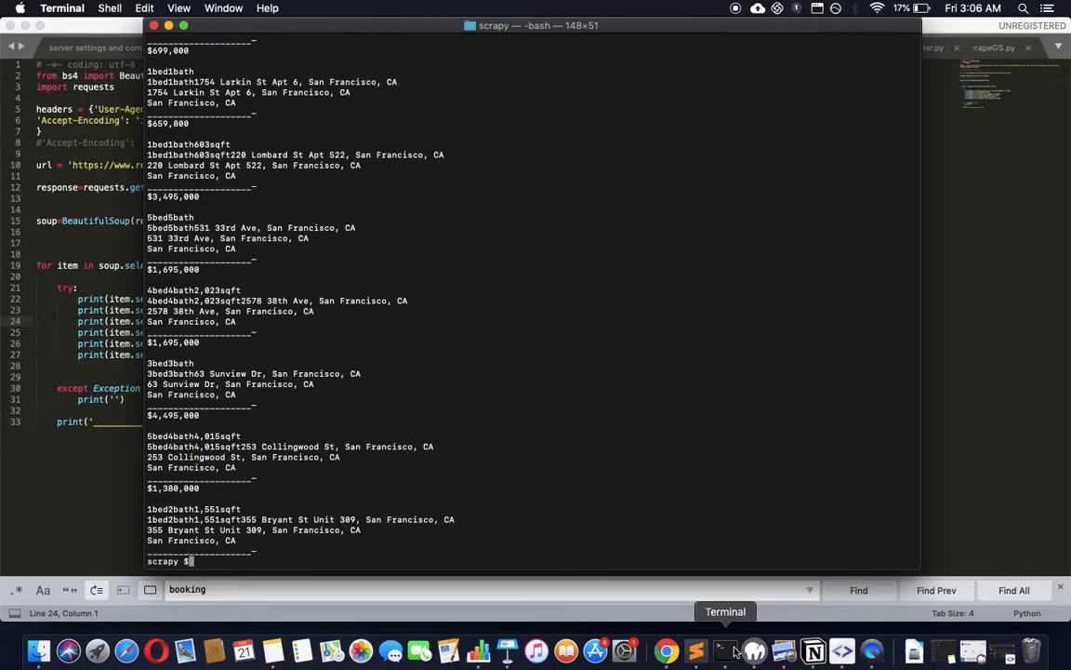
pyautogui.moveTo(370, 547)
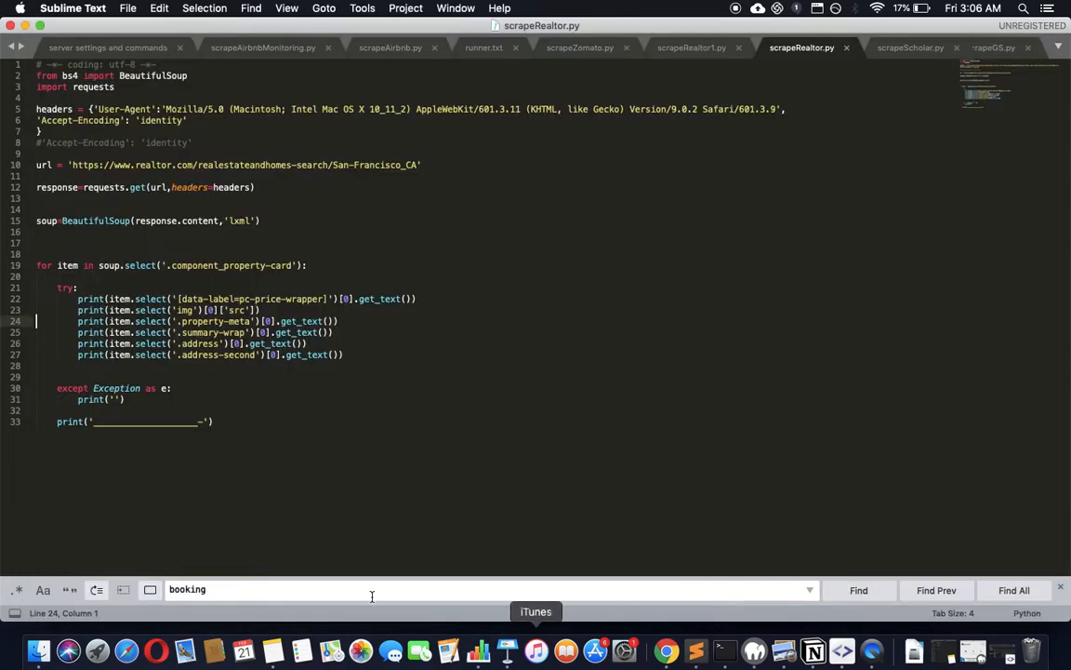
# Change the image print to read the data-src attribute, save, and rerun the scraper in Terminal
pyautogui.click(240, 309)
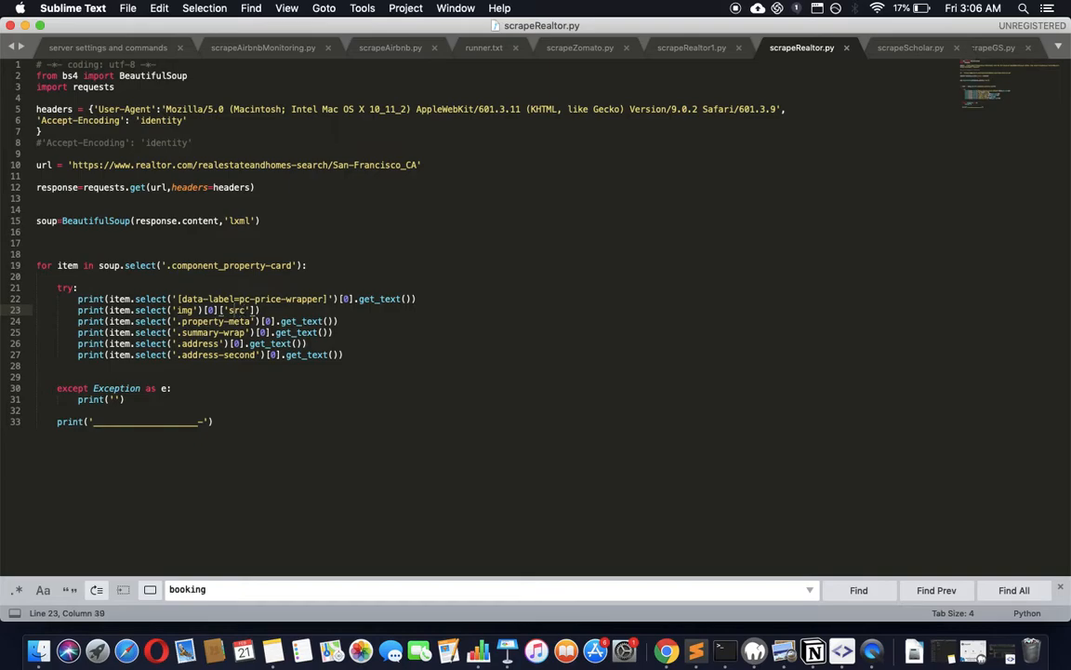
pyautogui.write('data-')
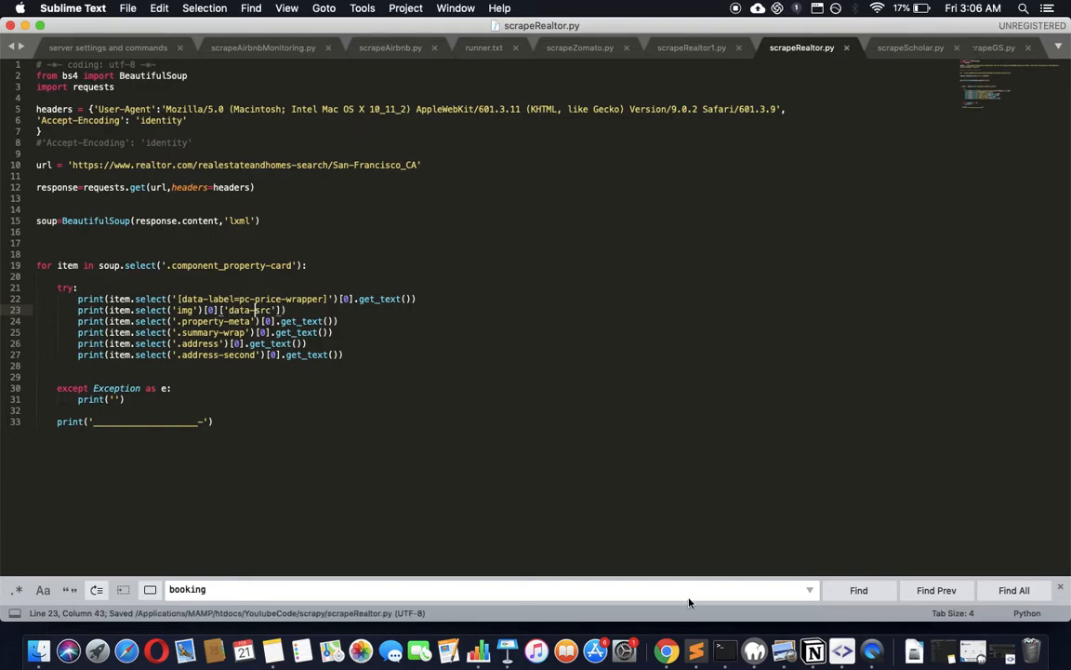
pyautogui.click(725, 651)
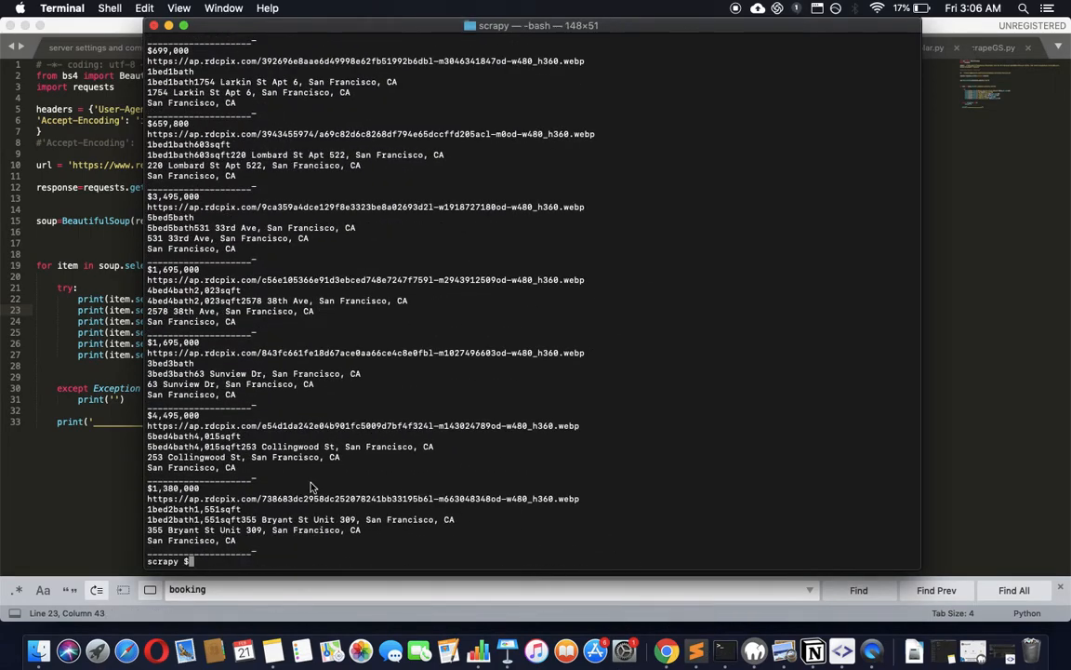
pyautogui.moveTo(574, 320)
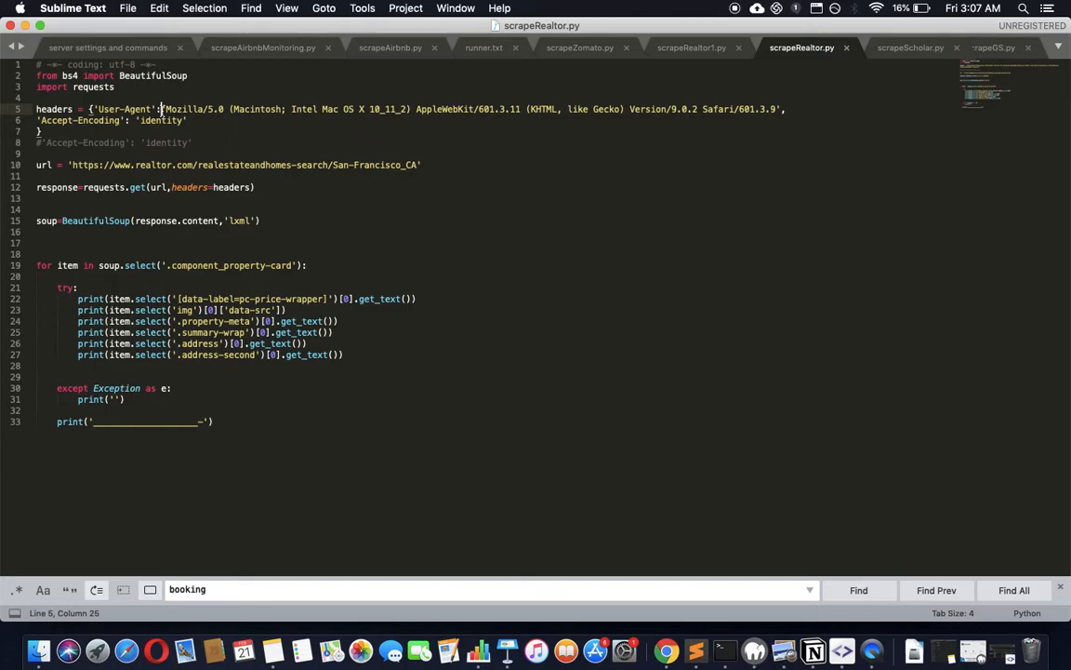
pyautogui.moveTo(666, 651)
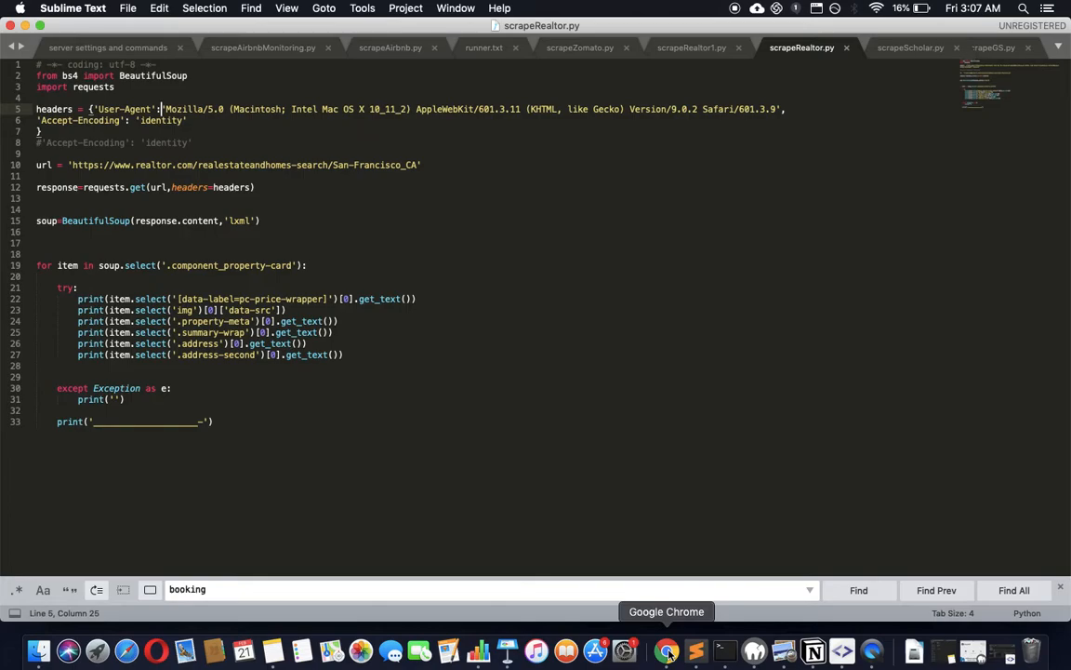
# Return to the realtor.com listings page in Chrome with DevTools on the first card's photo markup
pyautogui.click(666, 651)
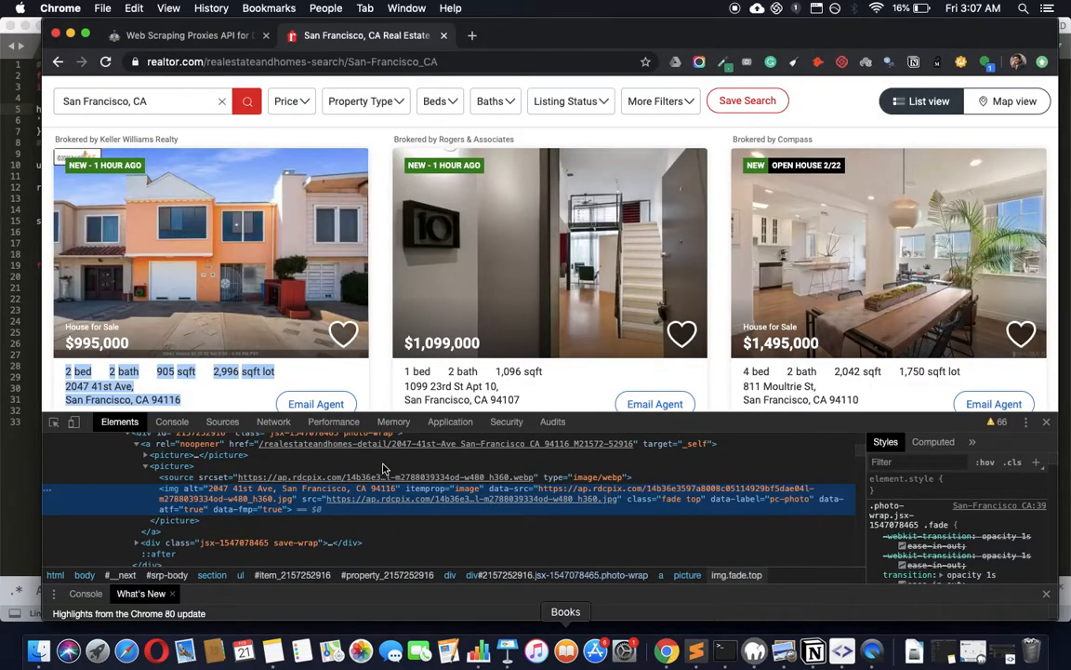
pyautogui.moveTo(275, 34)
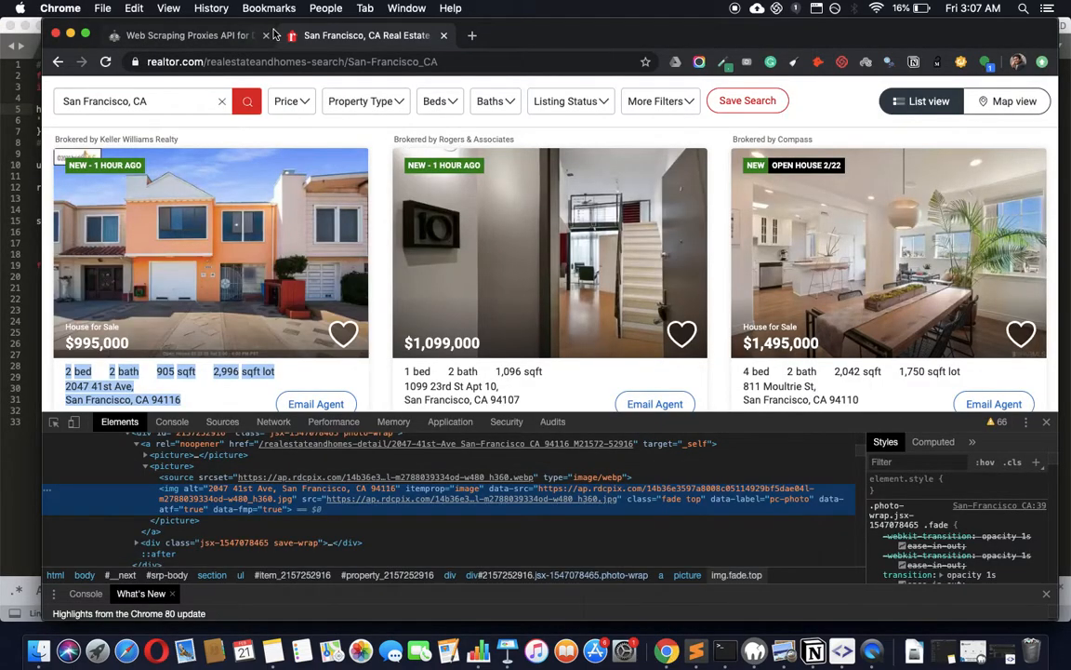
# Show the proxiesapi.com homepage and highlight its rendering feature and 1000 free API calls offer
pyautogui.click(186, 36)
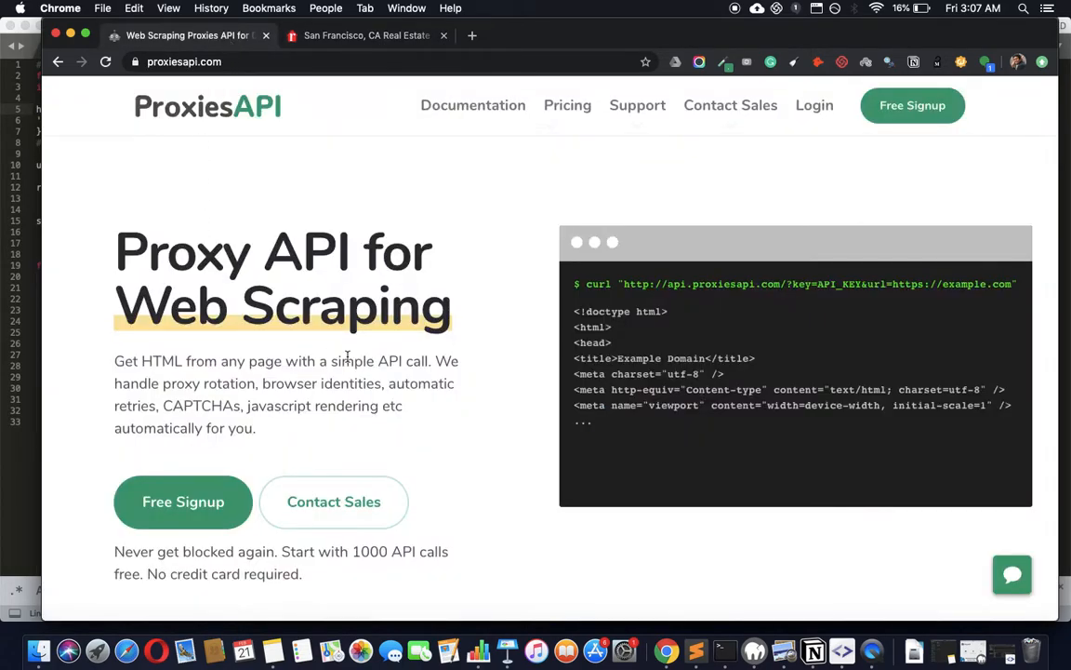
pyautogui.moveTo(286, 405)
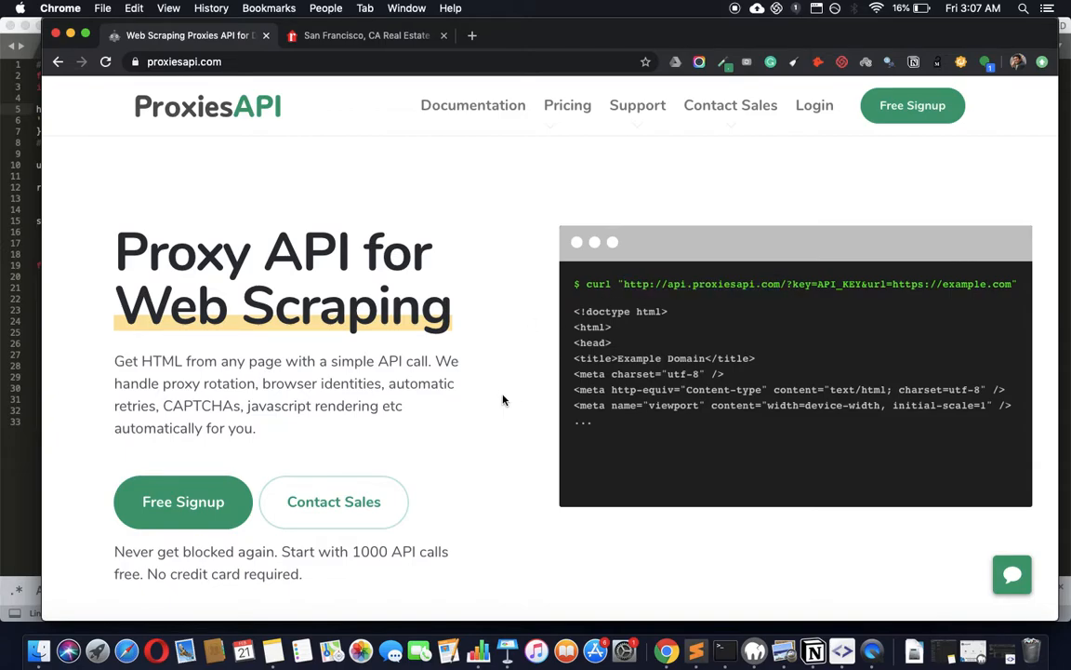
pyautogui.moveTo(324, 391)
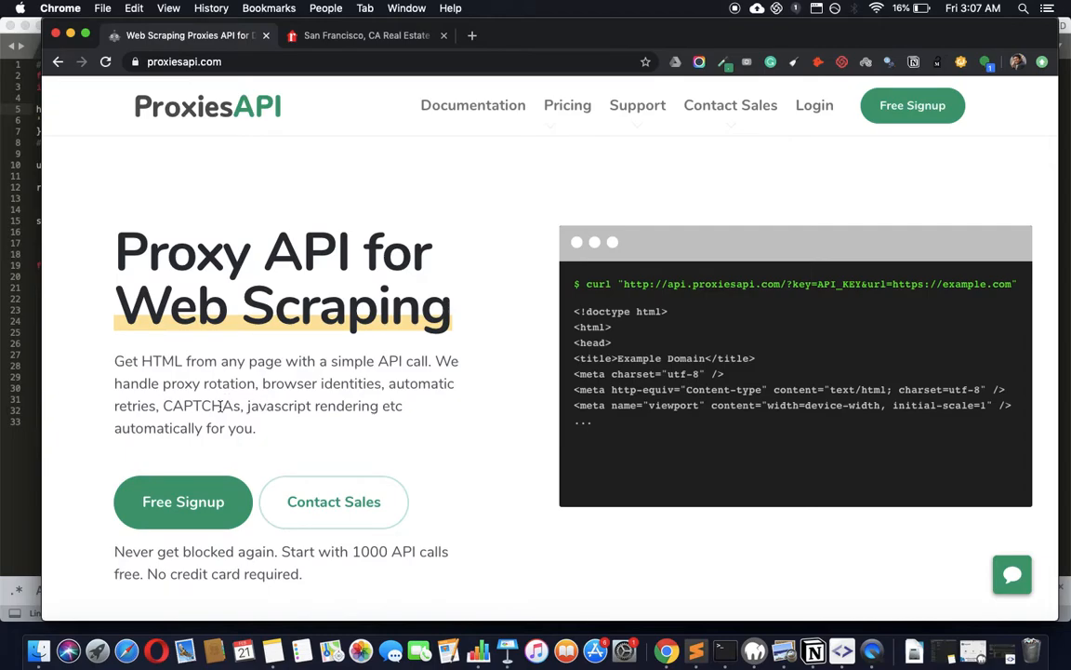
pyautogui.doubleClick(279, 405)
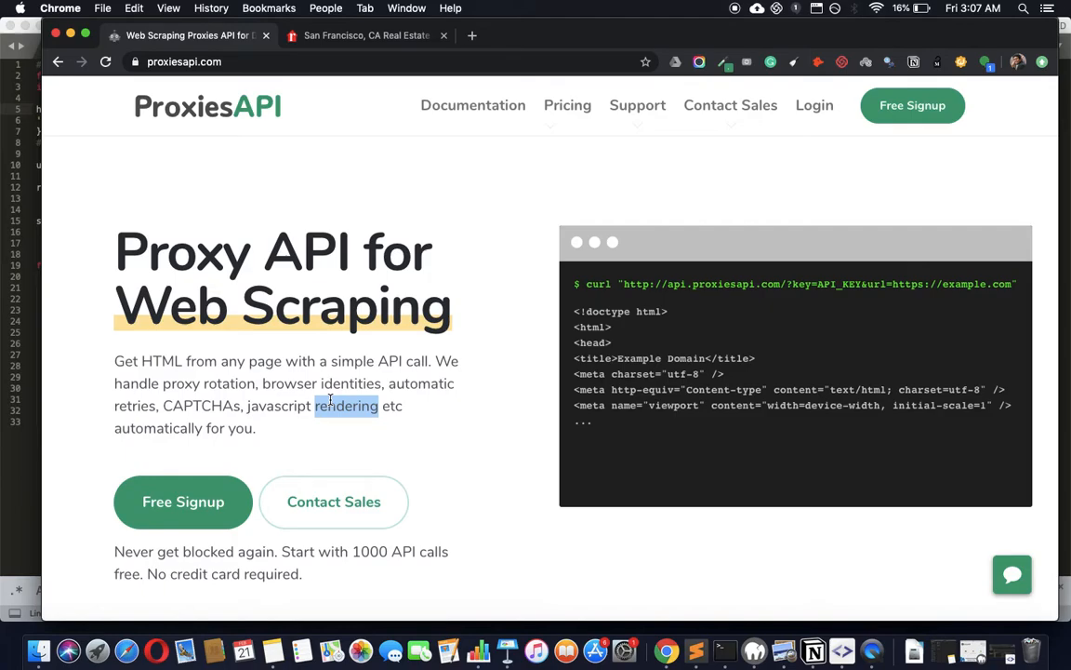
pyautogui.doubleClick(368, 550)
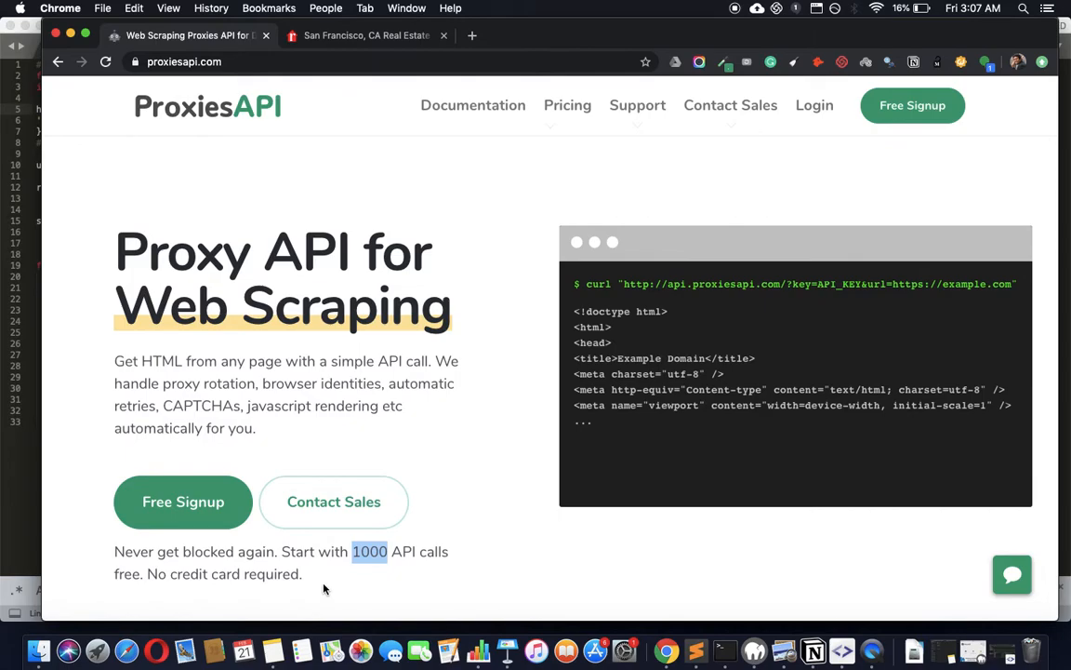
pyautogui.moveTo(768, 302)
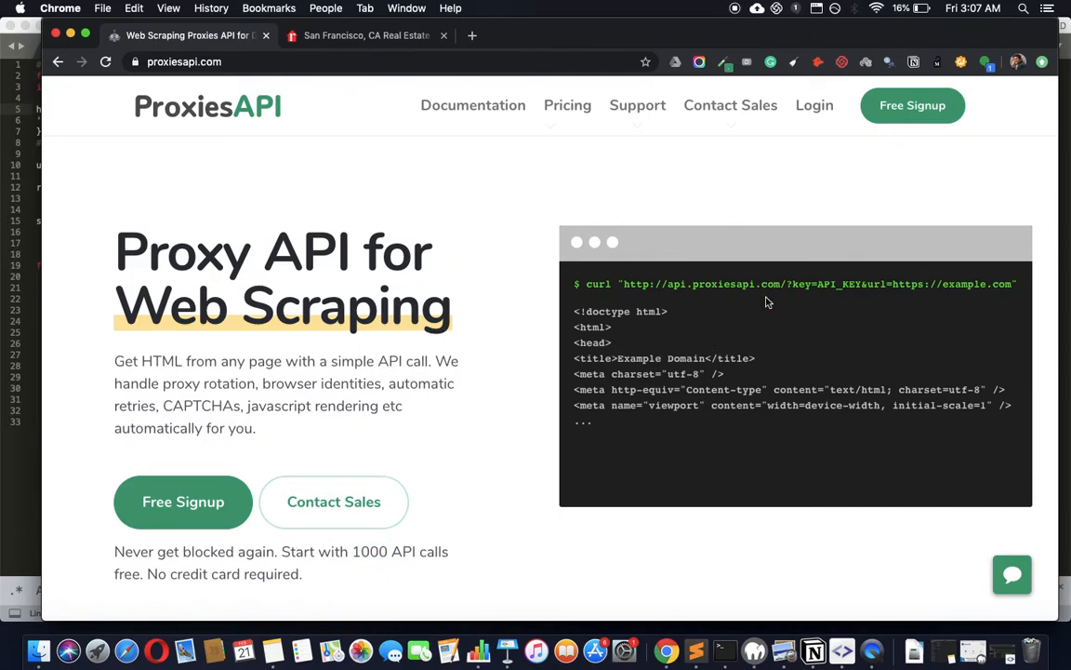